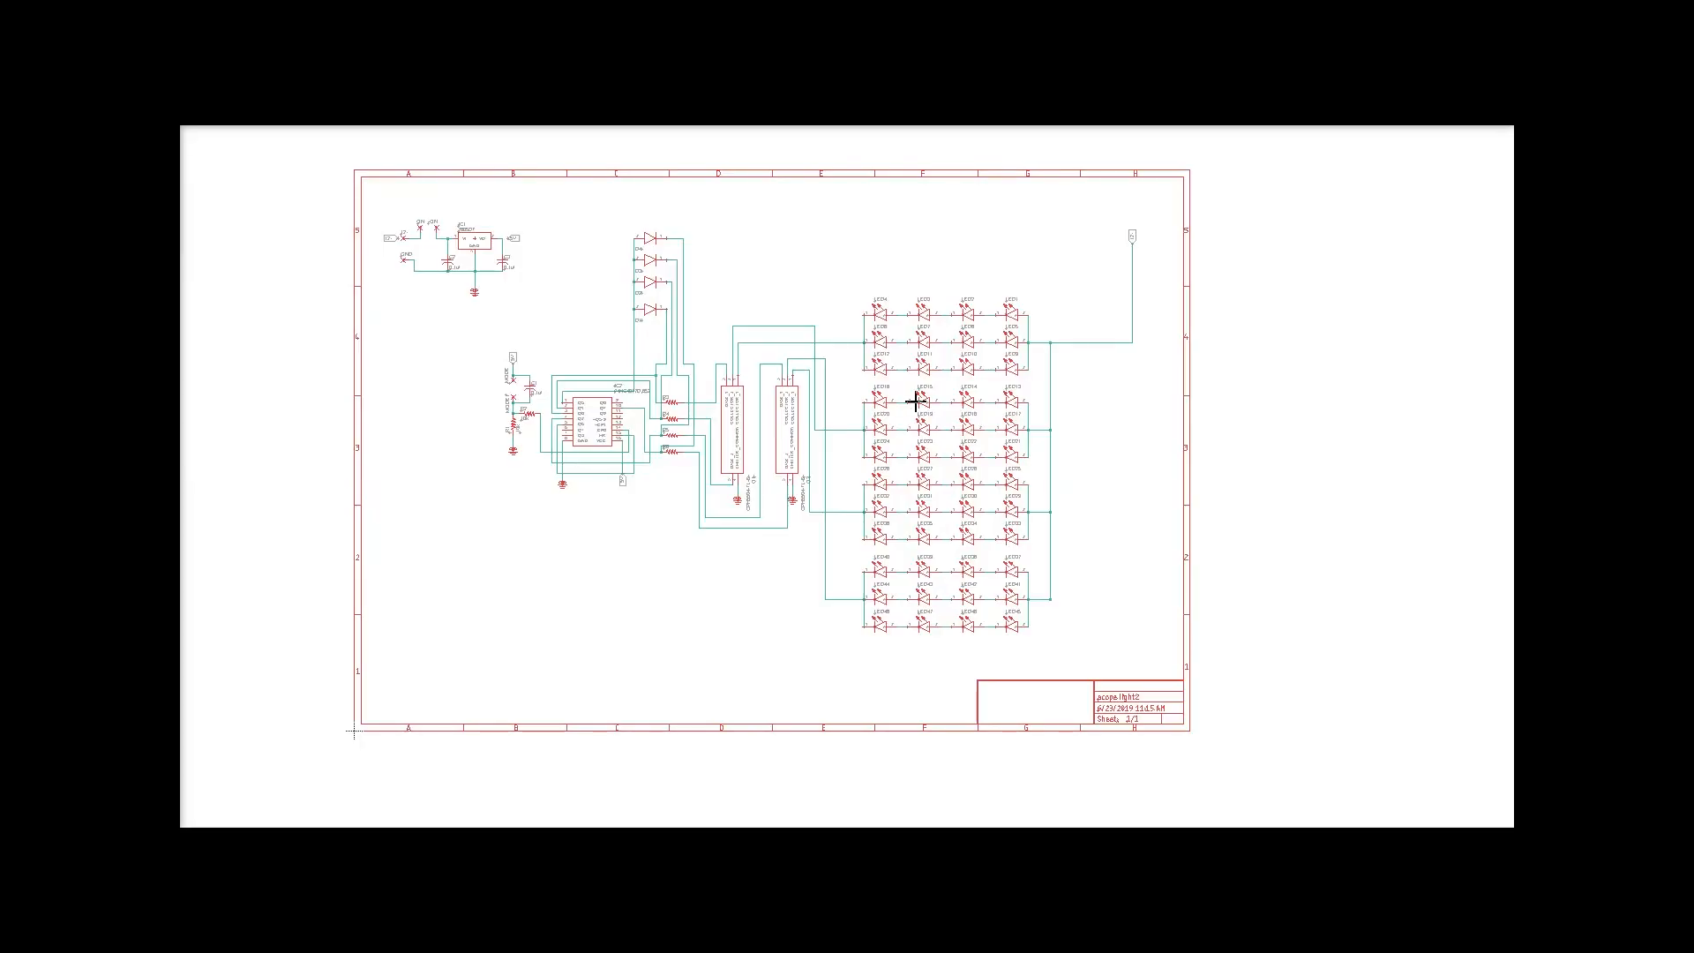
mouse_move(786, 373)
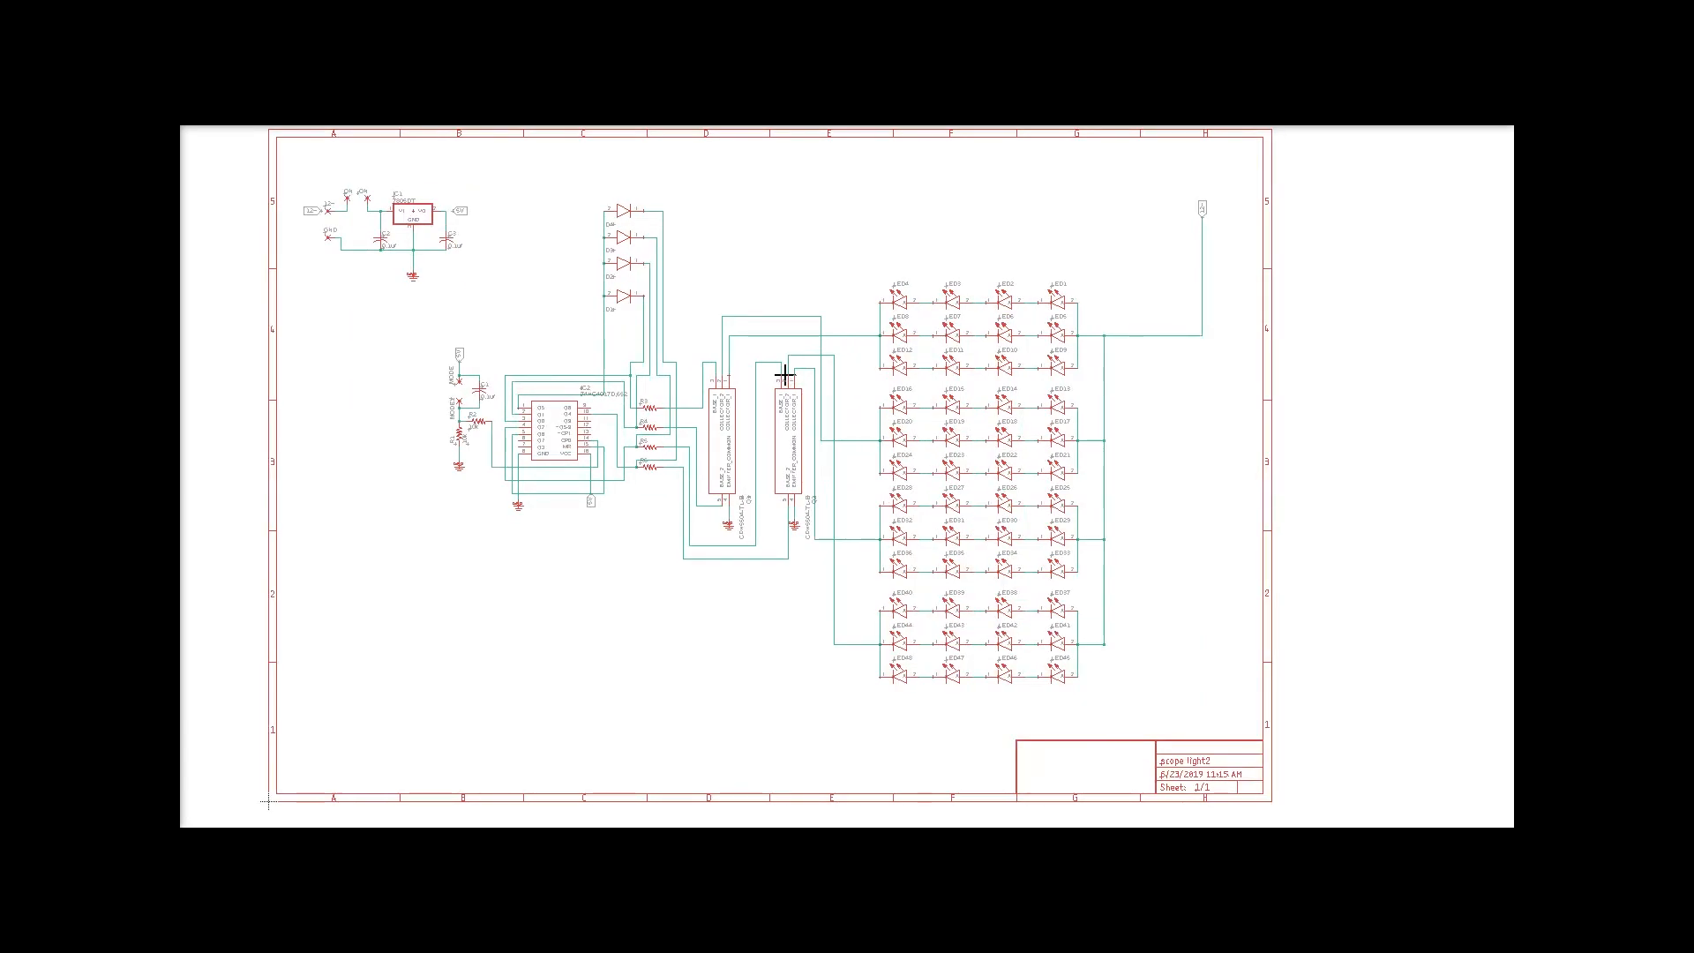
mouse_move(846, 409)
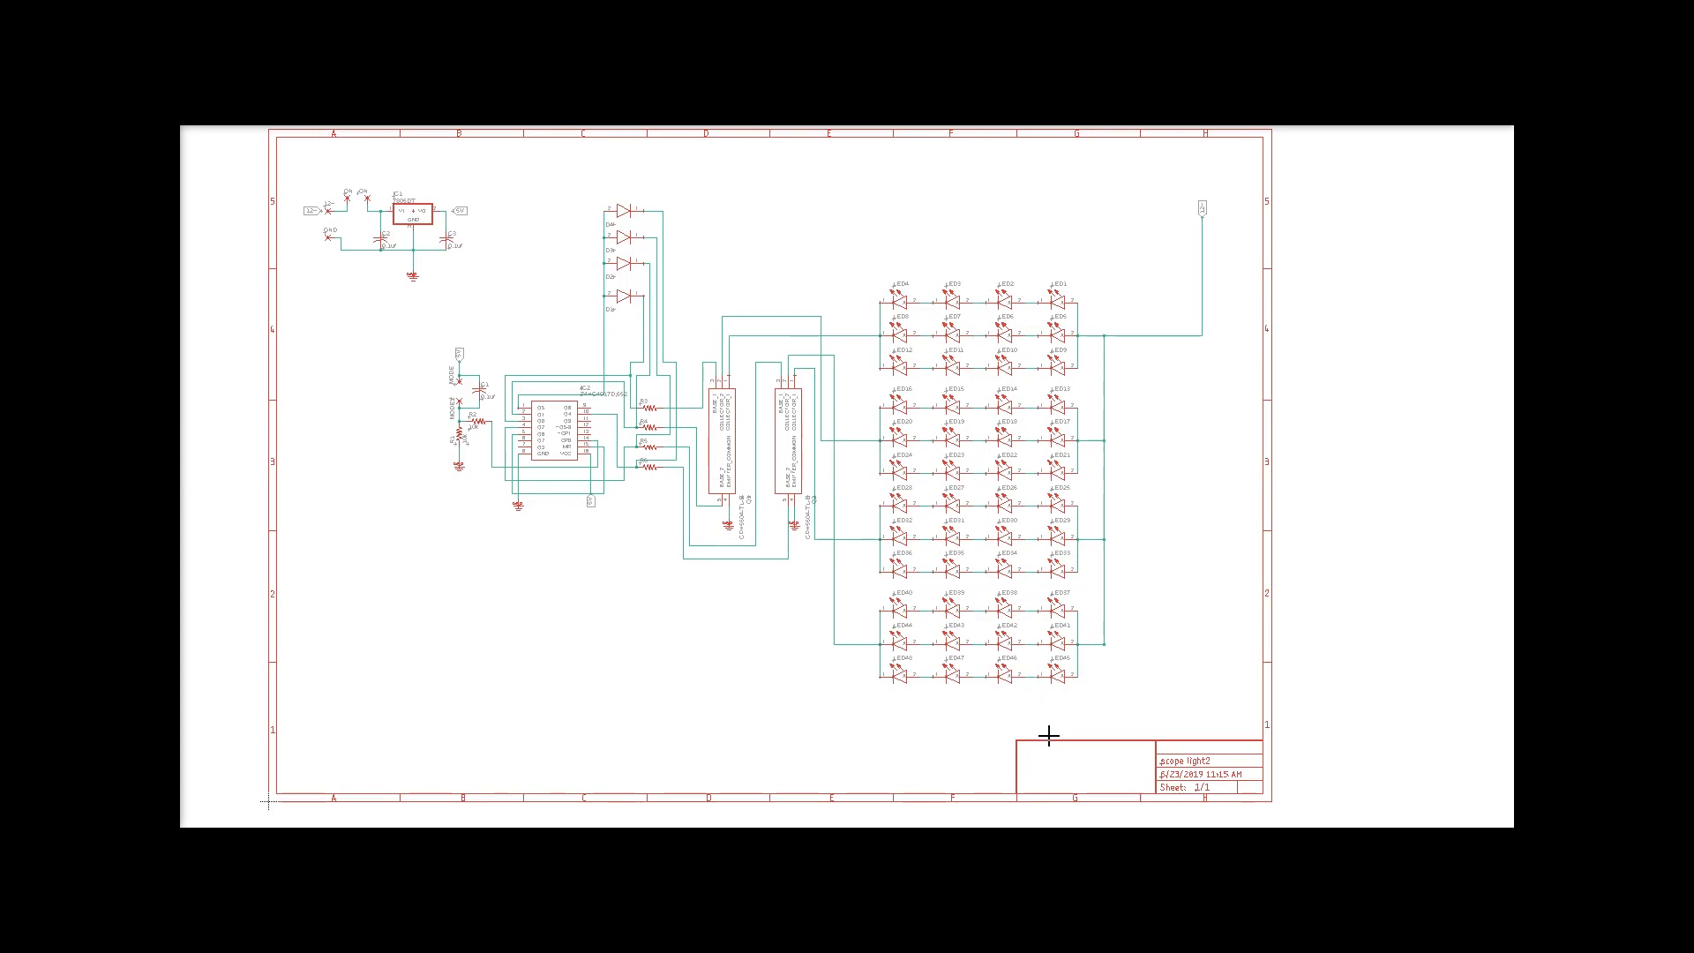
mouse_move(995, 379)
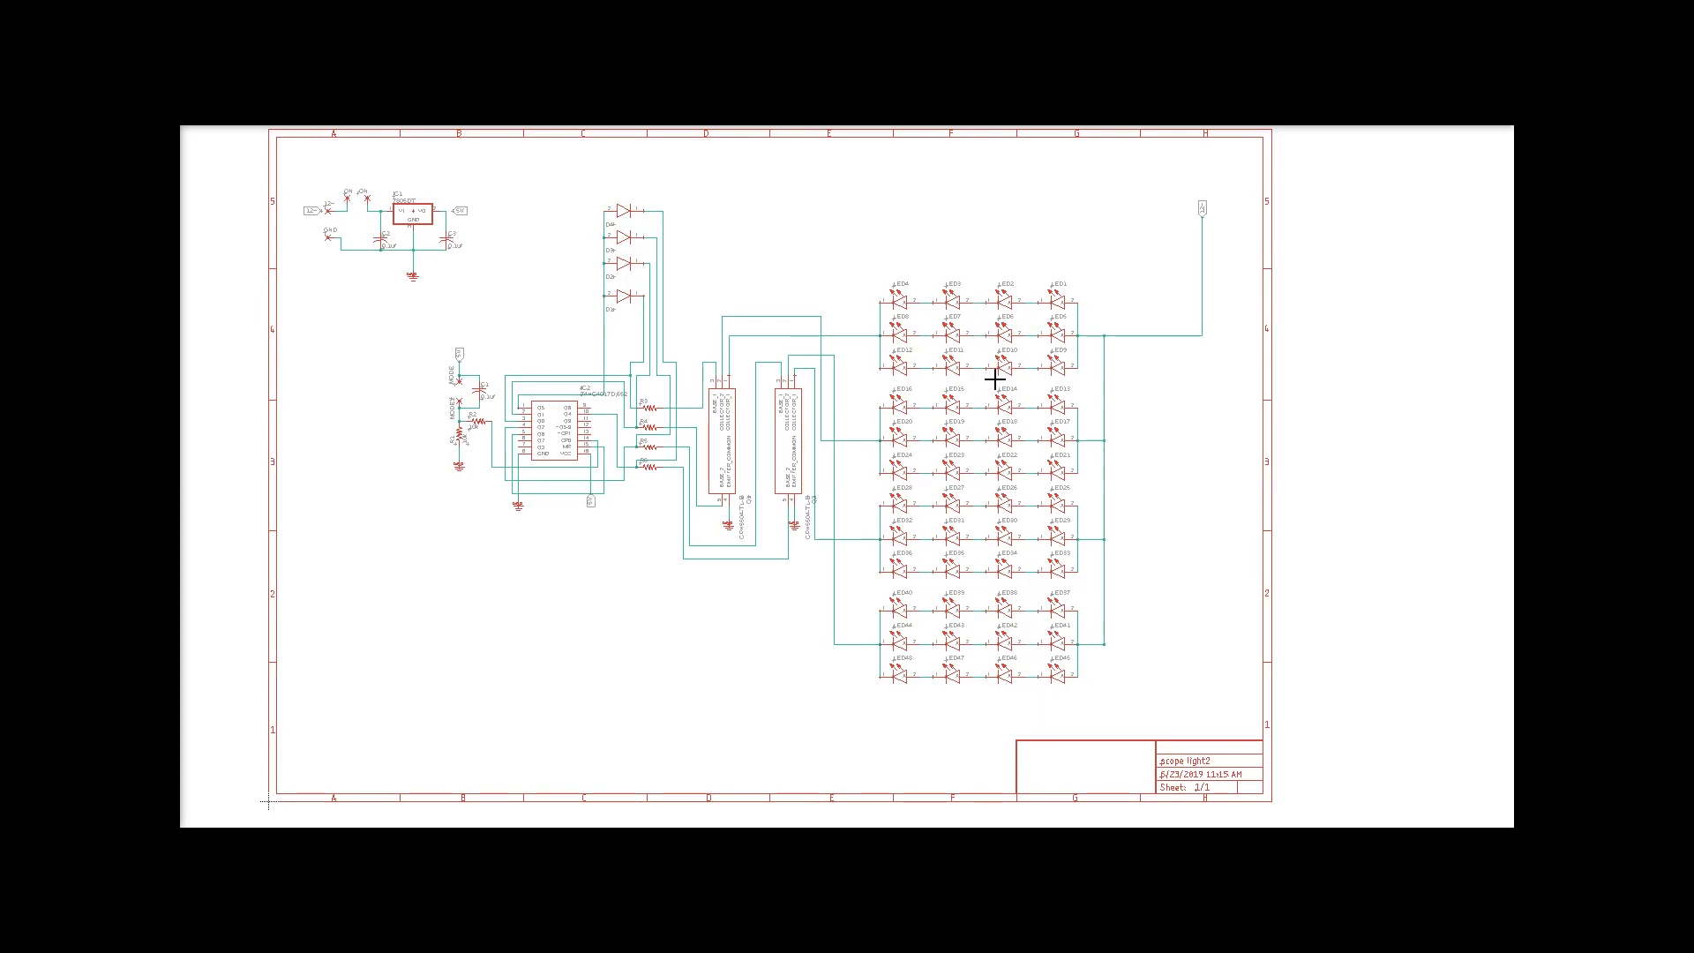
mouse_move(972, 307)
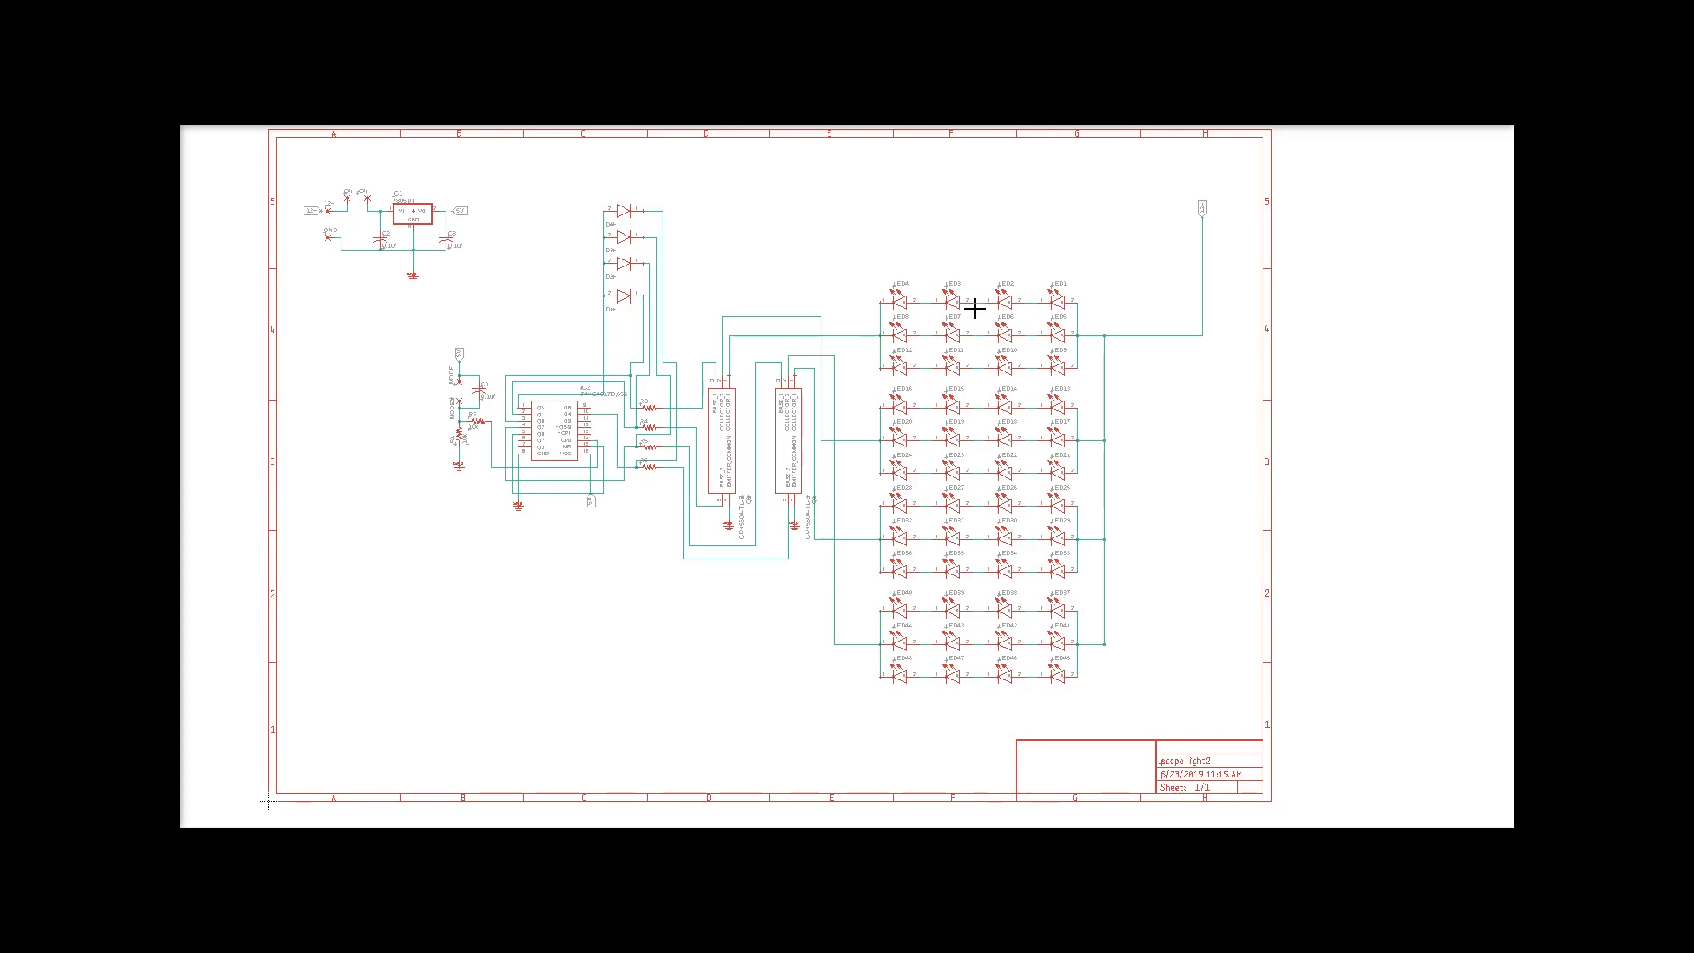
mouse_move(1059, 300)
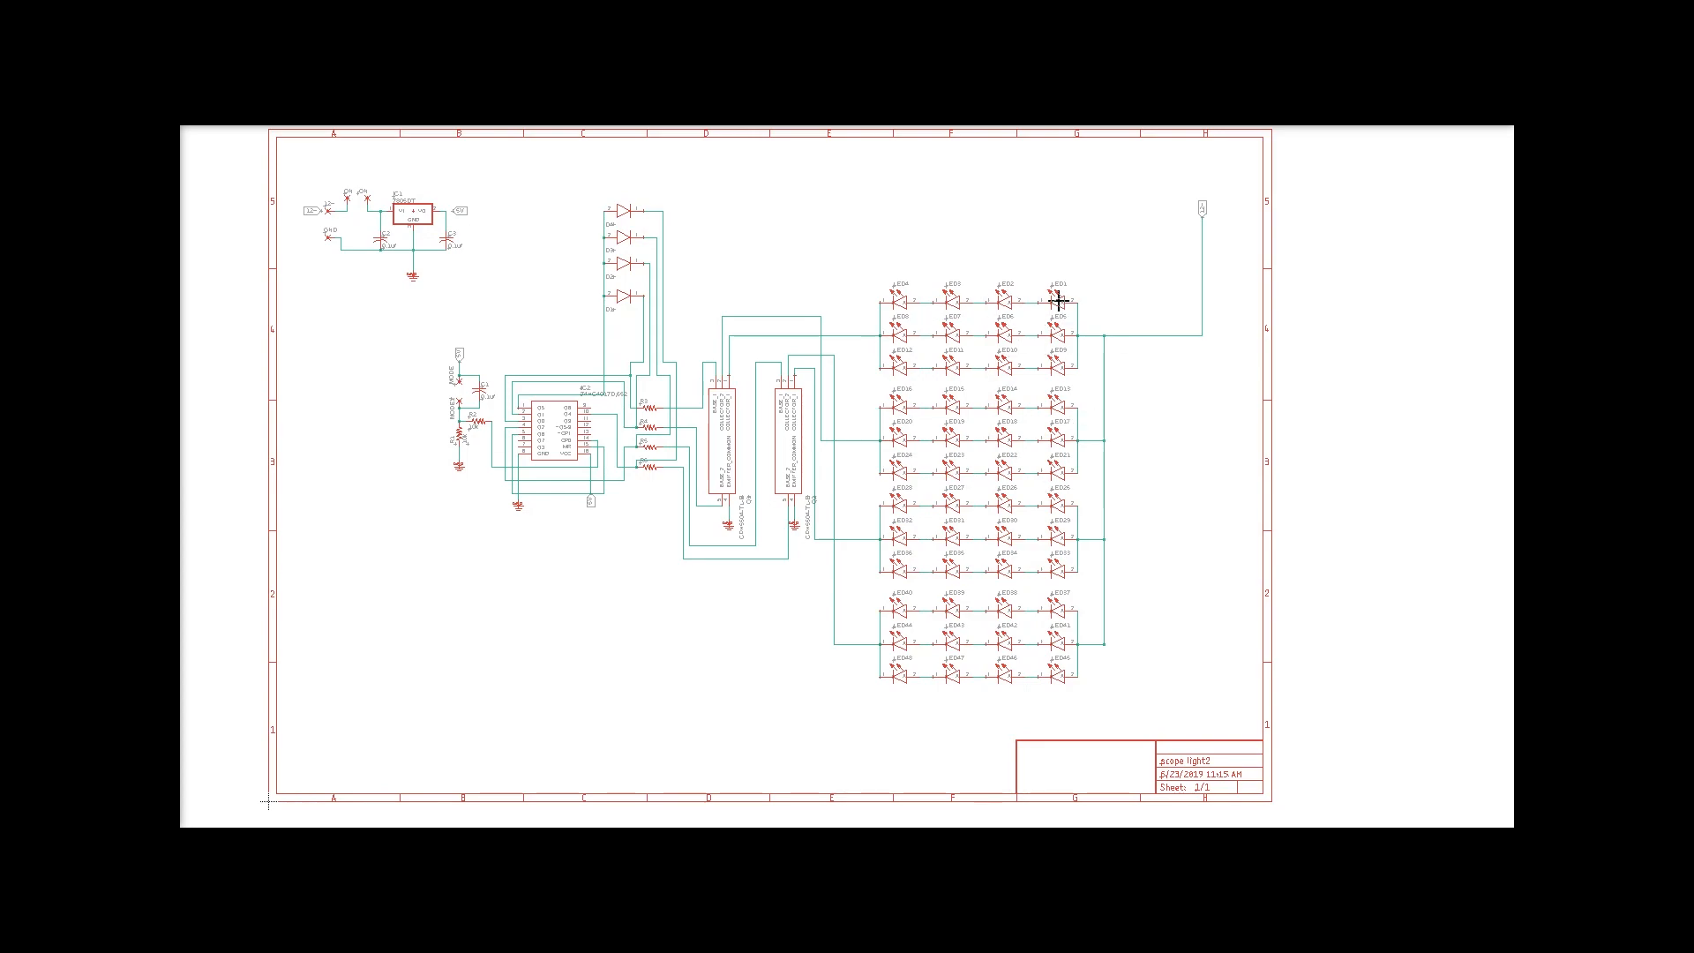
mouse_move(1057, 340)
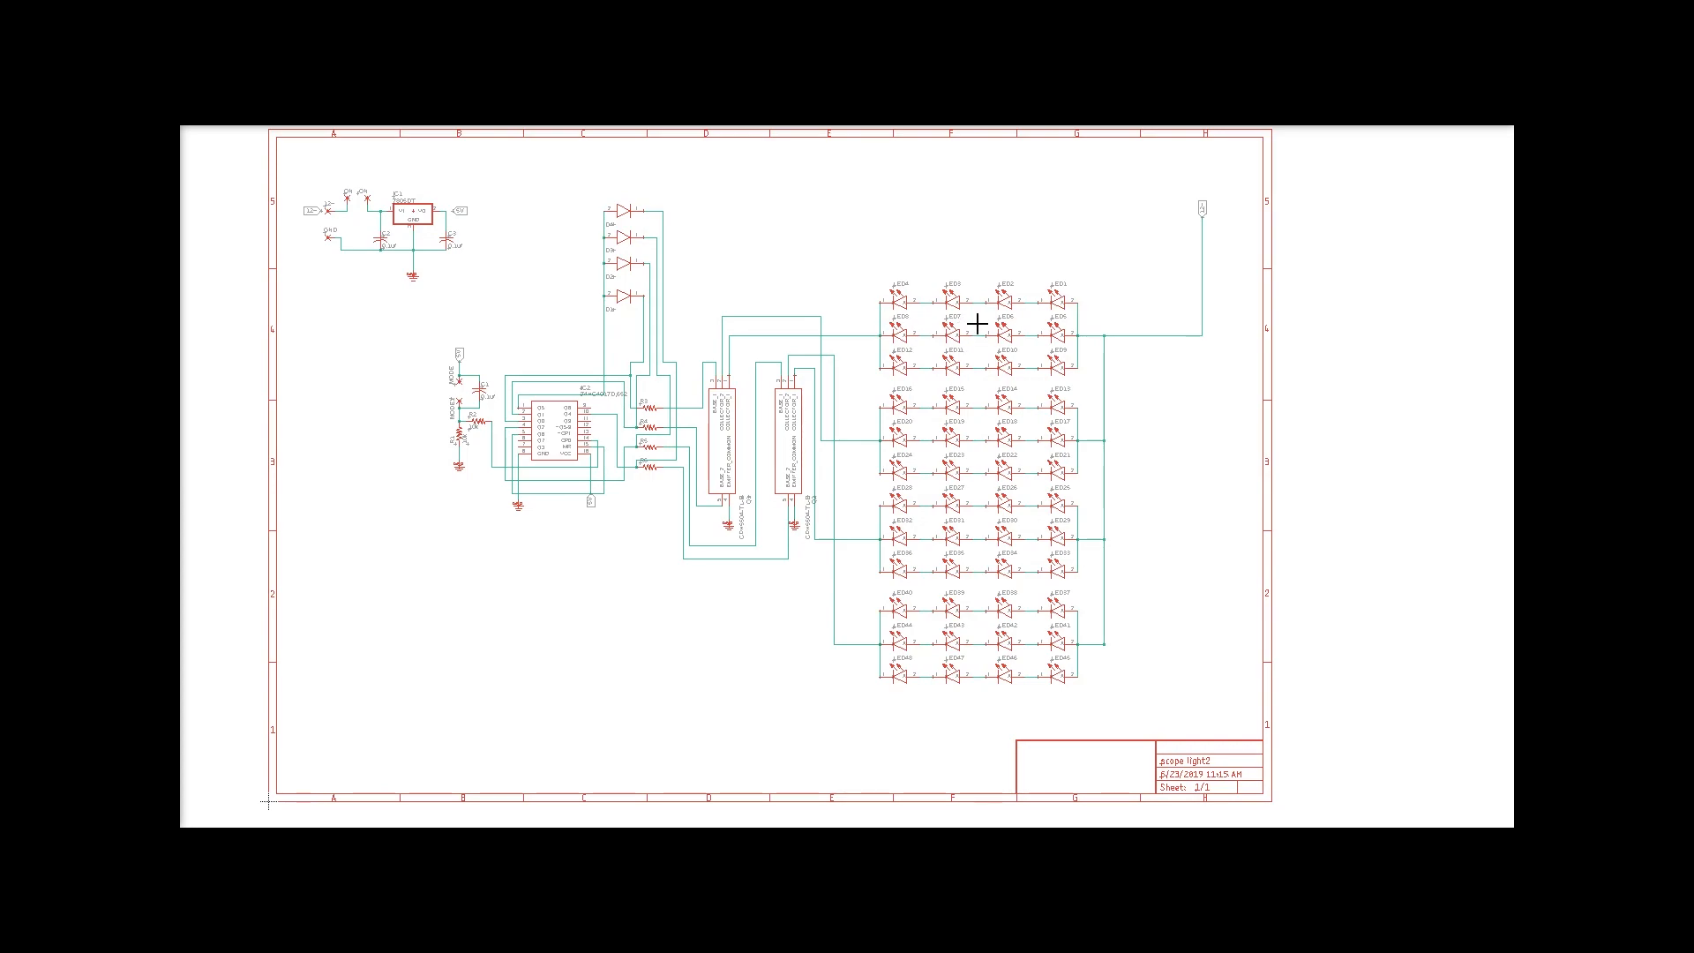
mouse_move(991, 327)
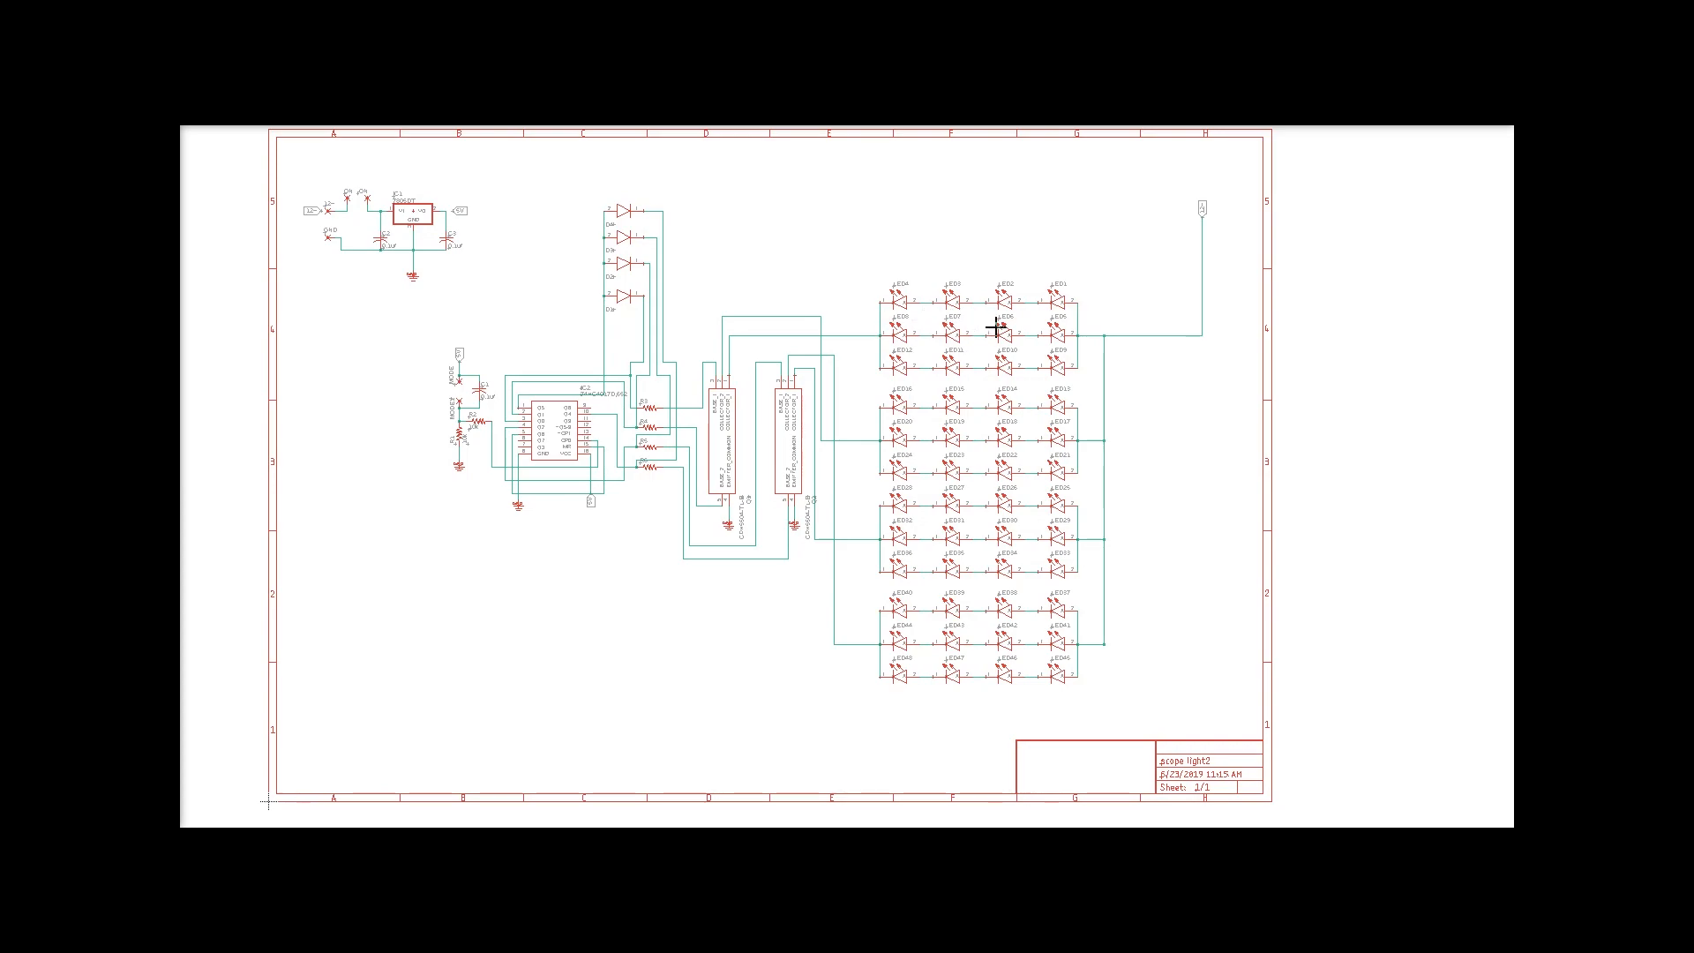
mouse_move(1136, 419)
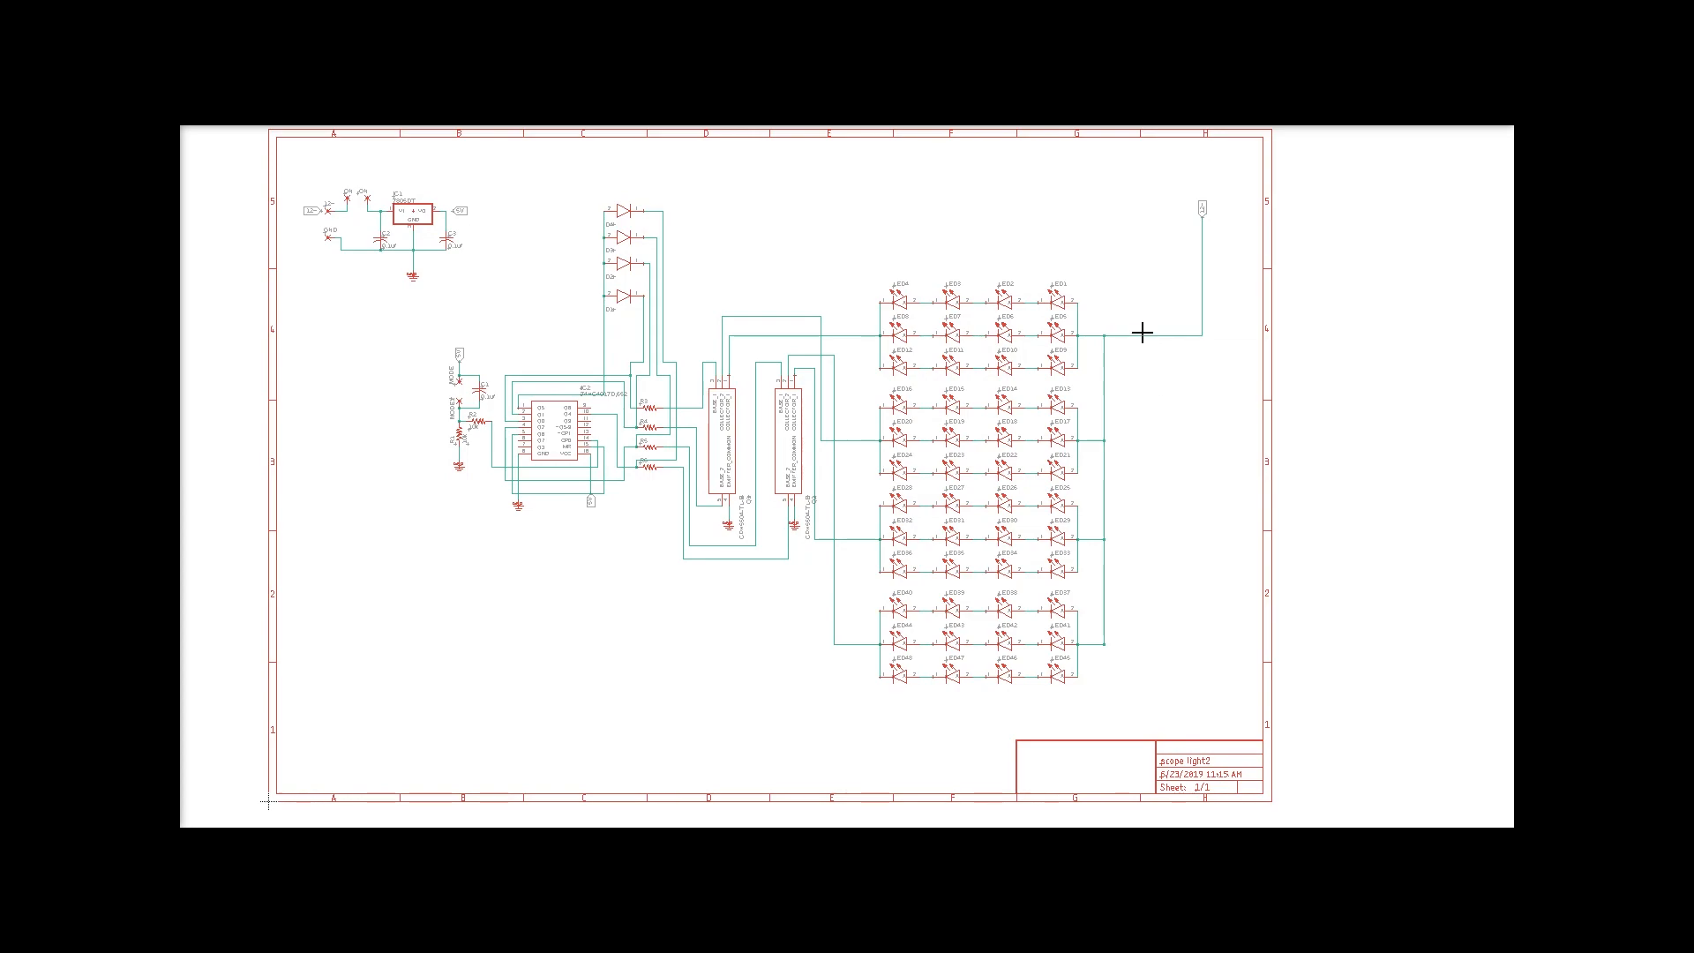
mouse_move(1110, 530)
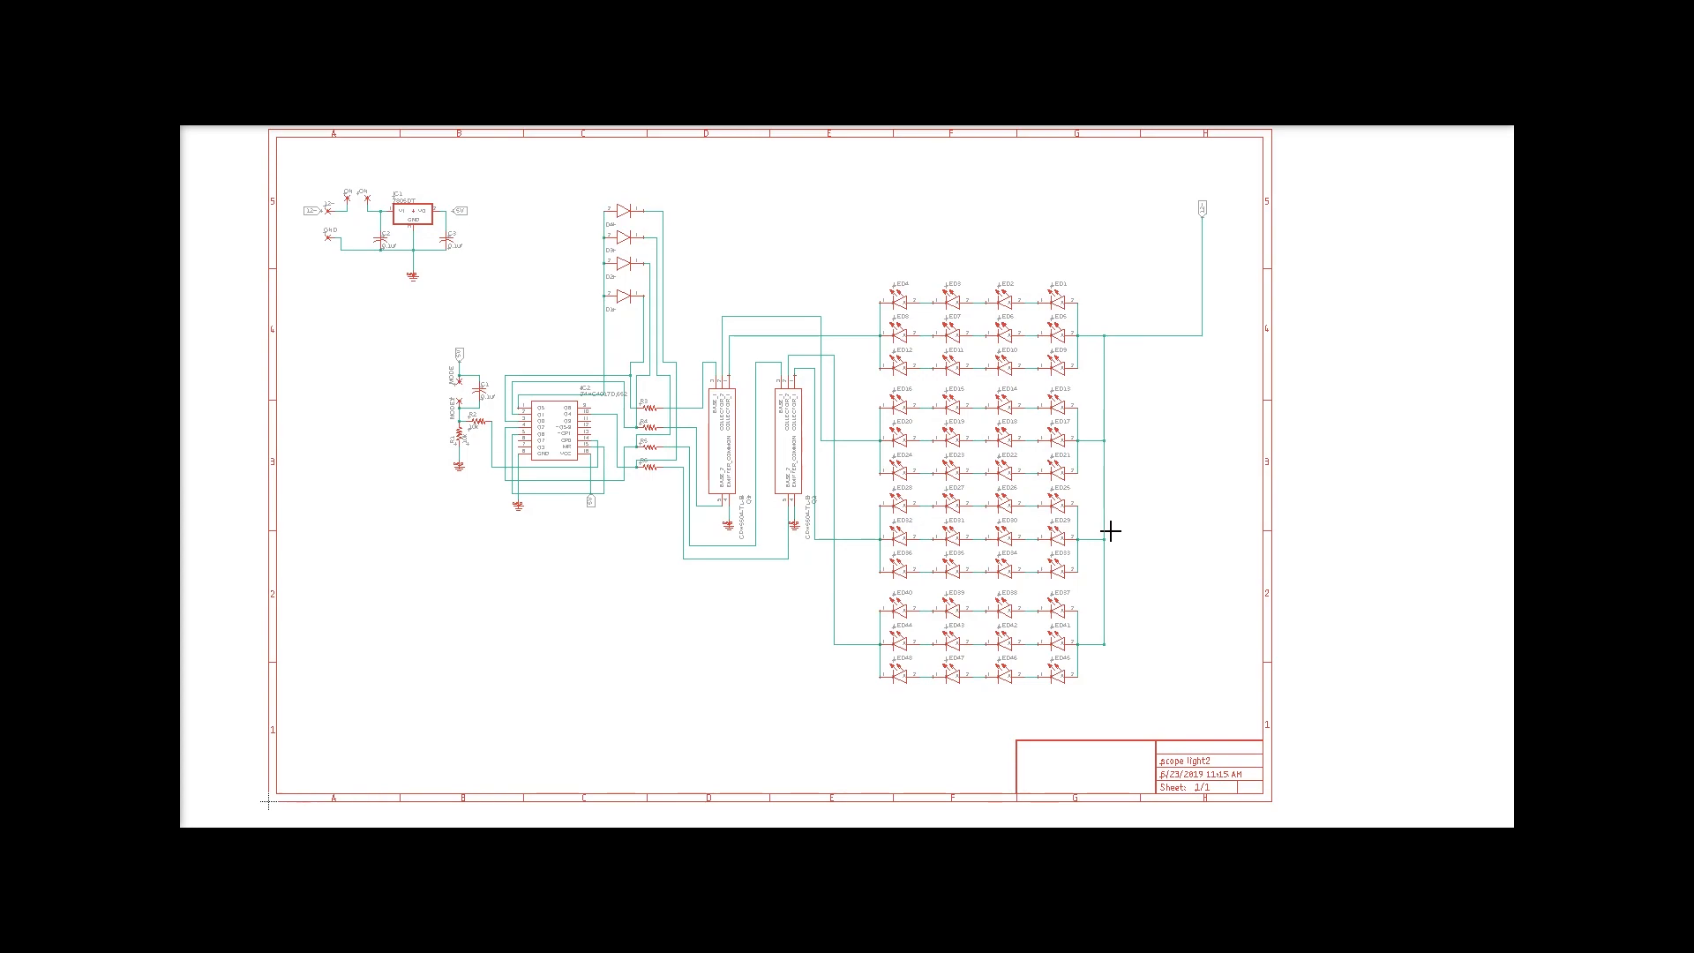
mouse_move(627, 423)
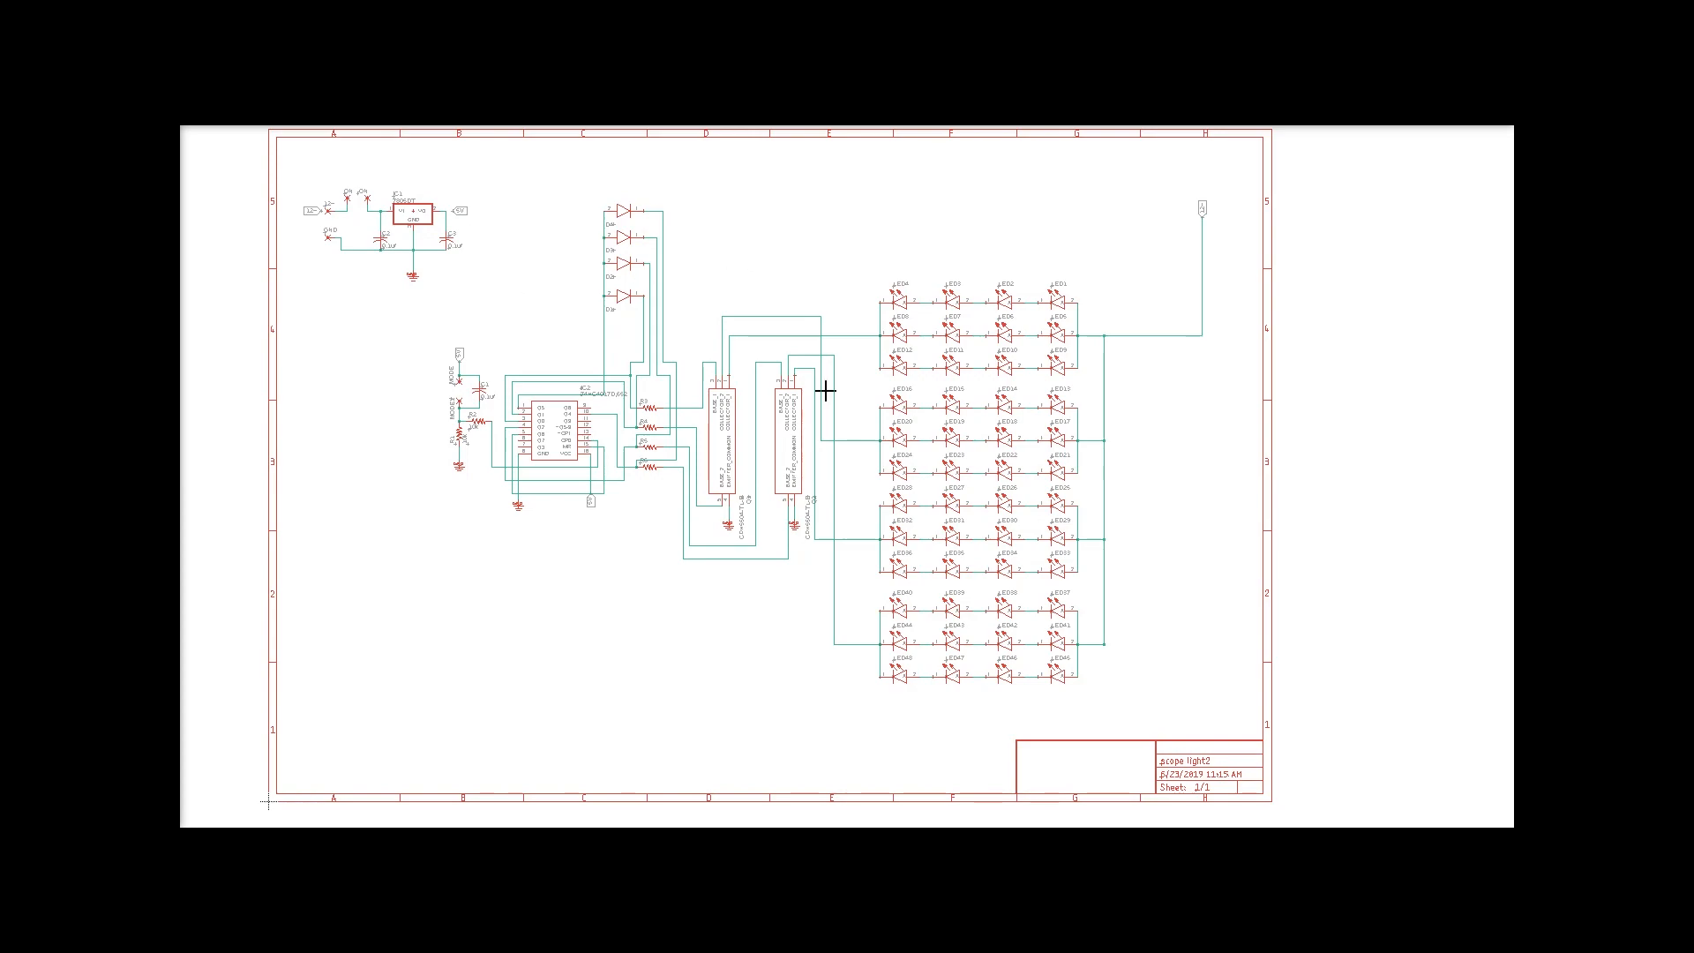
mouse_move(654, 217)
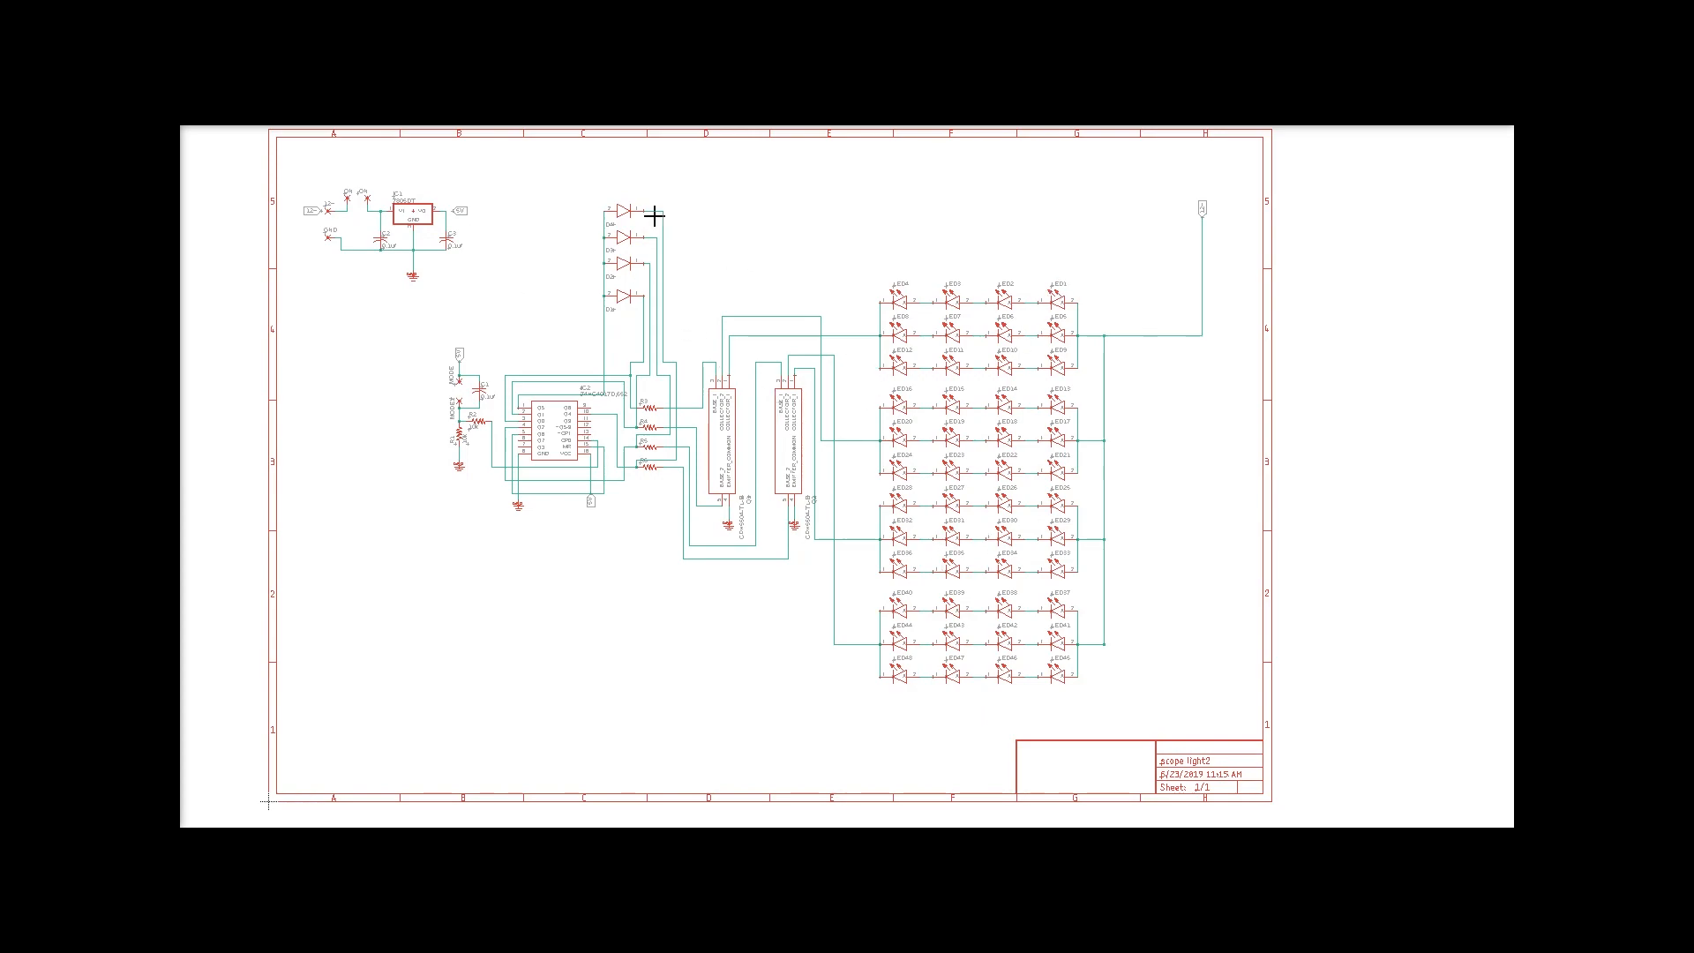
mouse_move(381, 187)
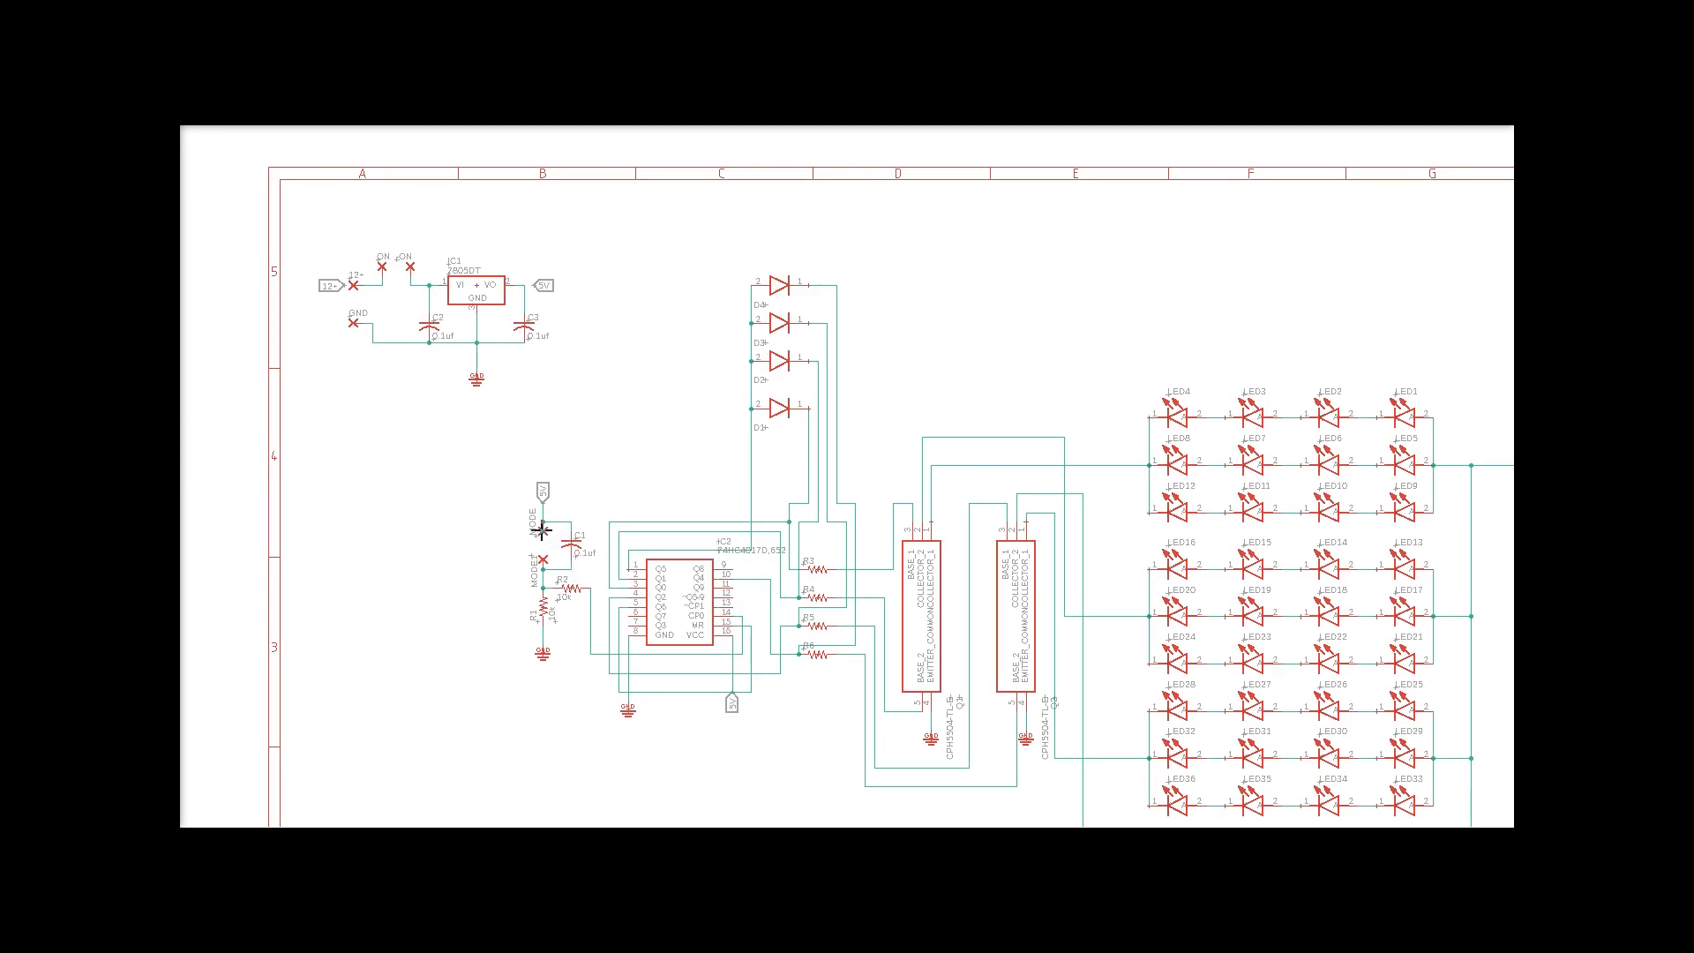
mouse_move(495, 534)
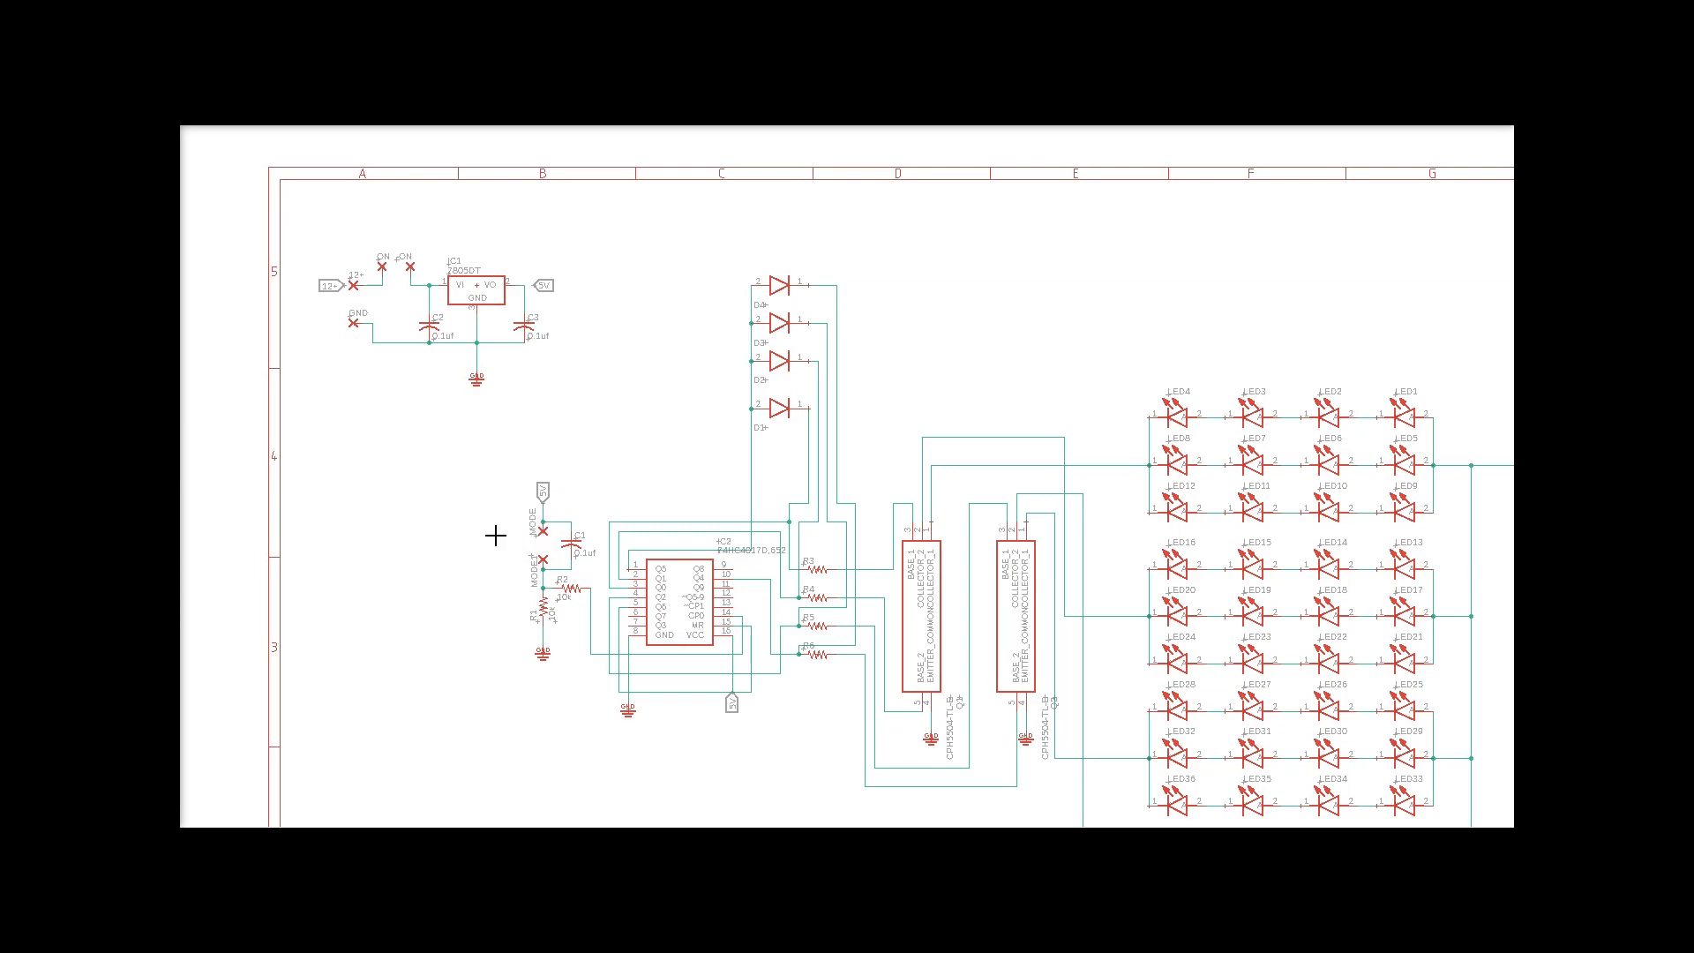
mouse_move(687, 564)
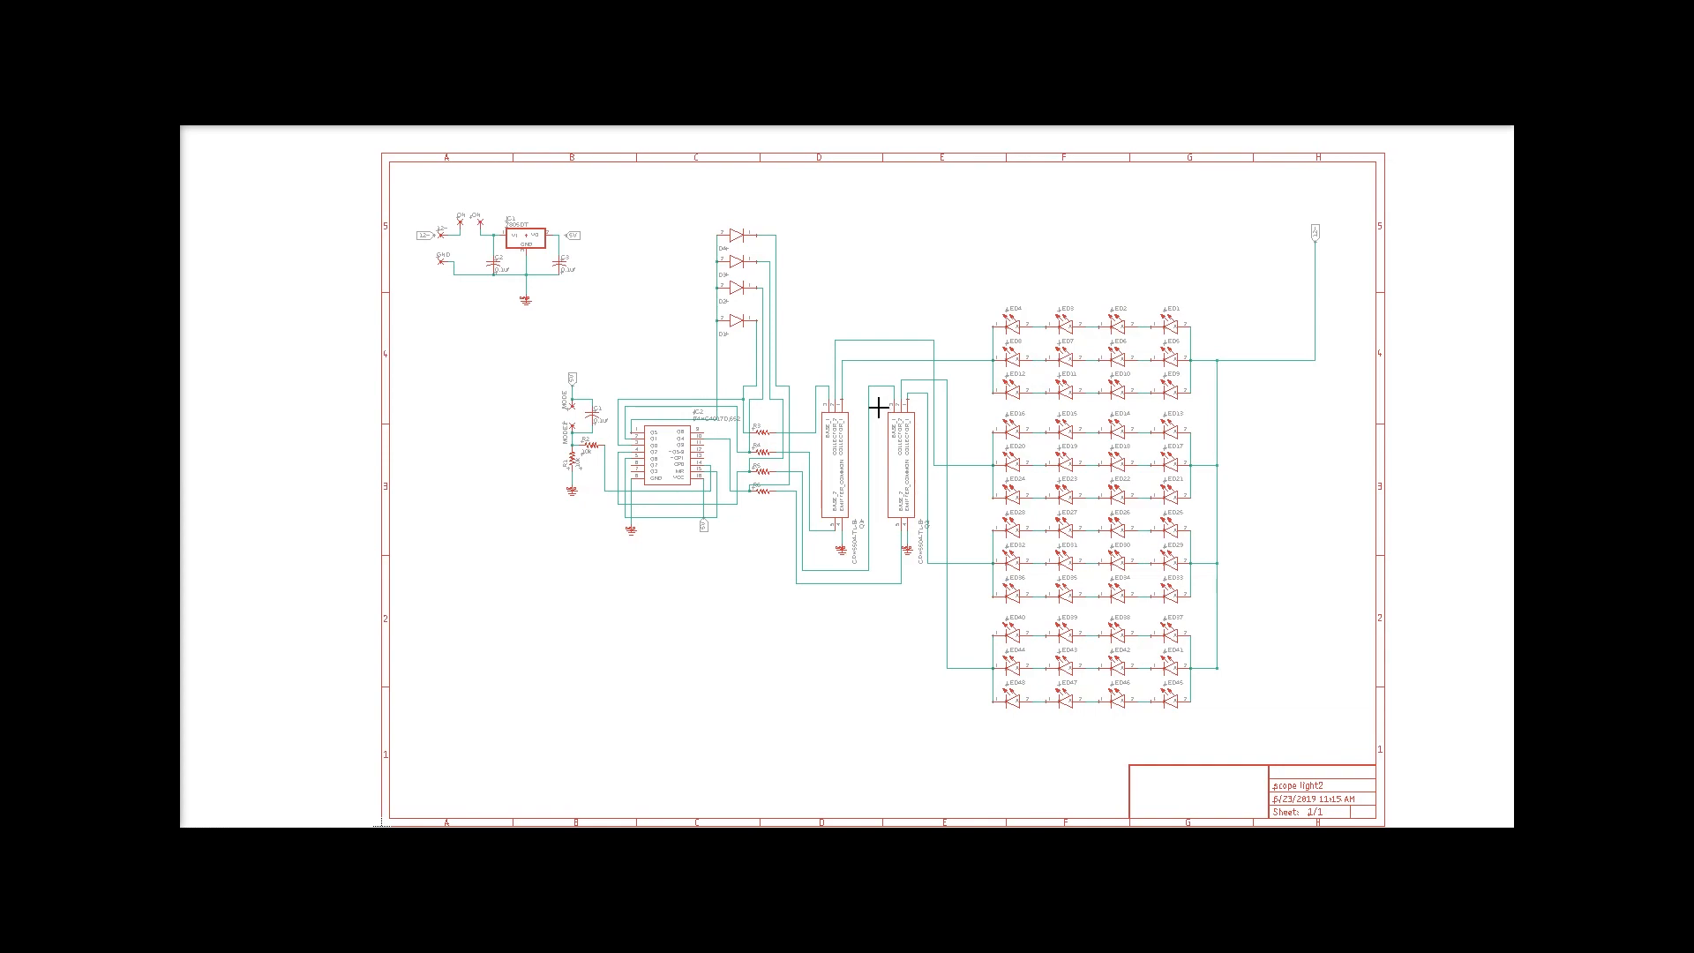
mouse_move(1038, 391)
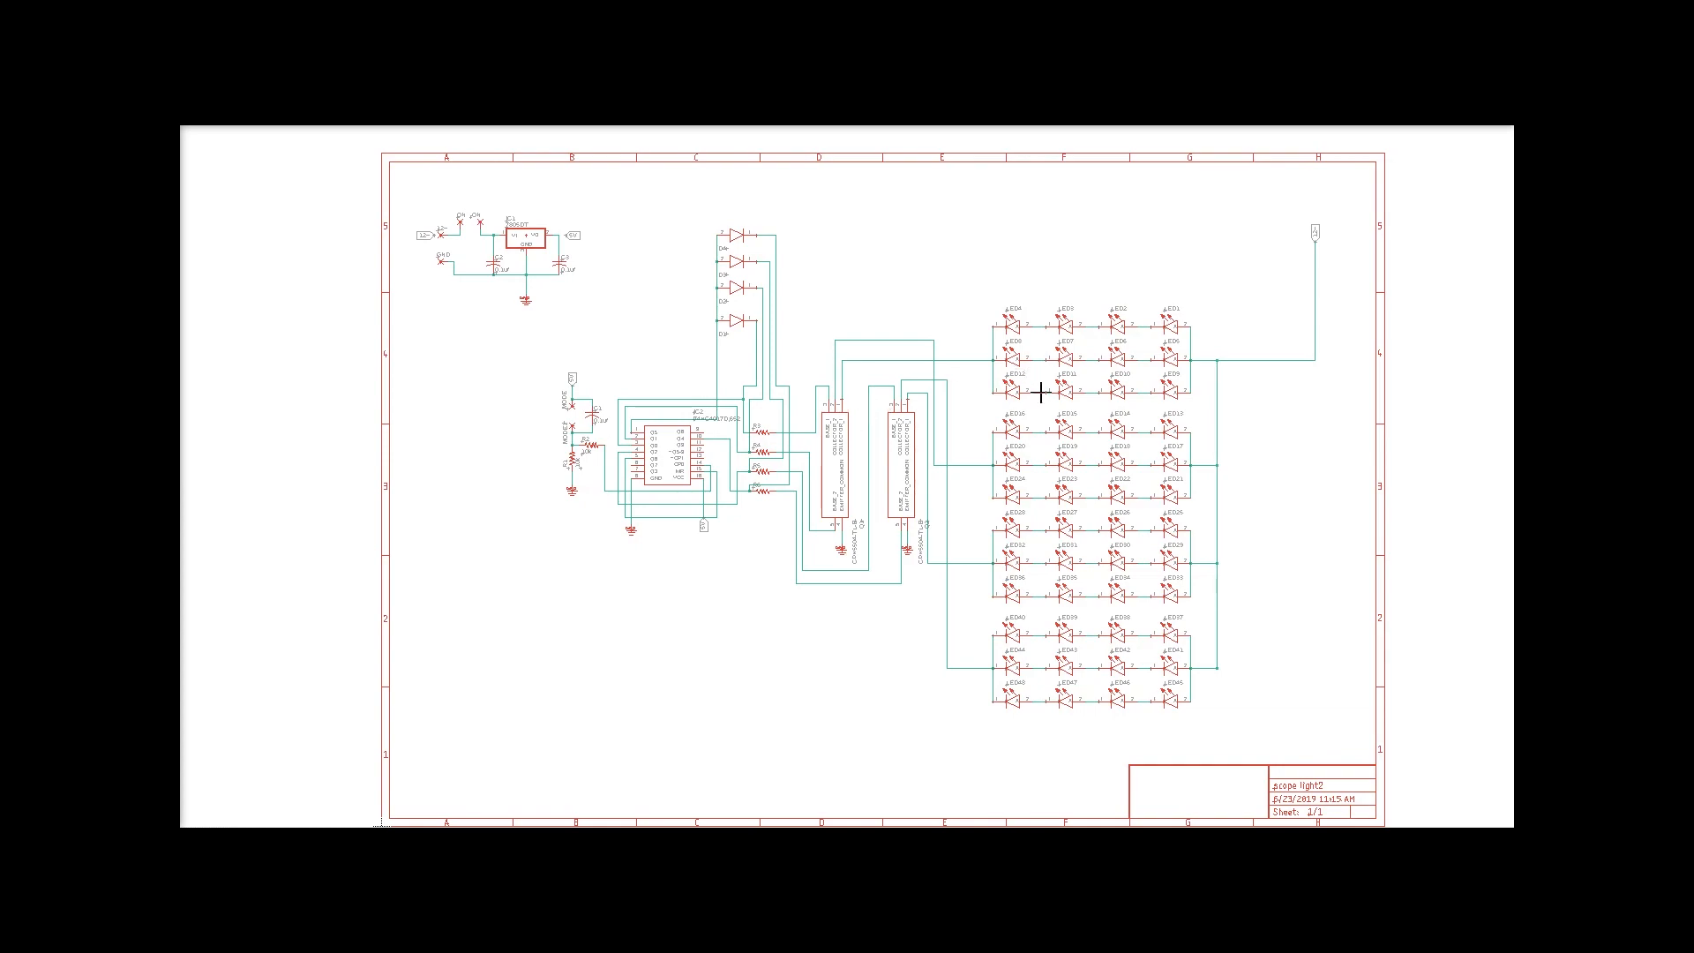
mouse_move(1068, 306)
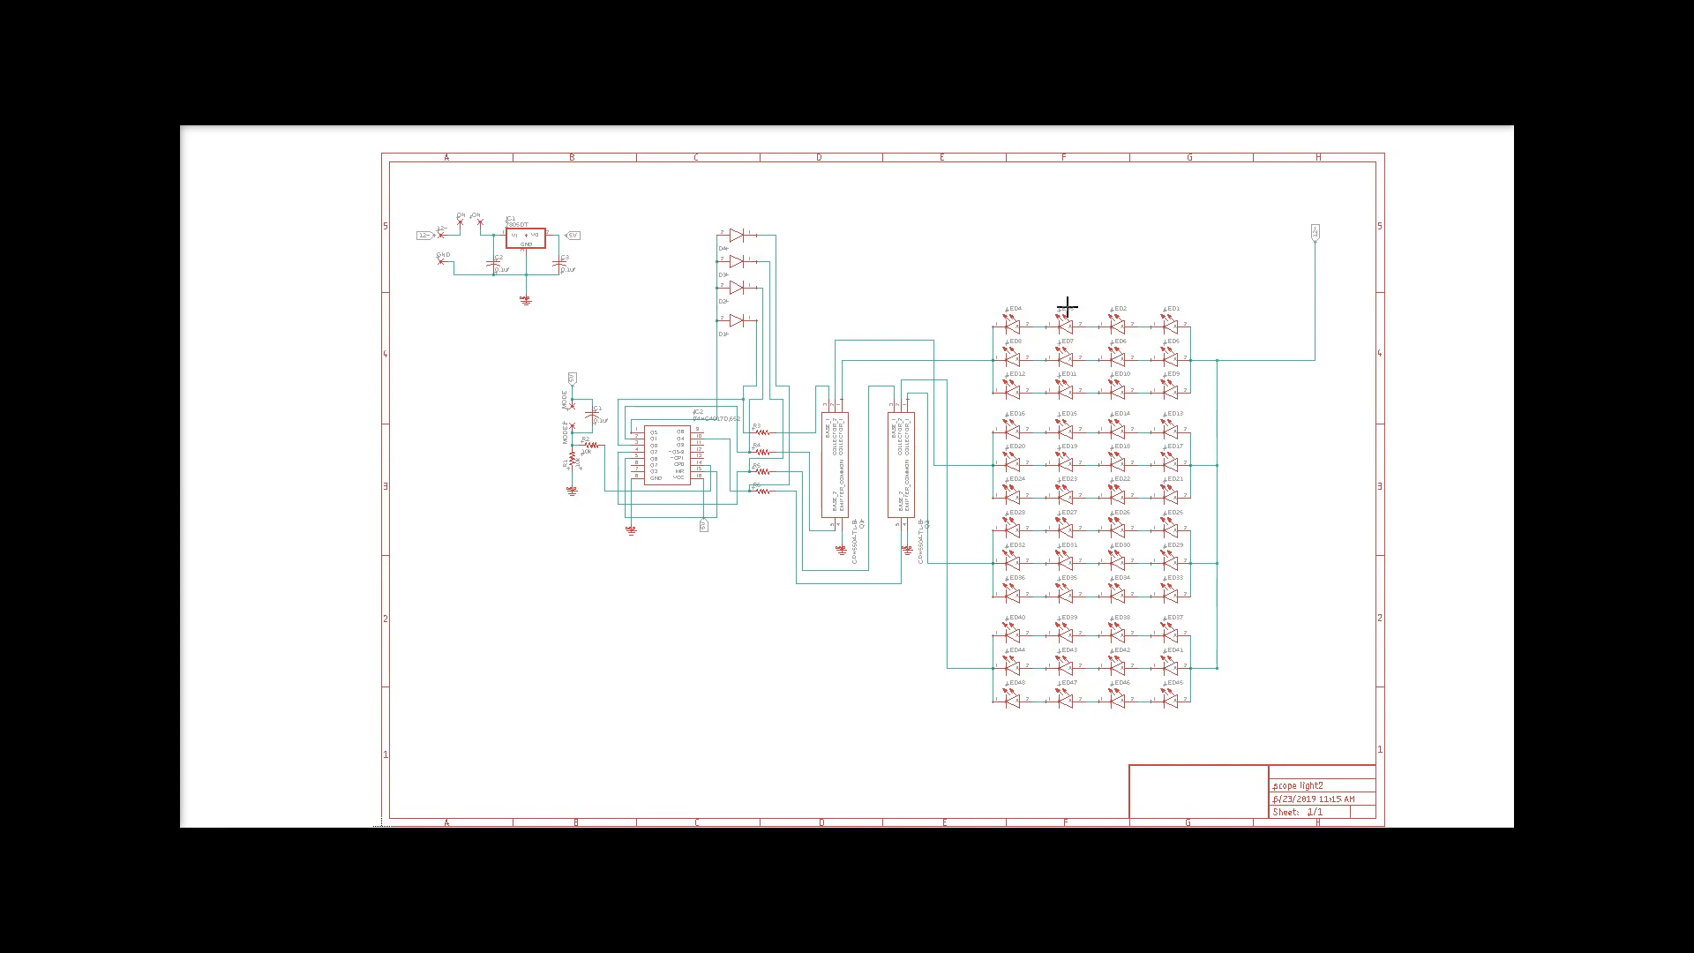
mouse_move(1040, 626)
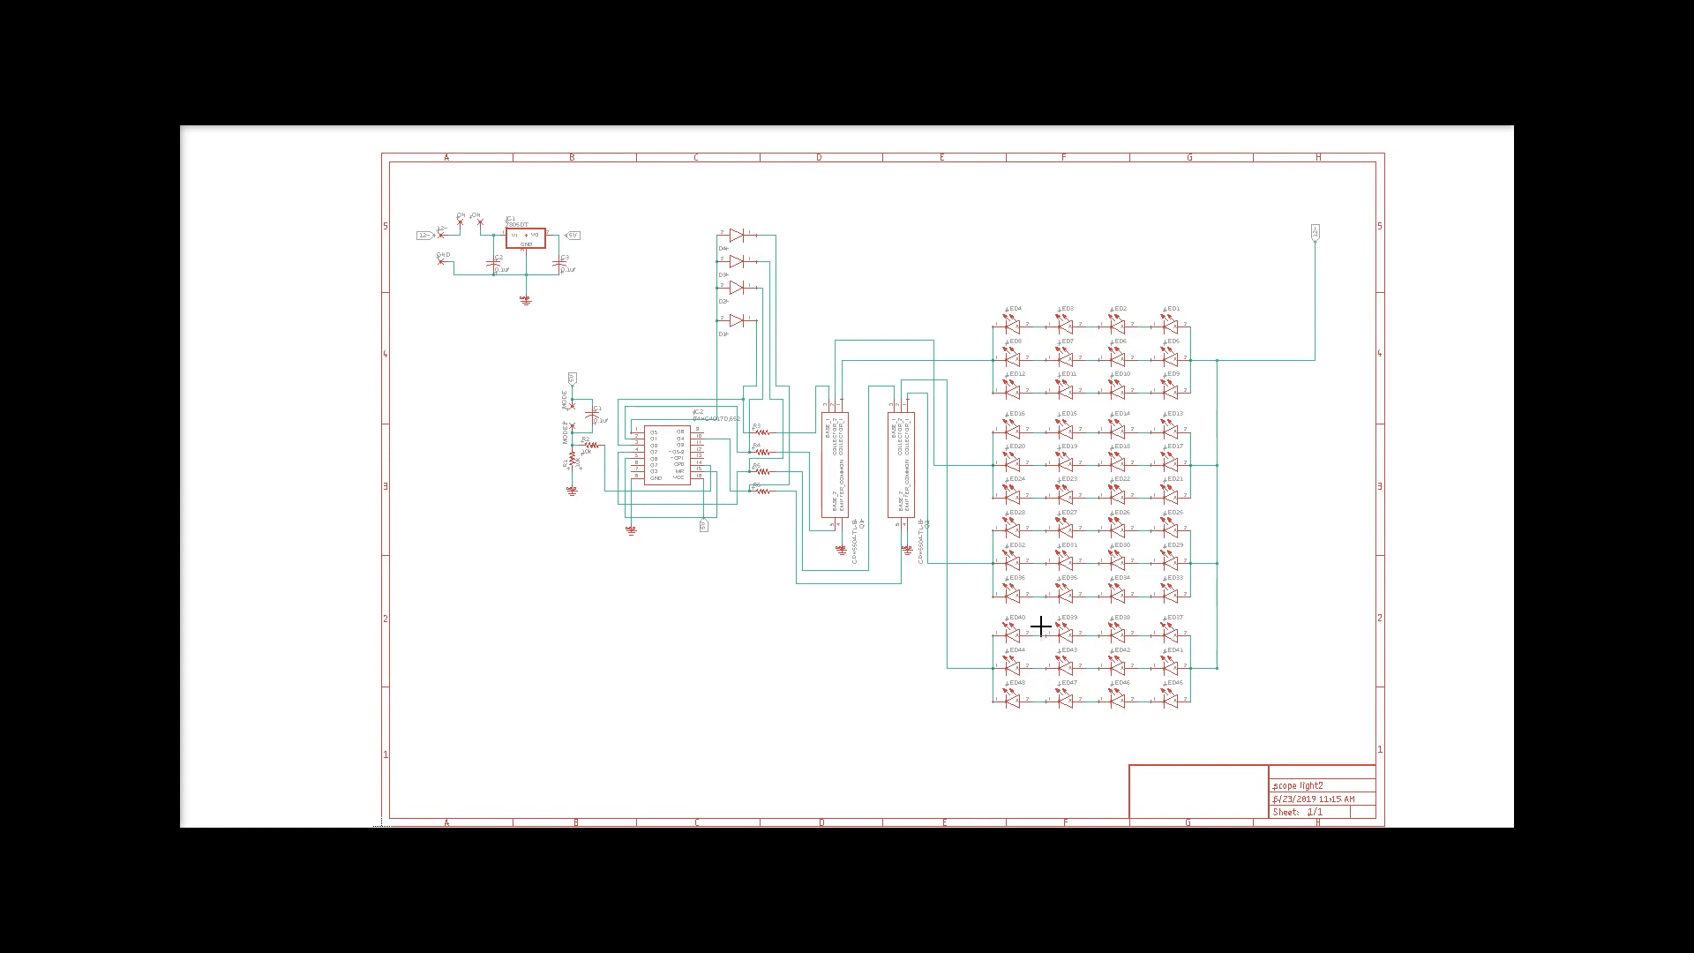
mouse_move(1036, 628)
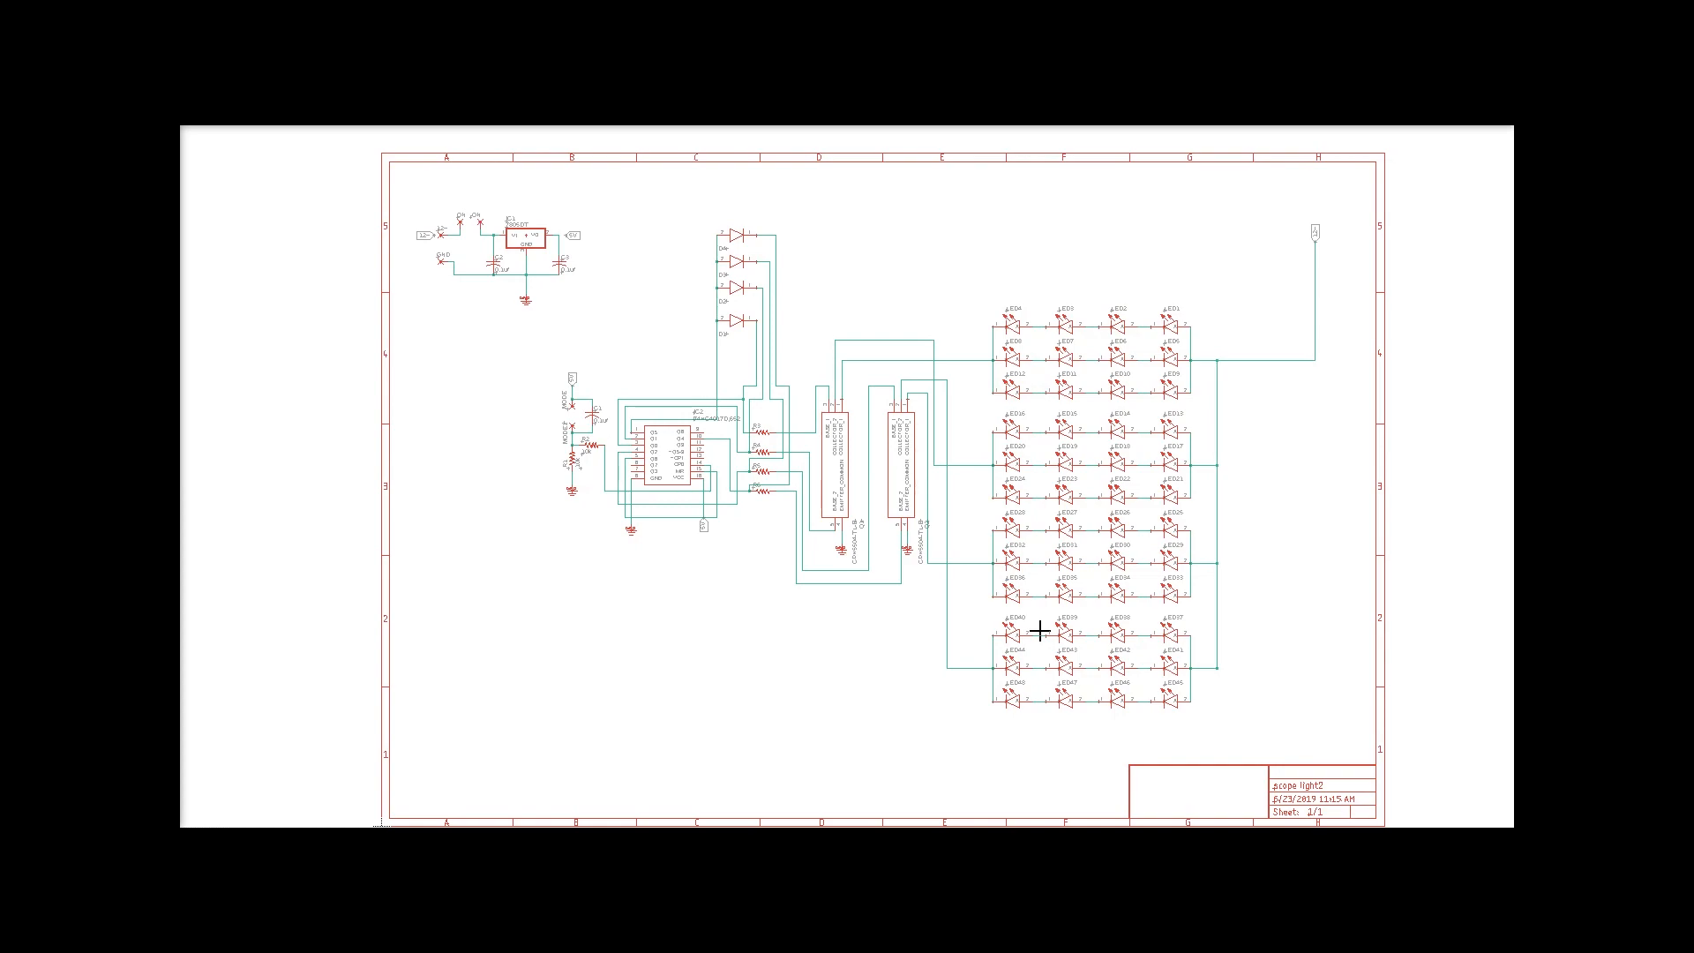
mouse_move(1192, 475)
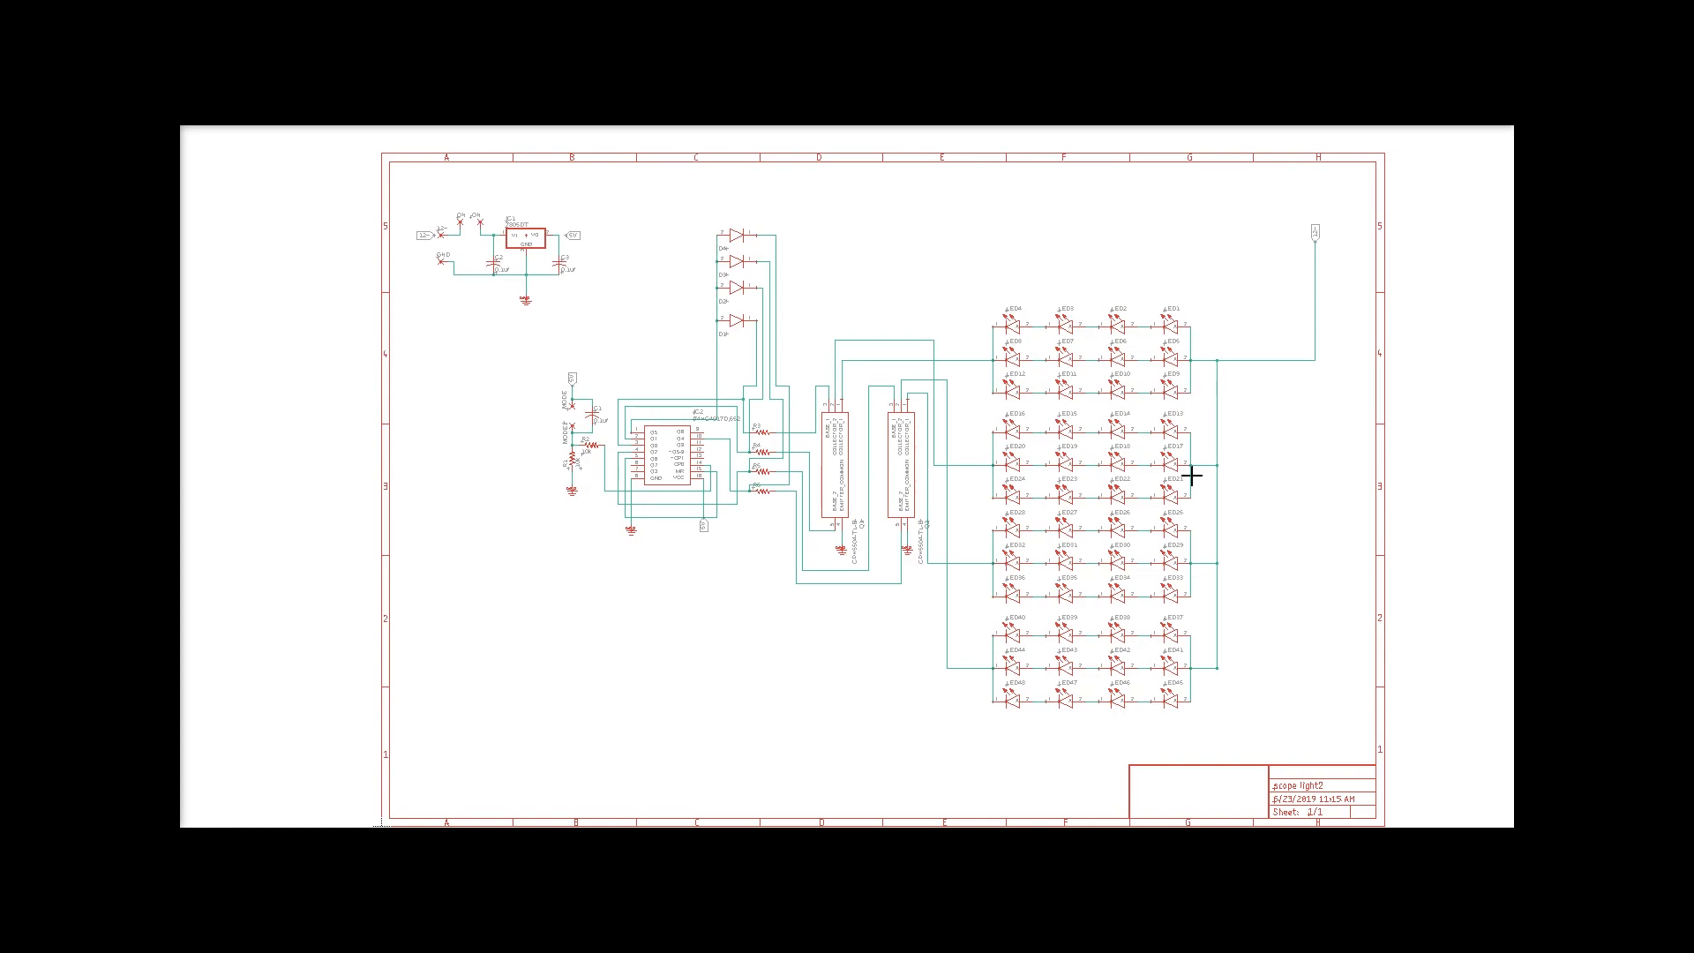
mouse_move(1140, 668)
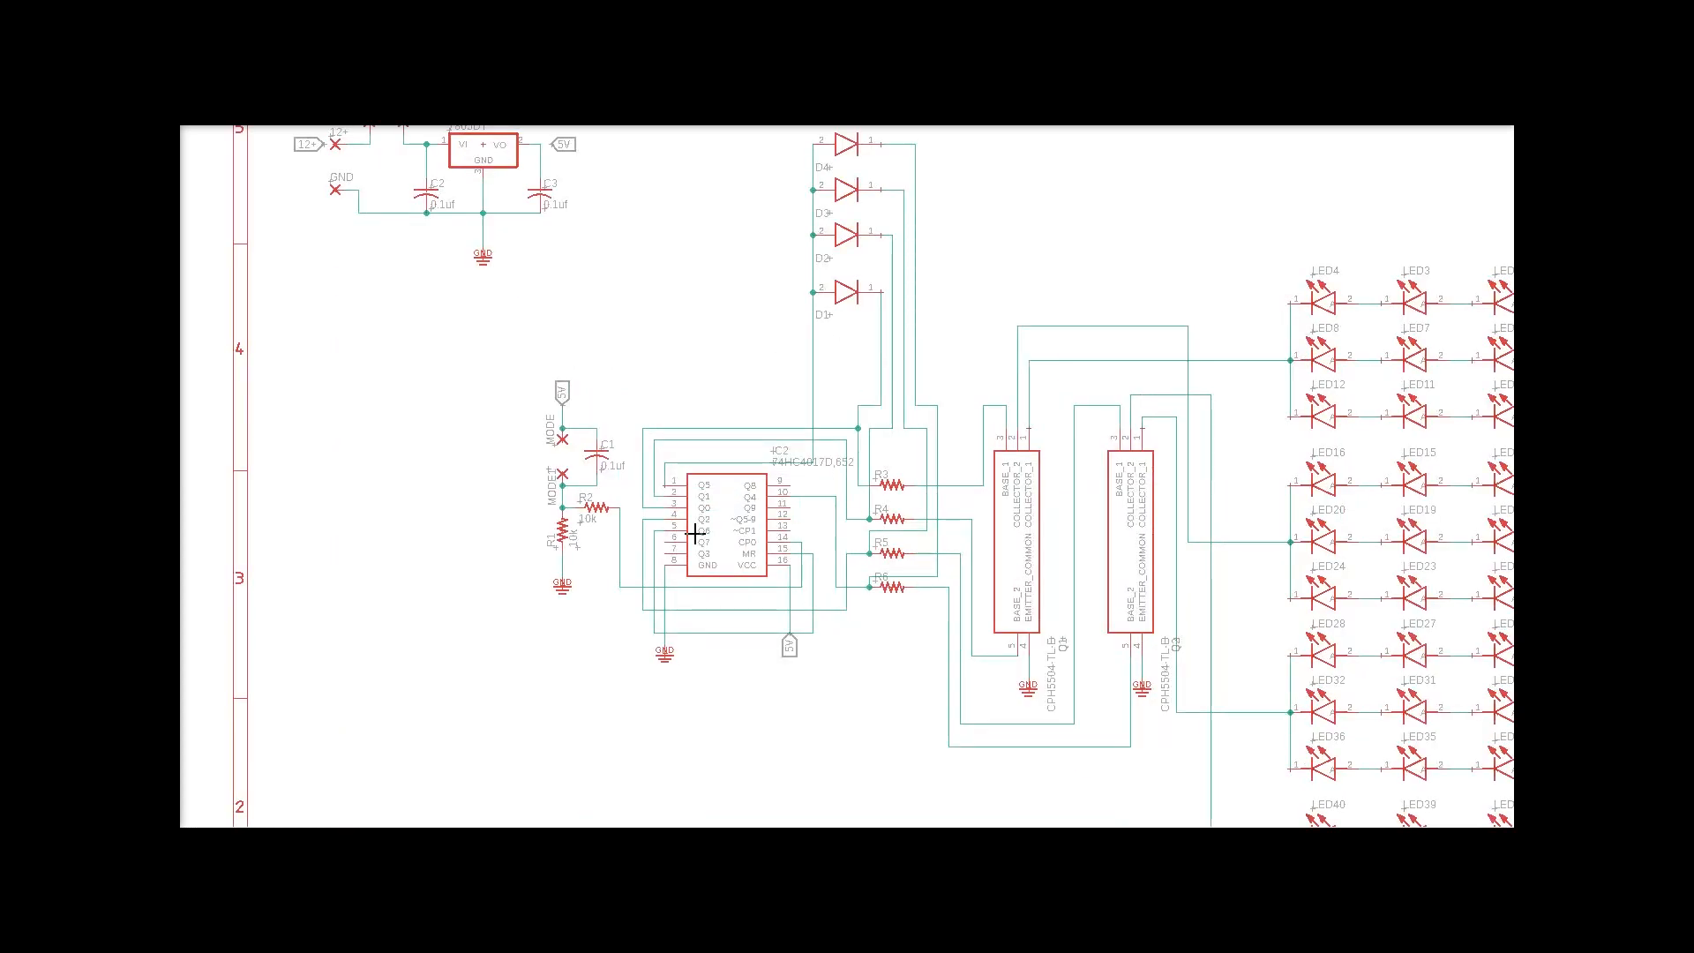
mouse_move(858, 485)
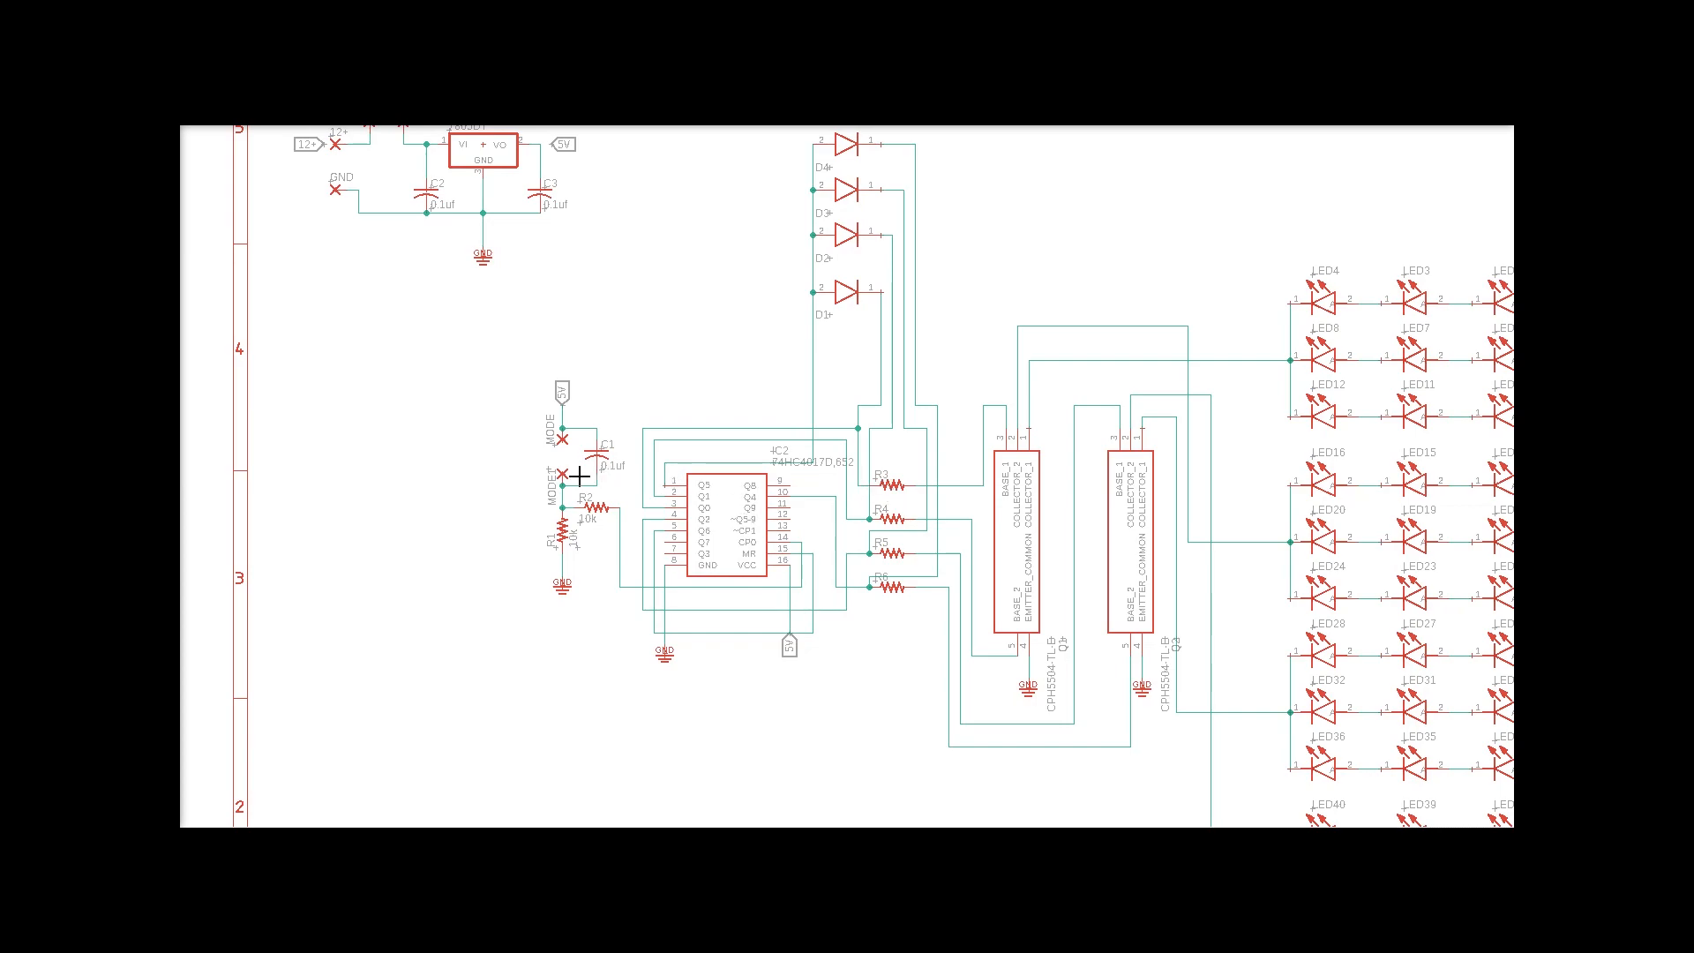
mouse_move(882, 655)
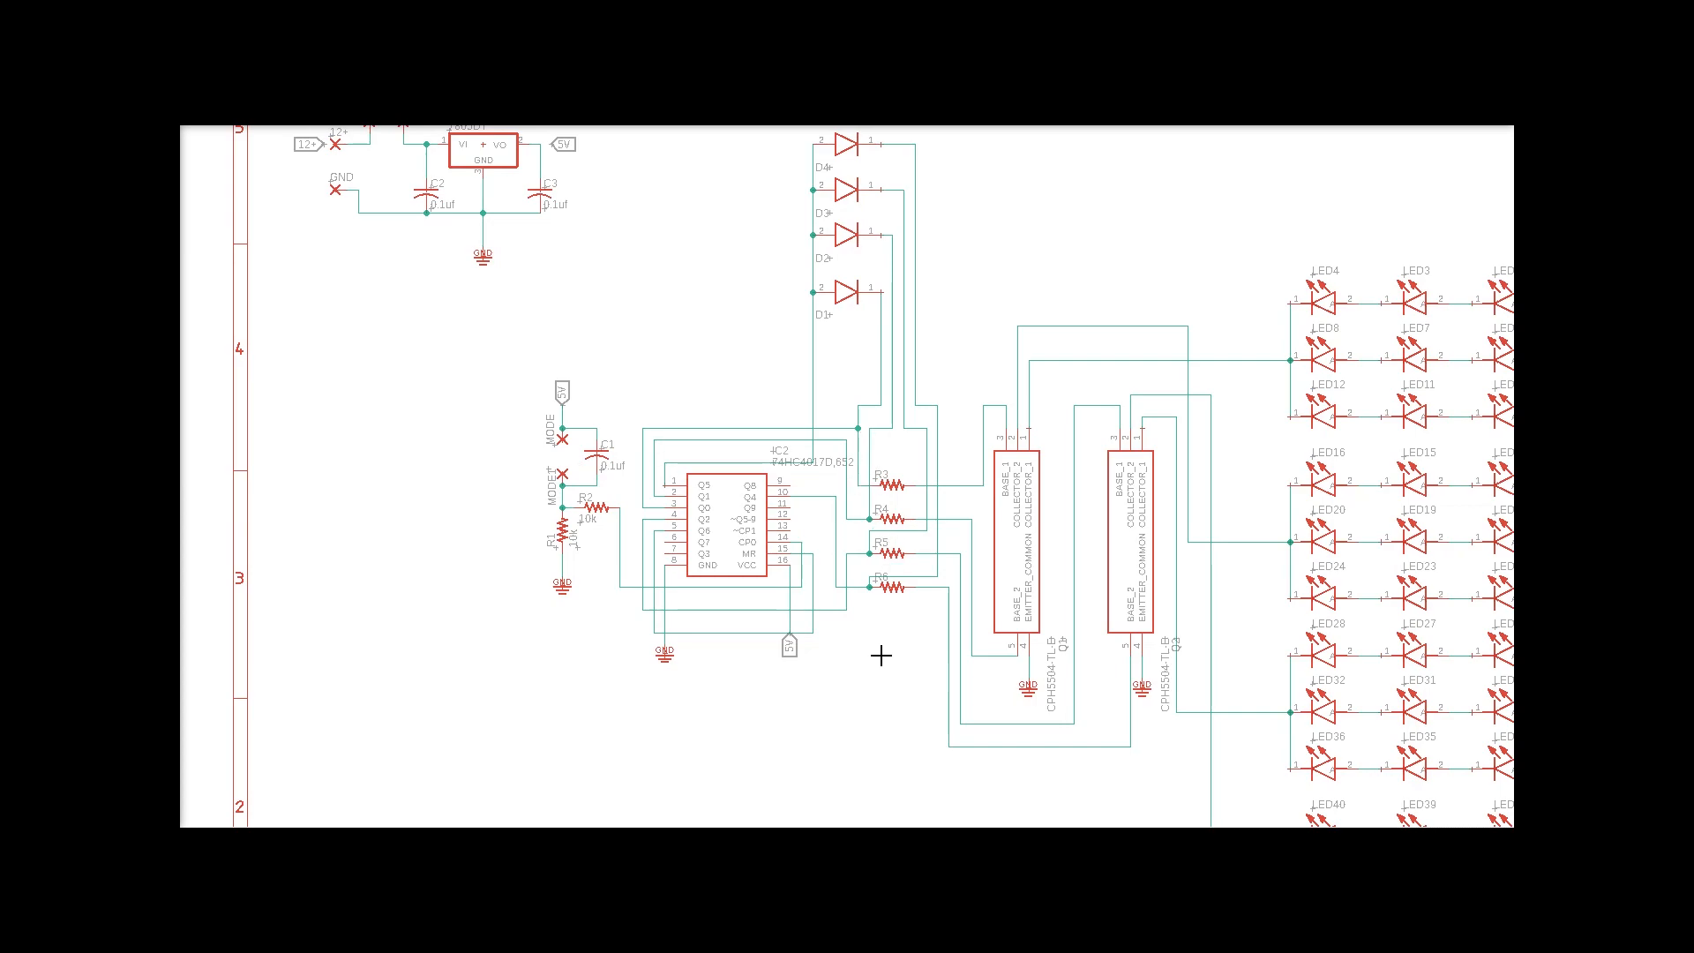
mouse_move(815, 502)
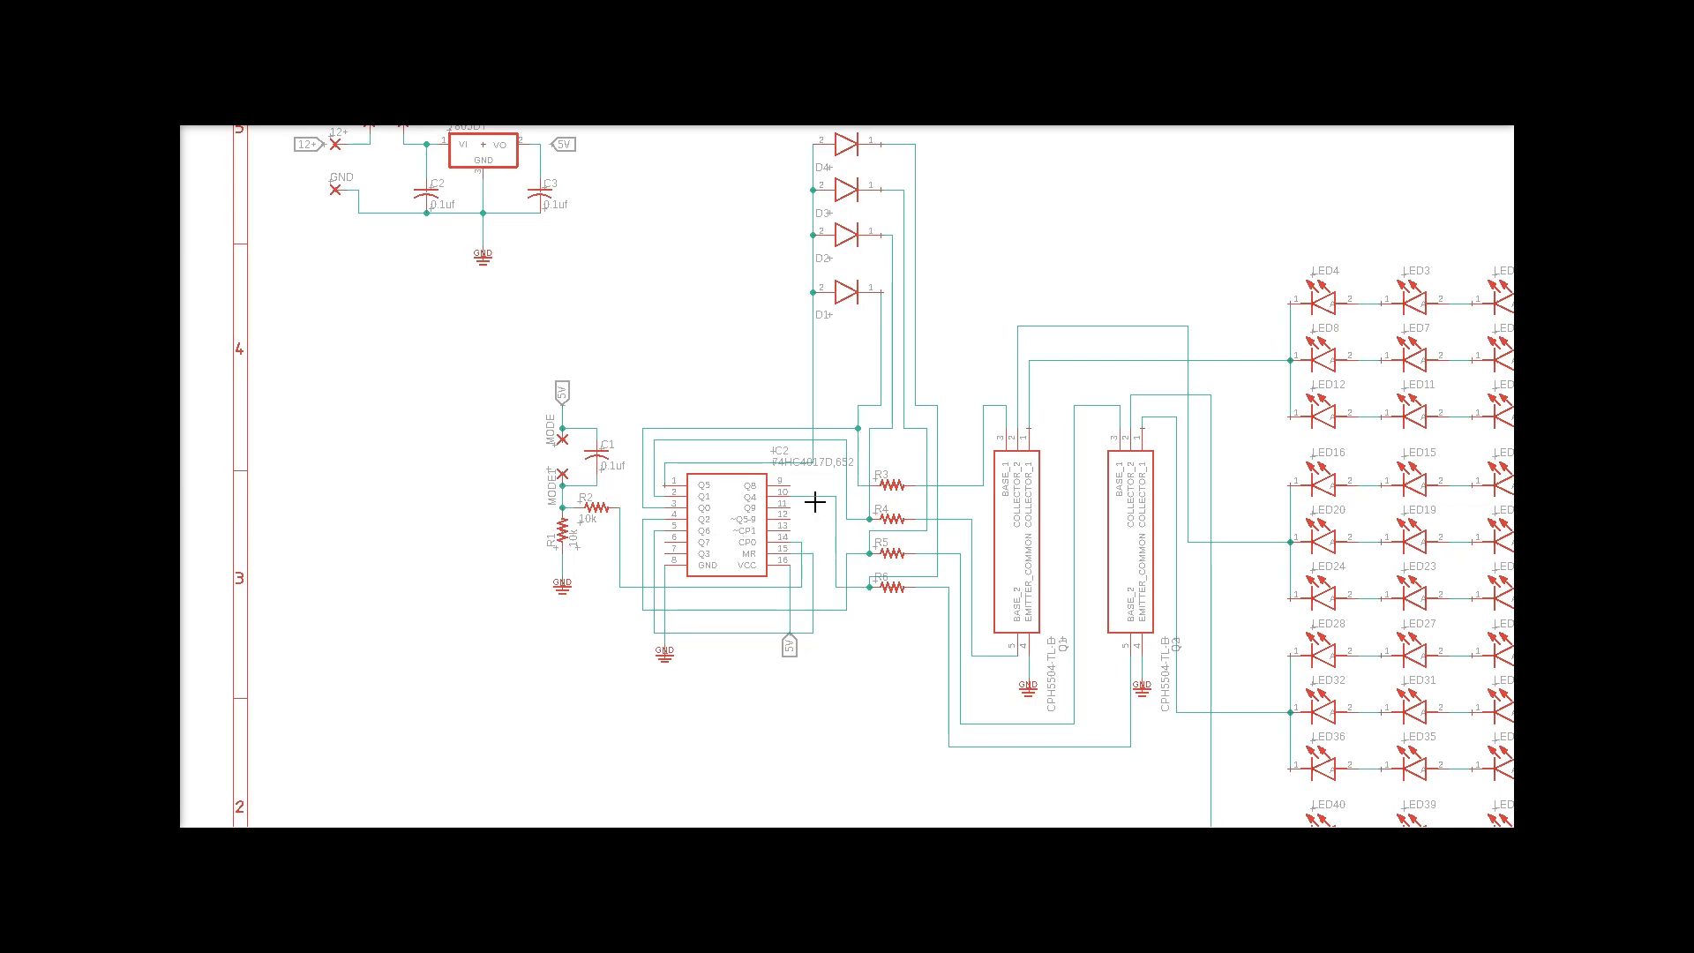
mouse_move(942, 539)
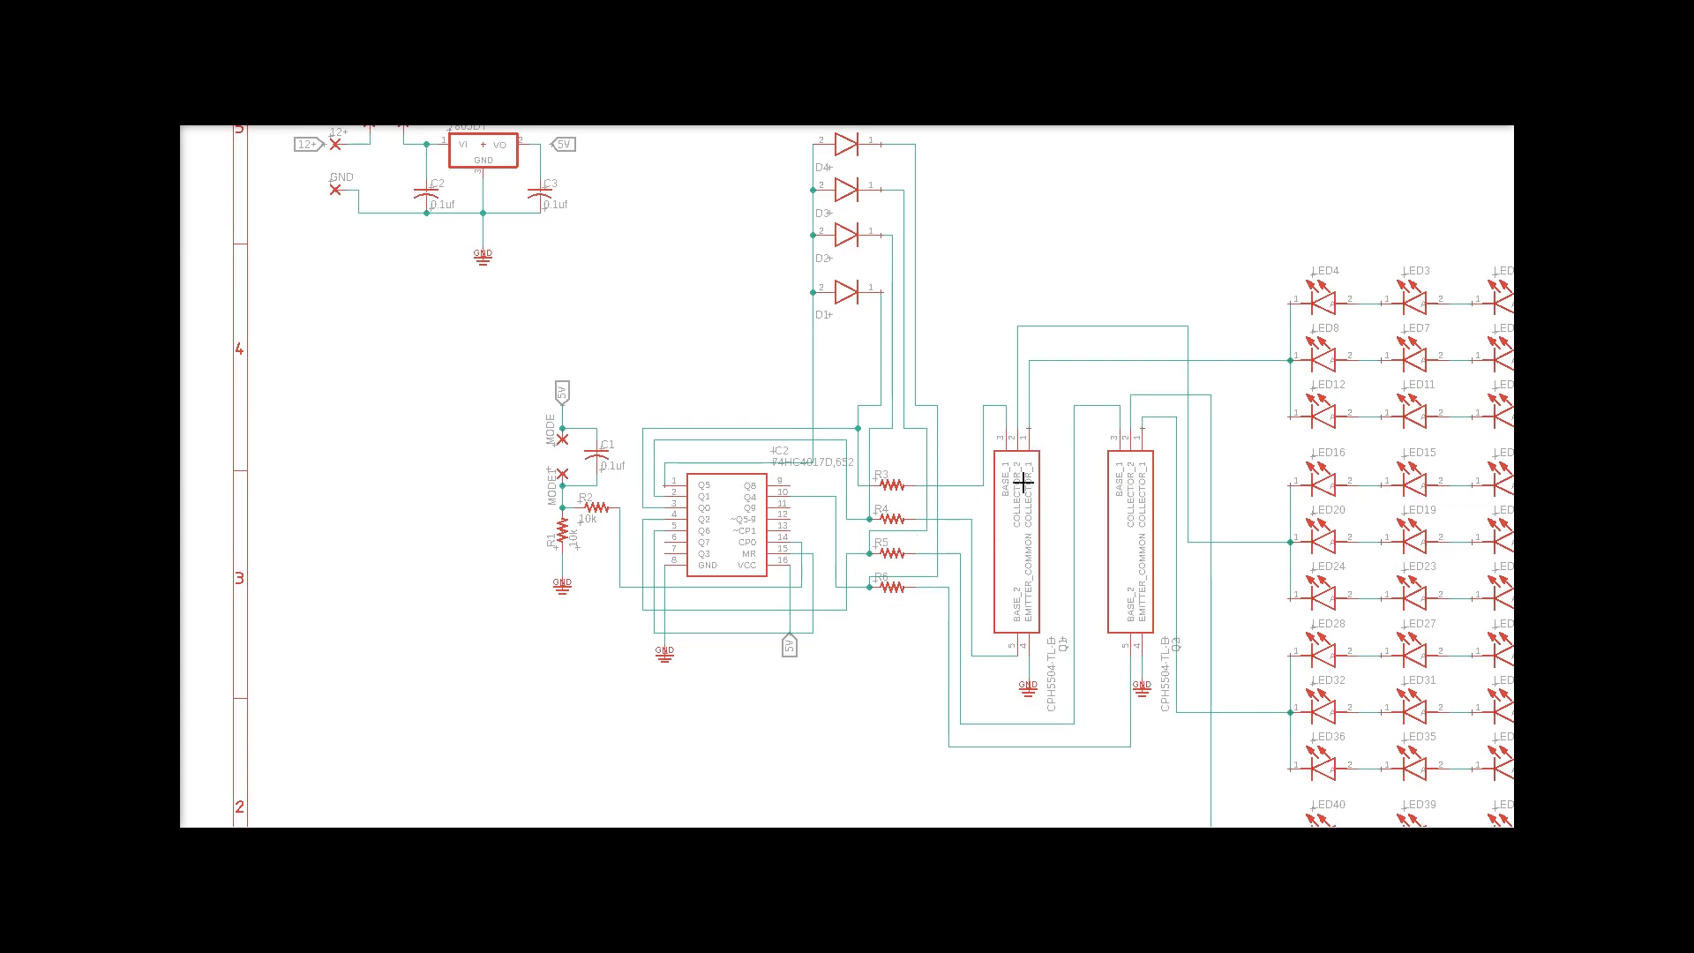
mouse_move(842, 259)
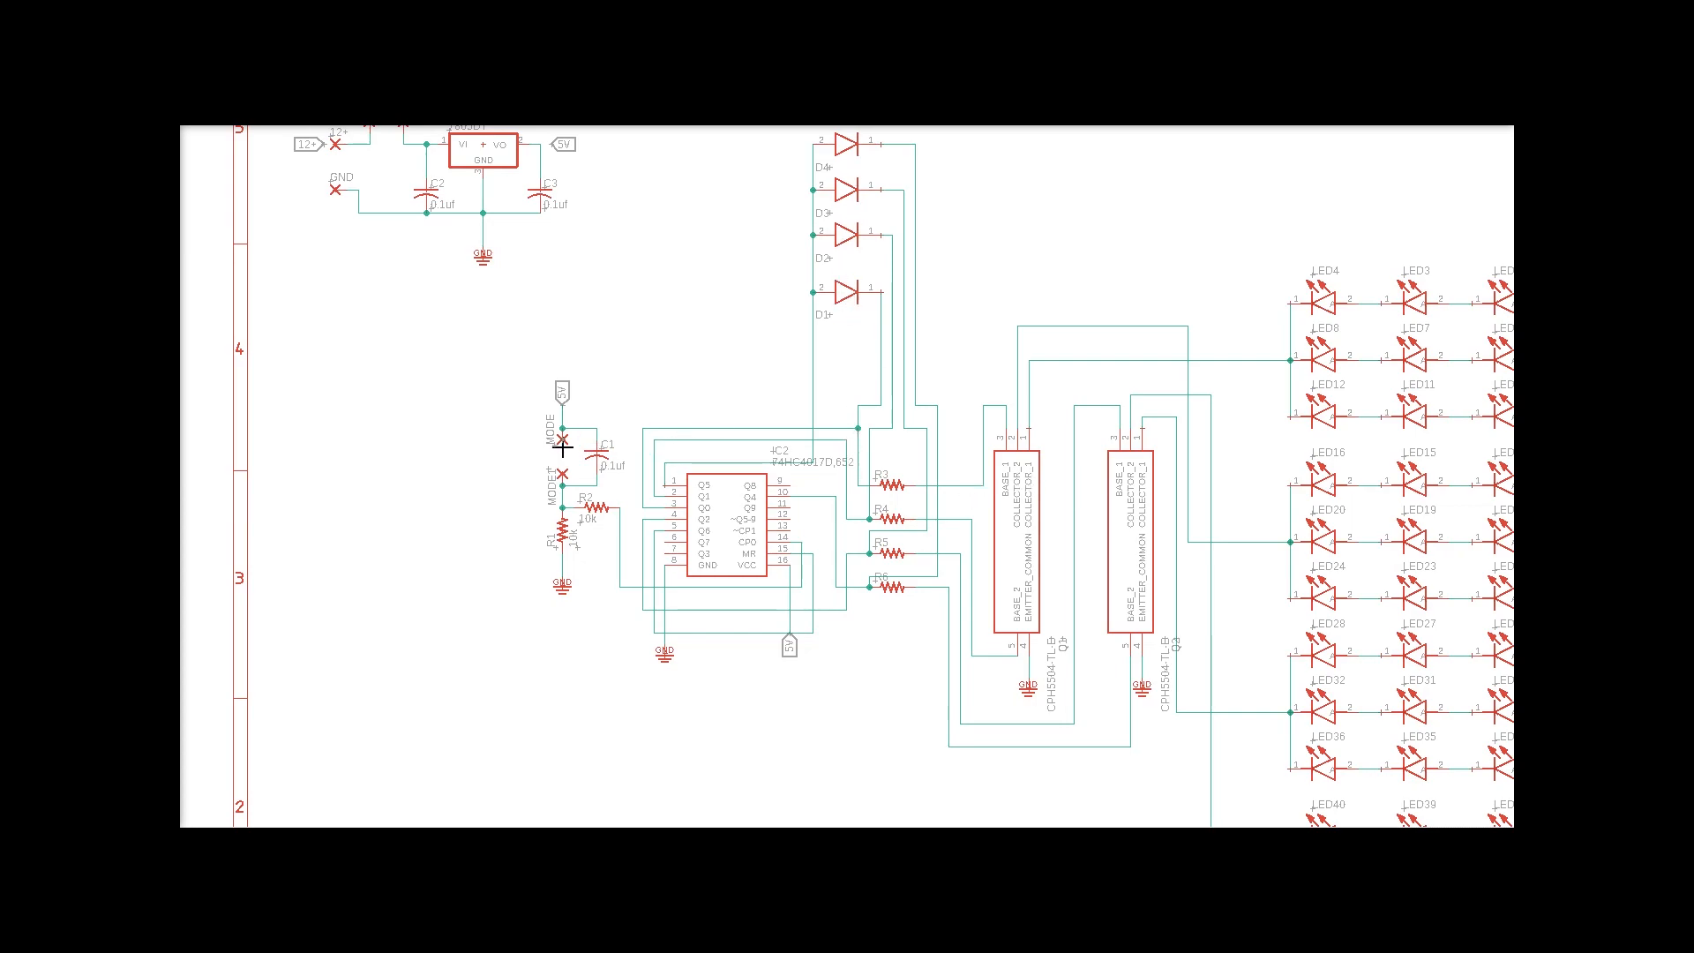
mouse_move(1231, 419)
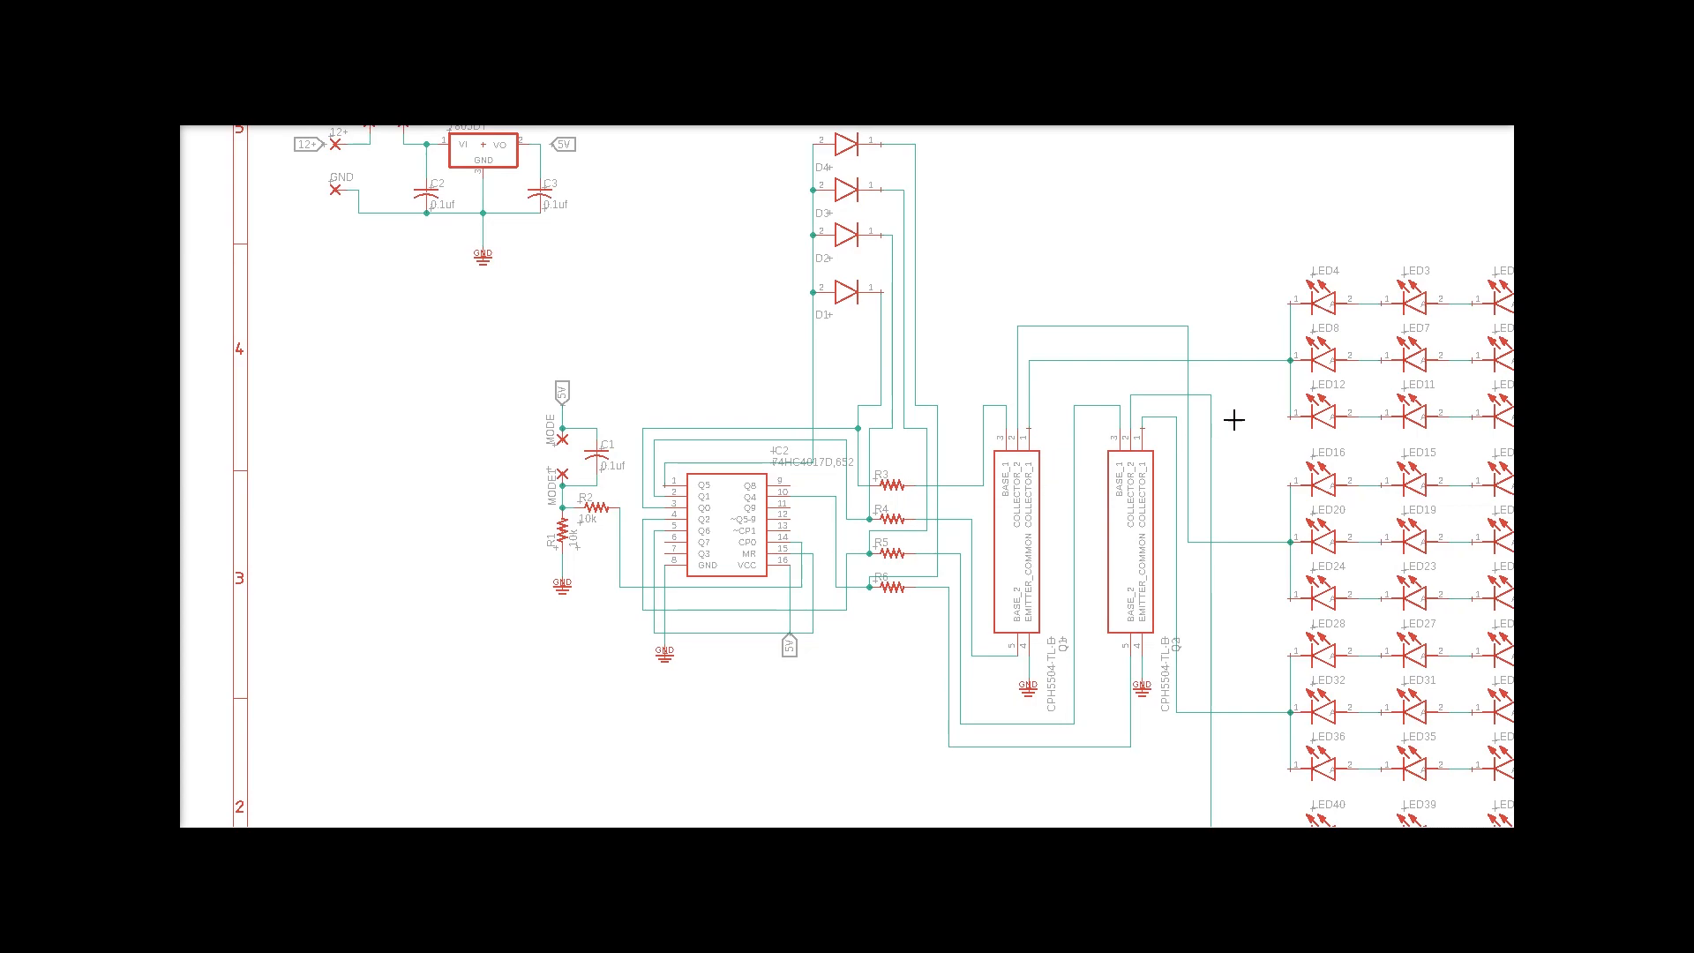
mouse_move(1357, 535)
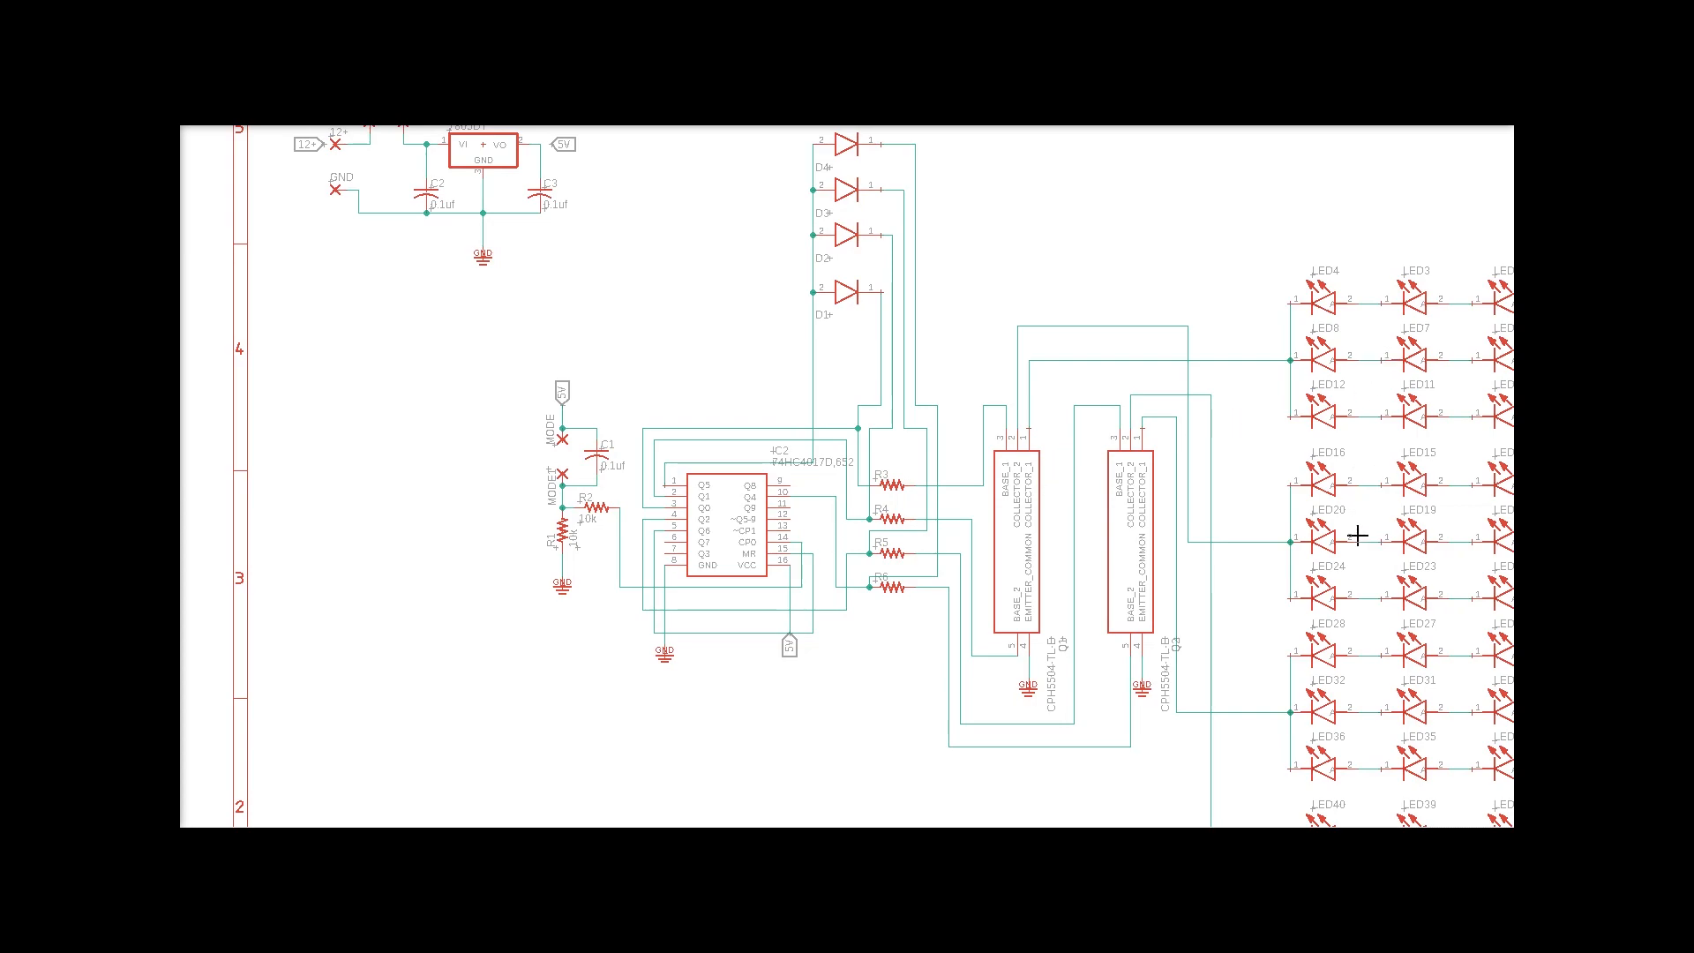
mouse_move(1375, 369)
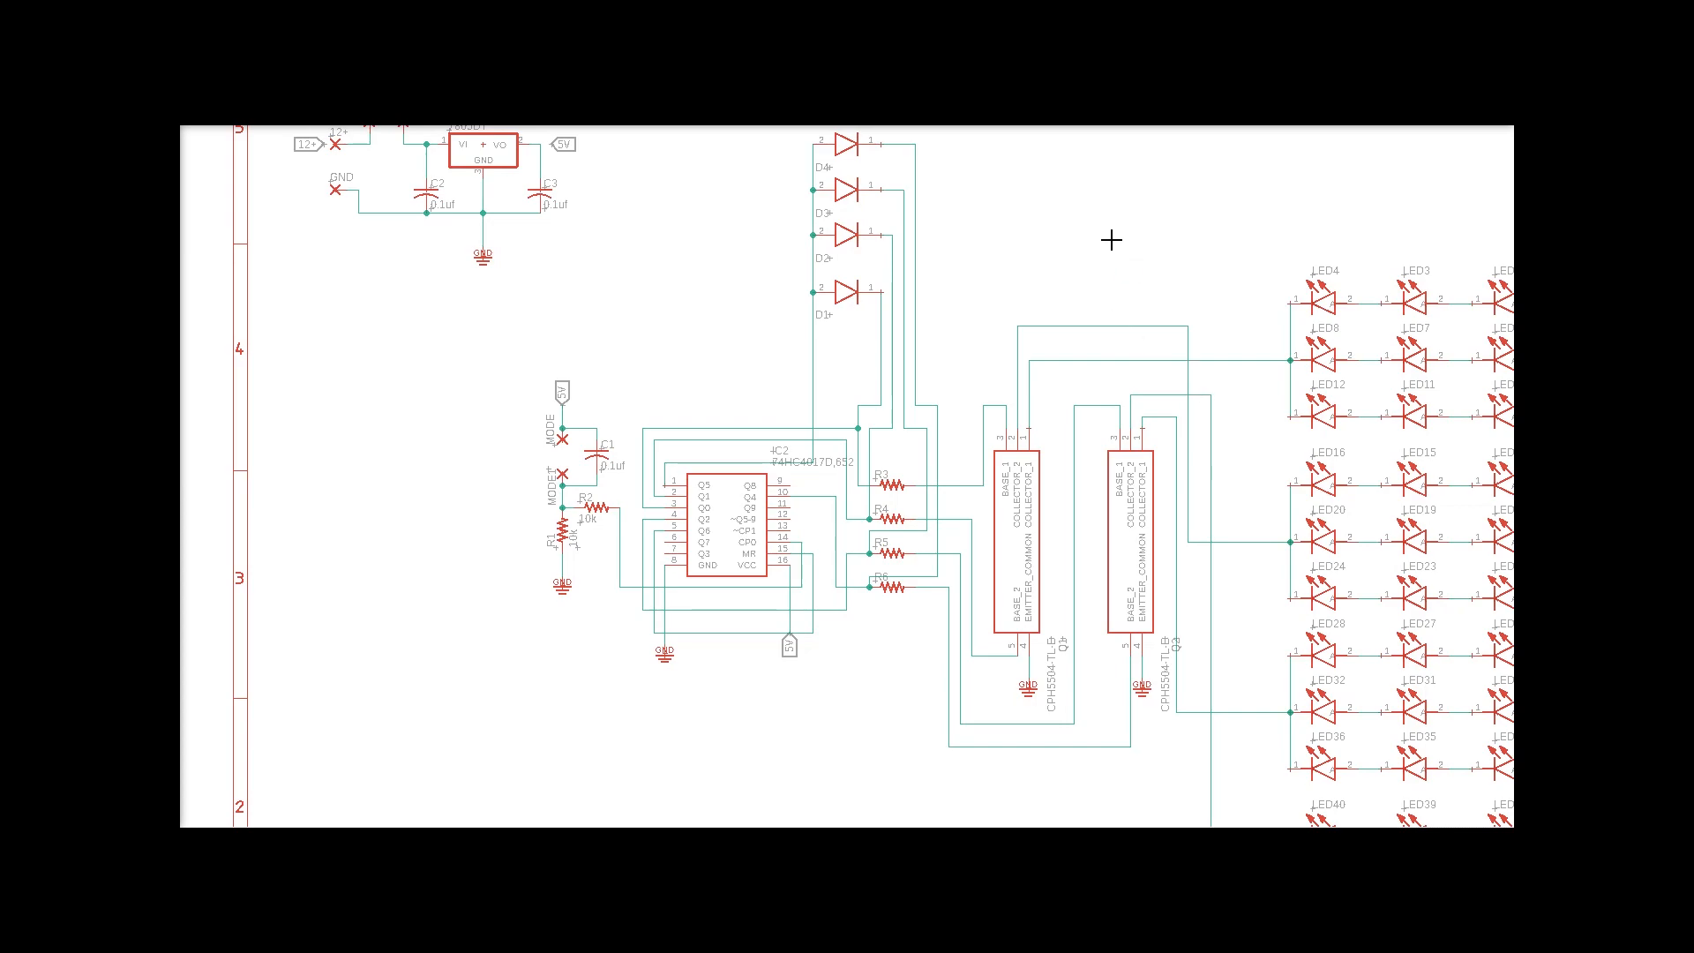
mouse_move(691, 481)
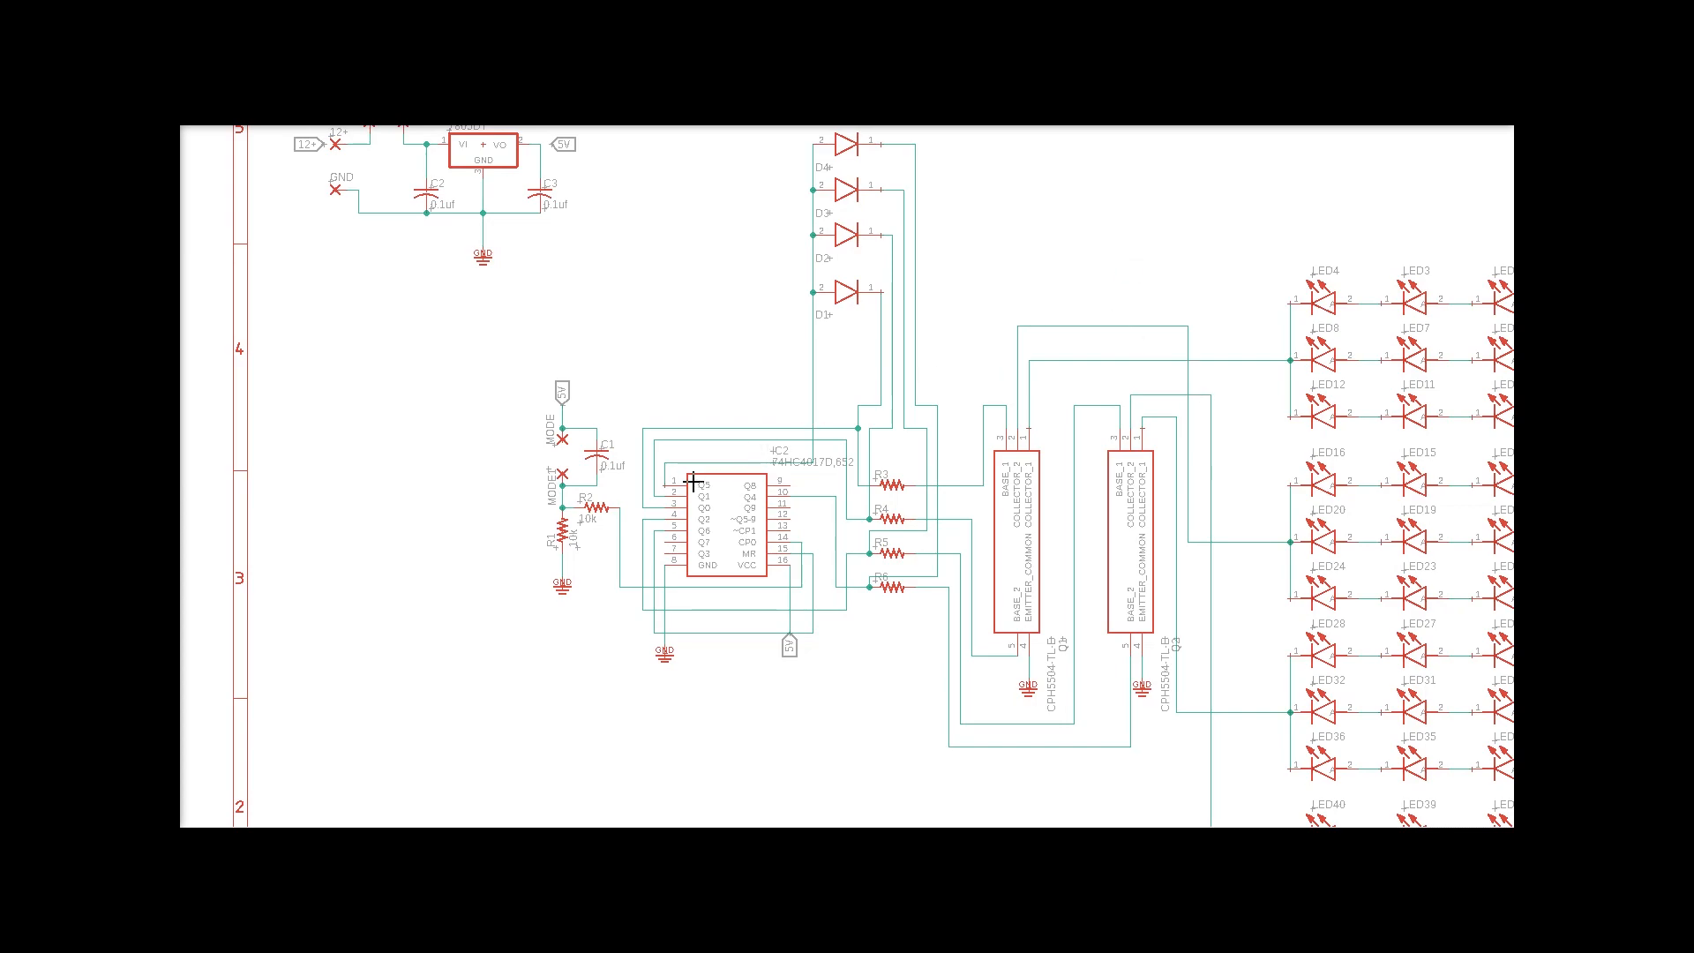
mouse_move(884, 293)
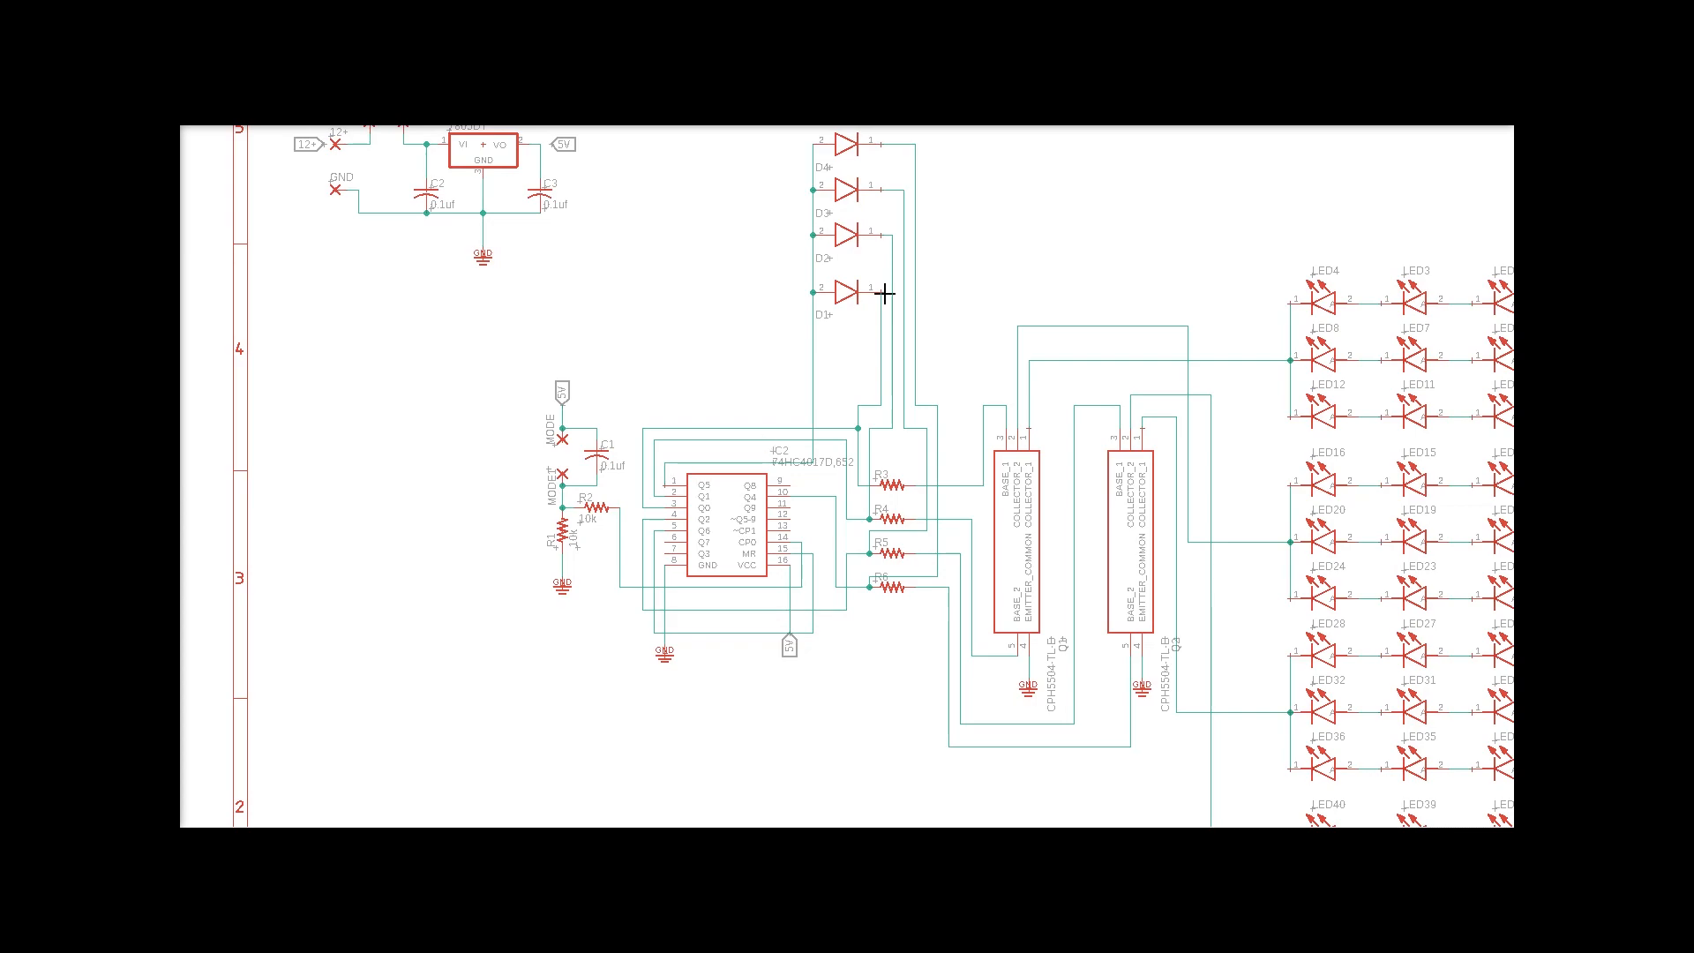
mouse_move(809, 134)
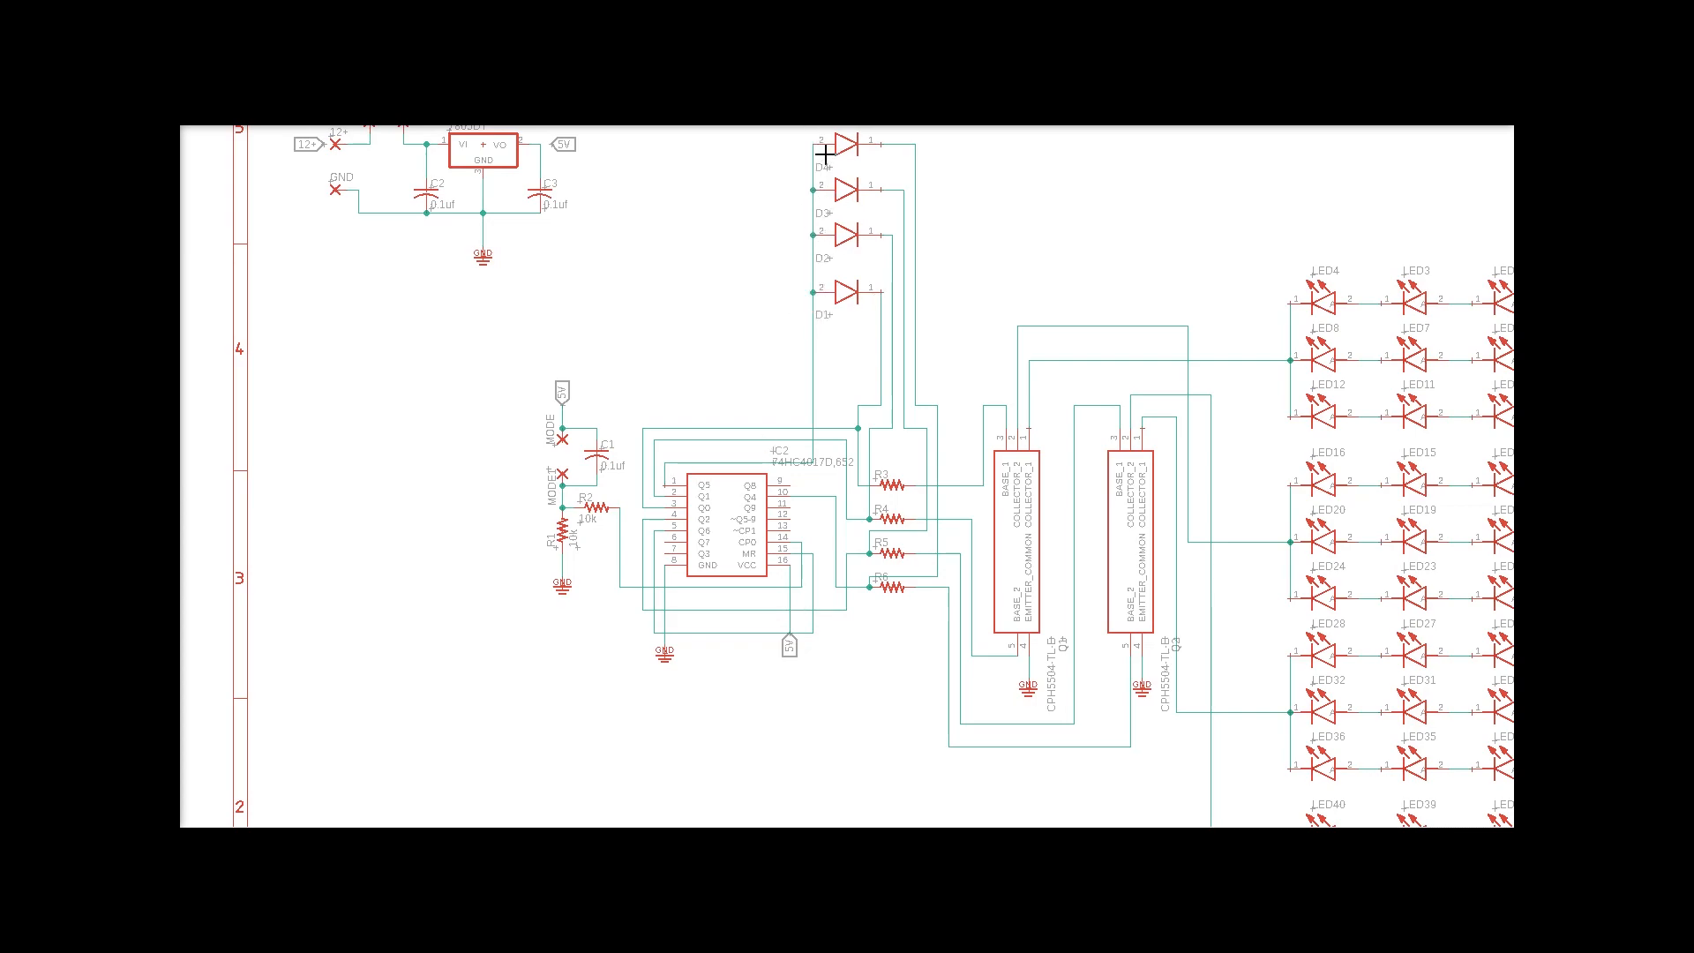
mouse_move(896, 153)
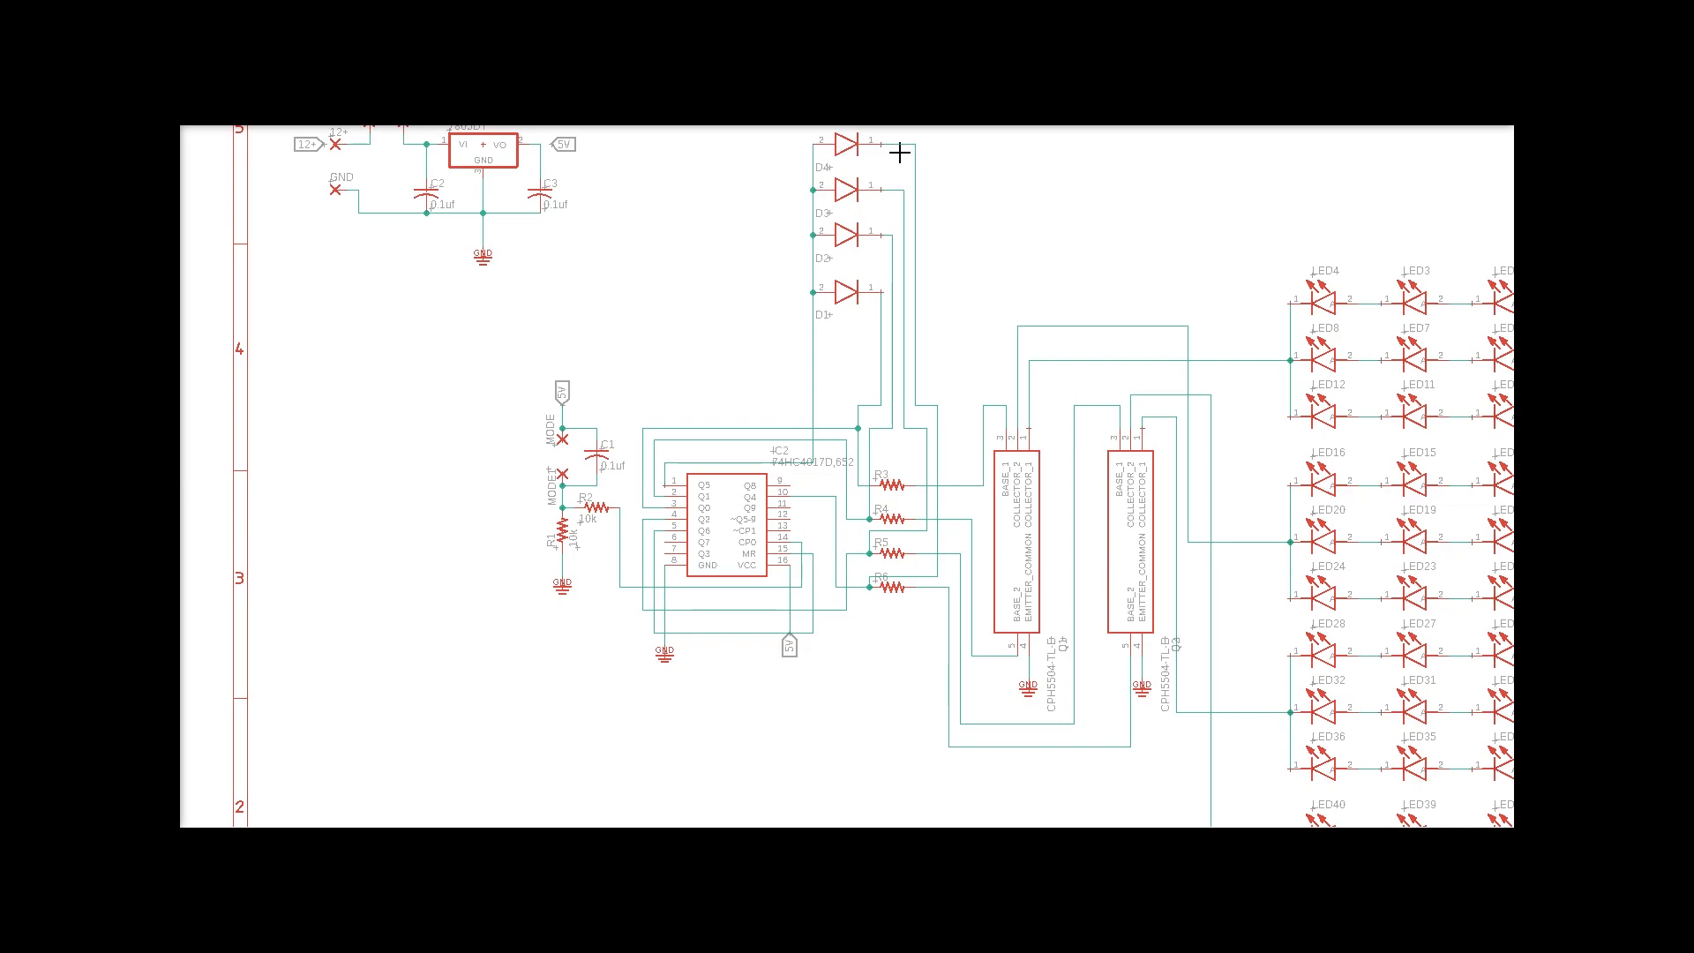
mouse_move(885, 451)
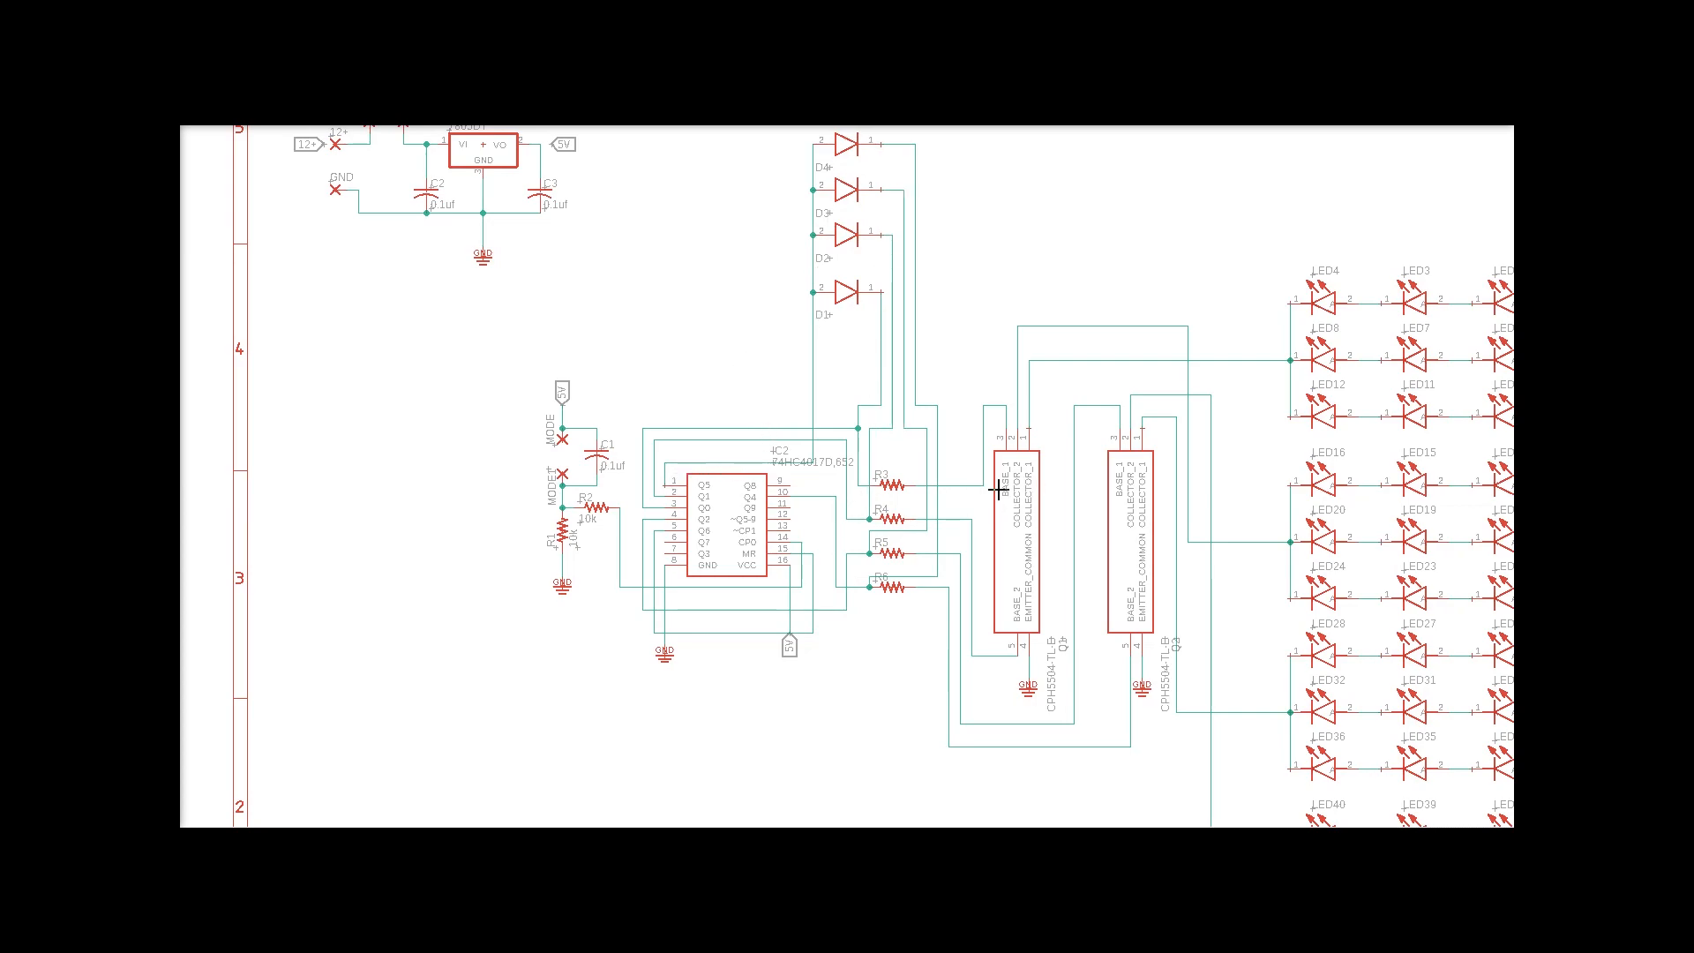
mouse_move(884, 338)
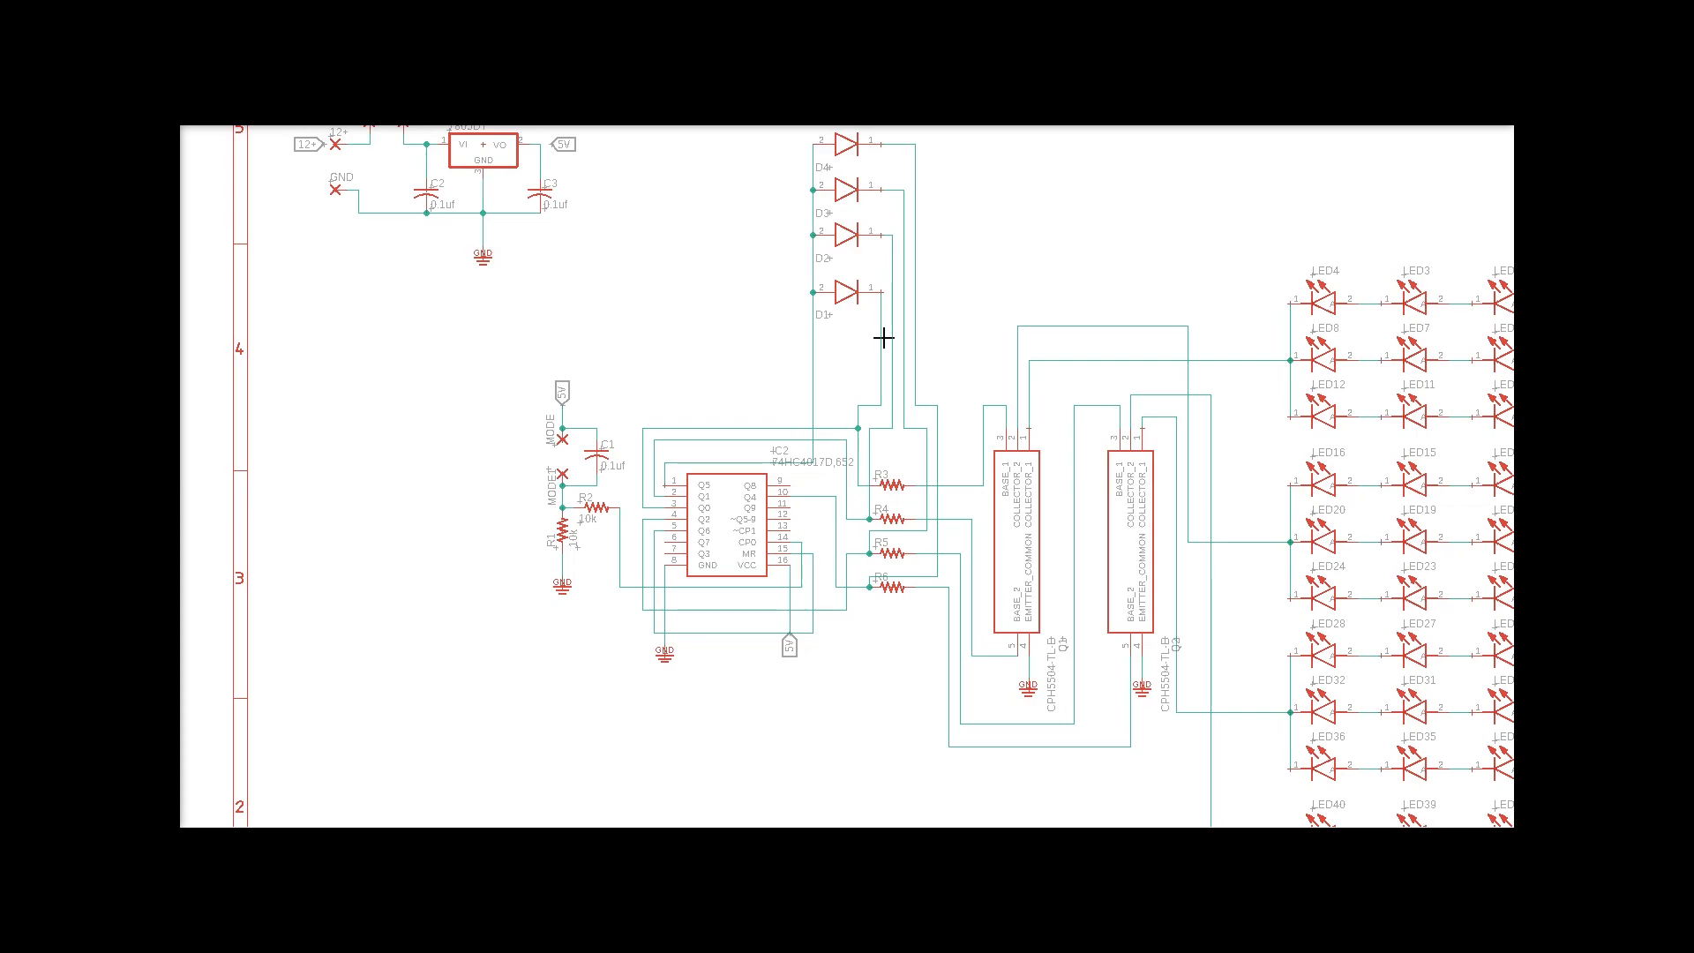
mouse_move(1159, 473)
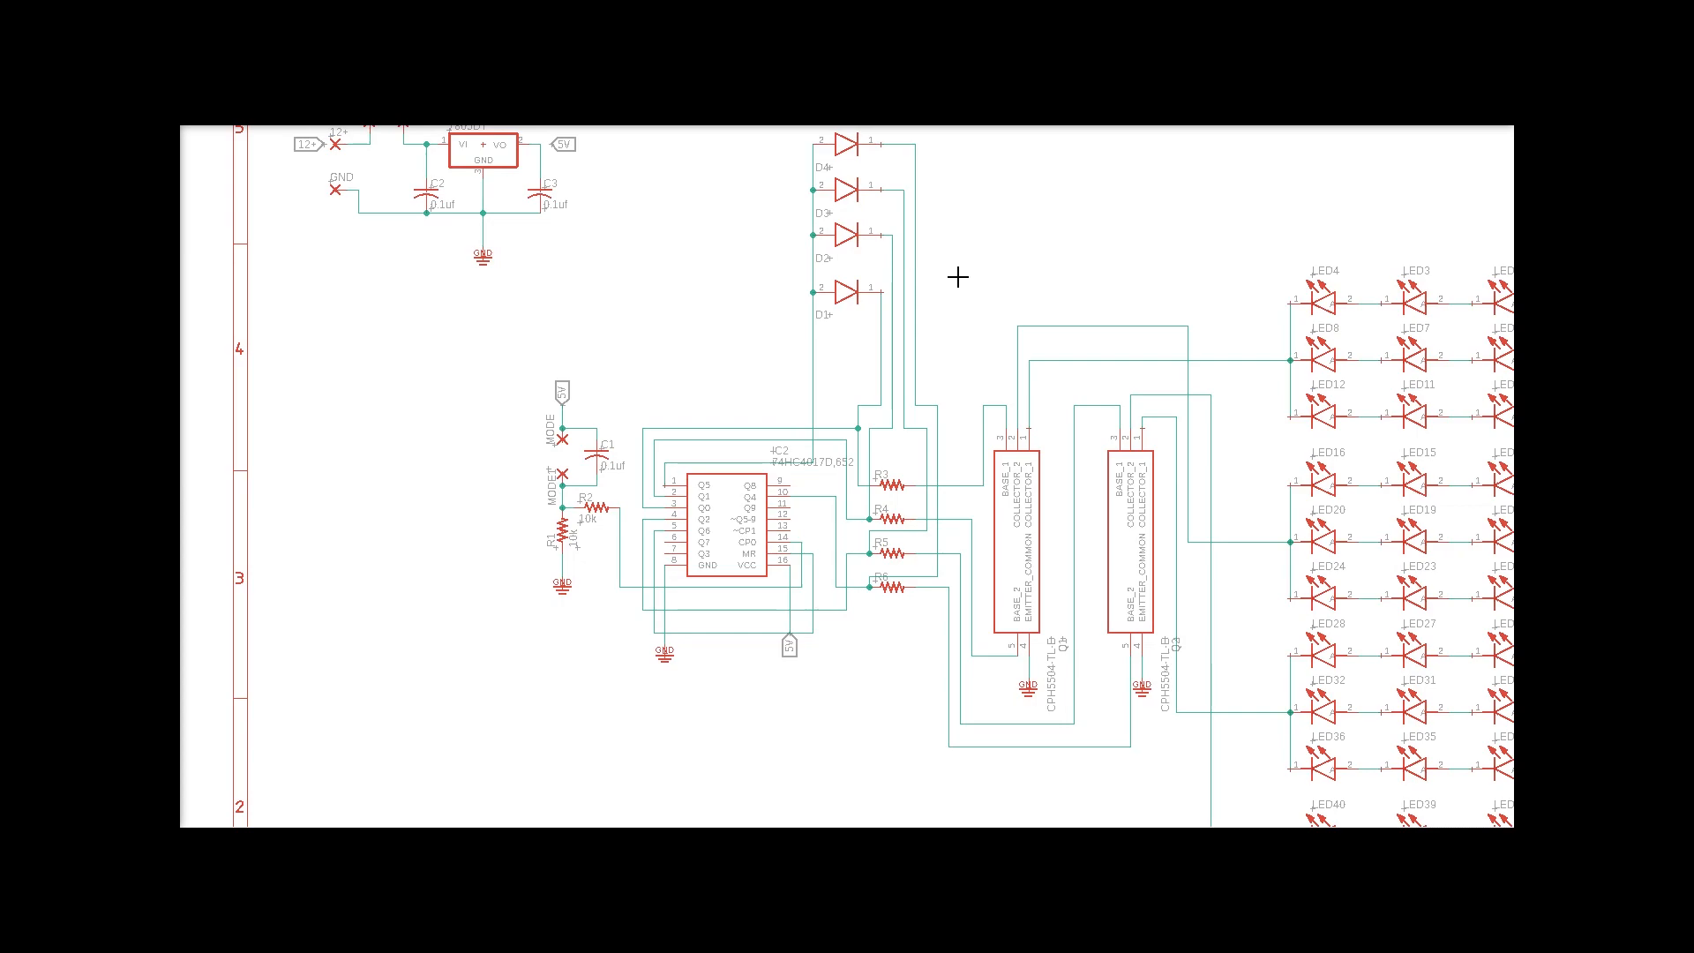
mouse_move(1136, 495)
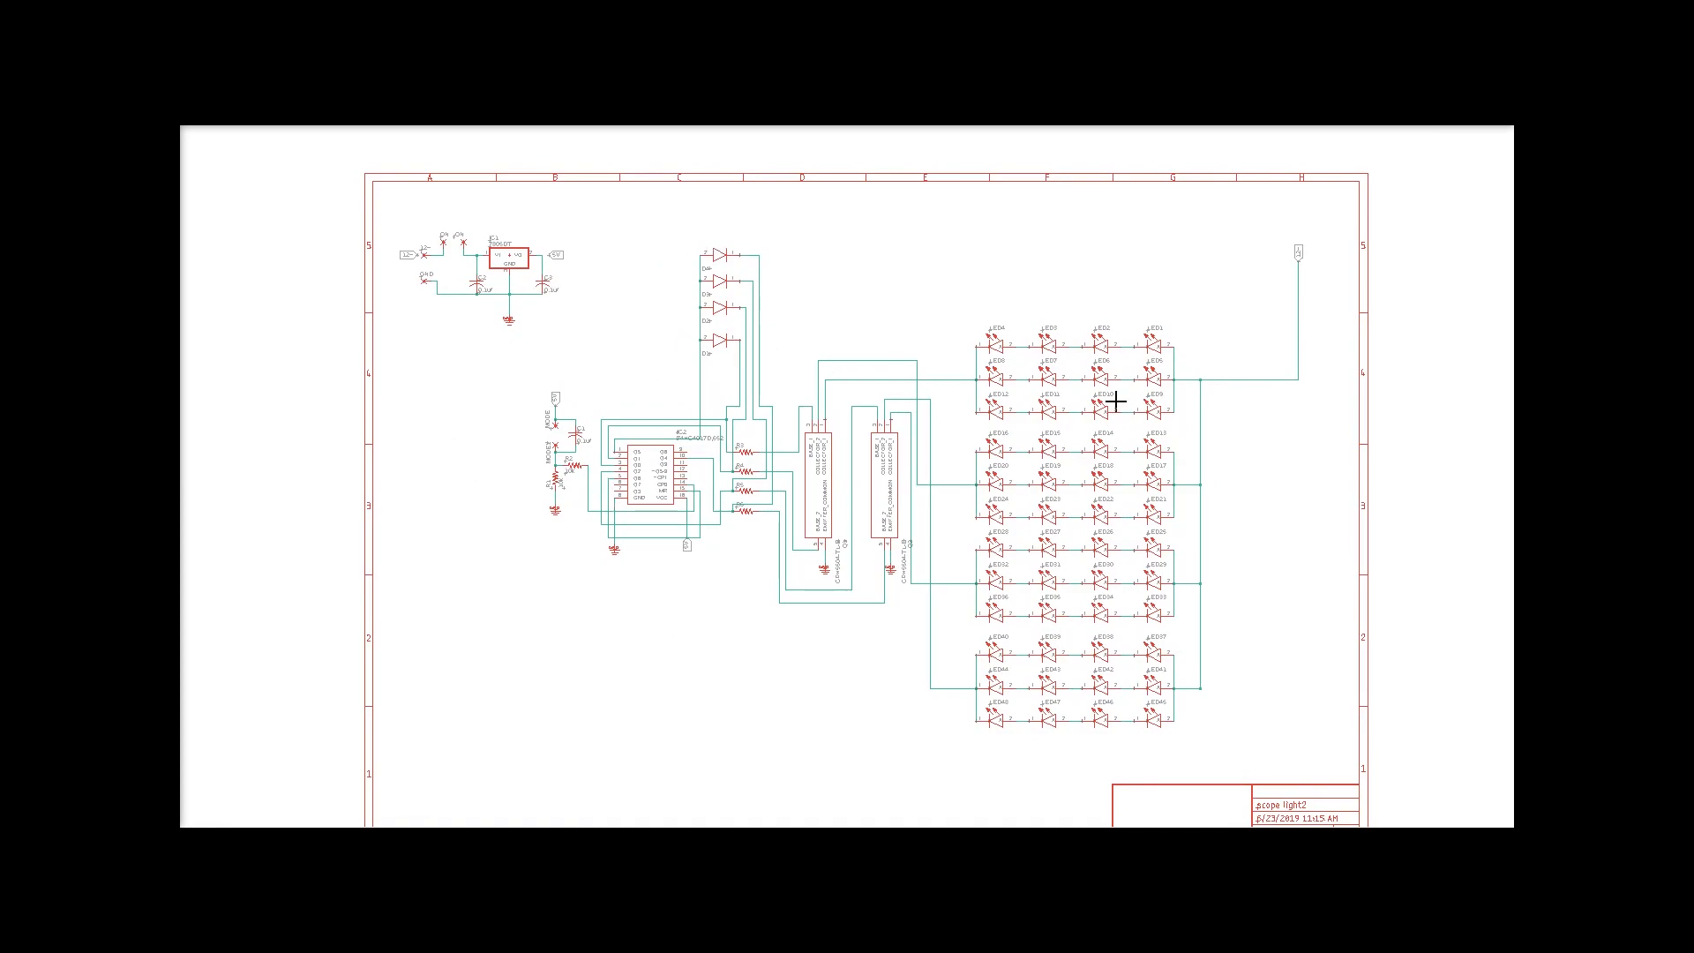
mouse_move(1034, 645)
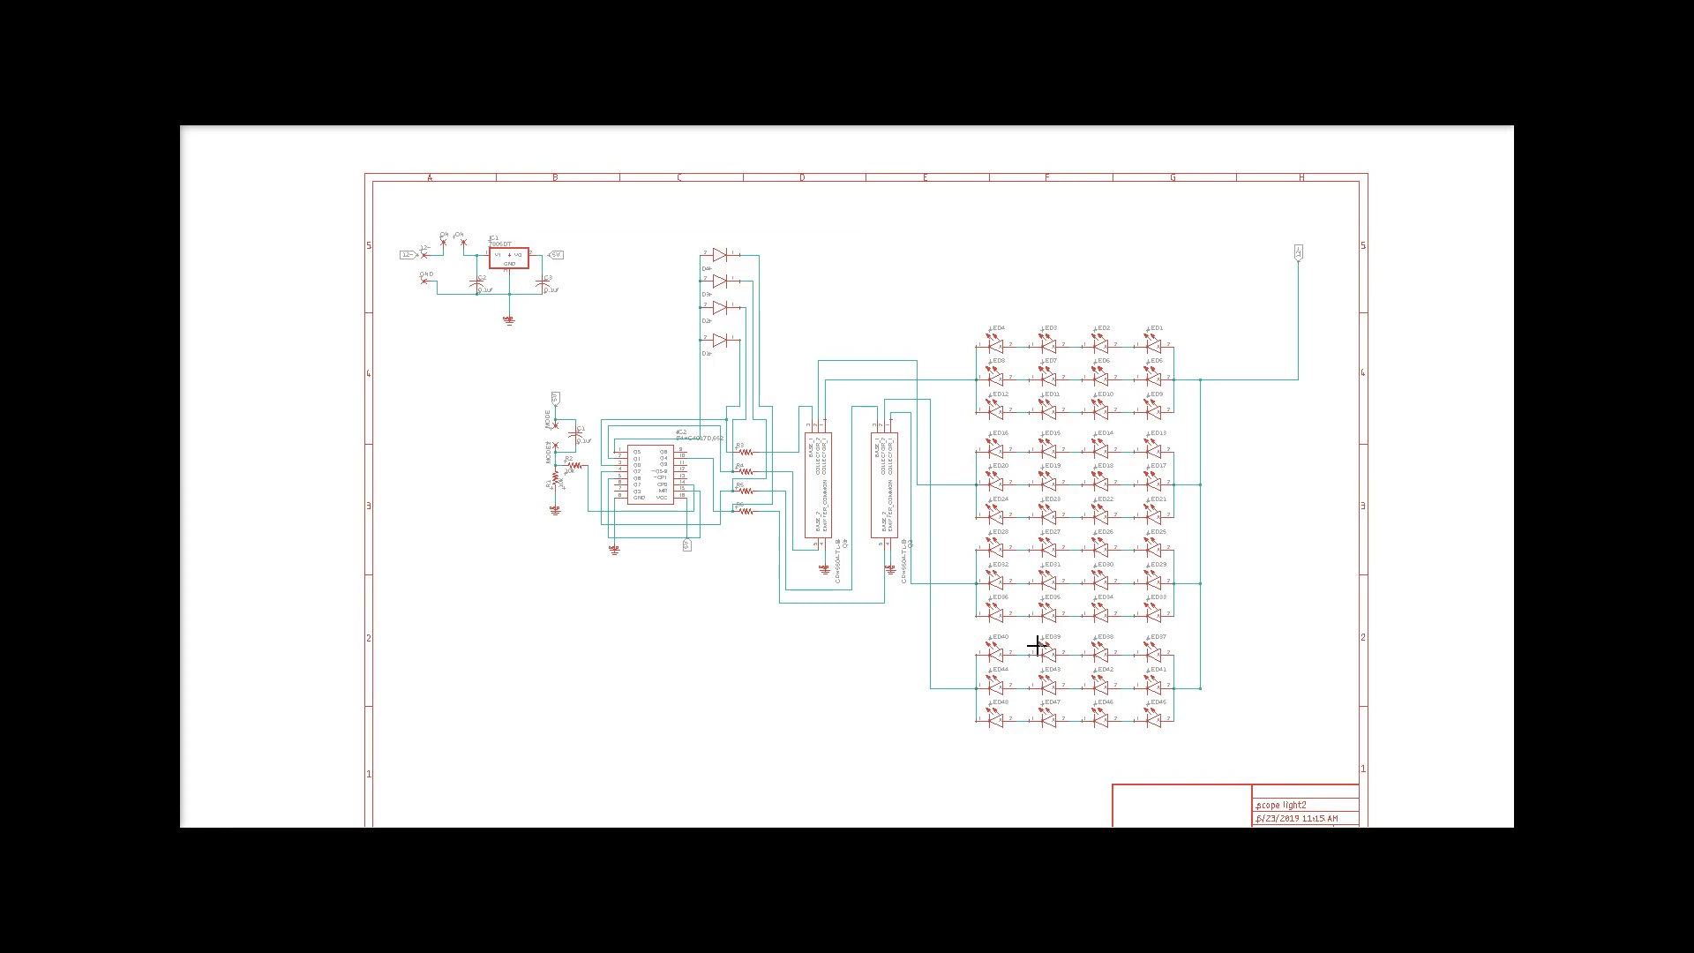
mouse_move(505, 333)
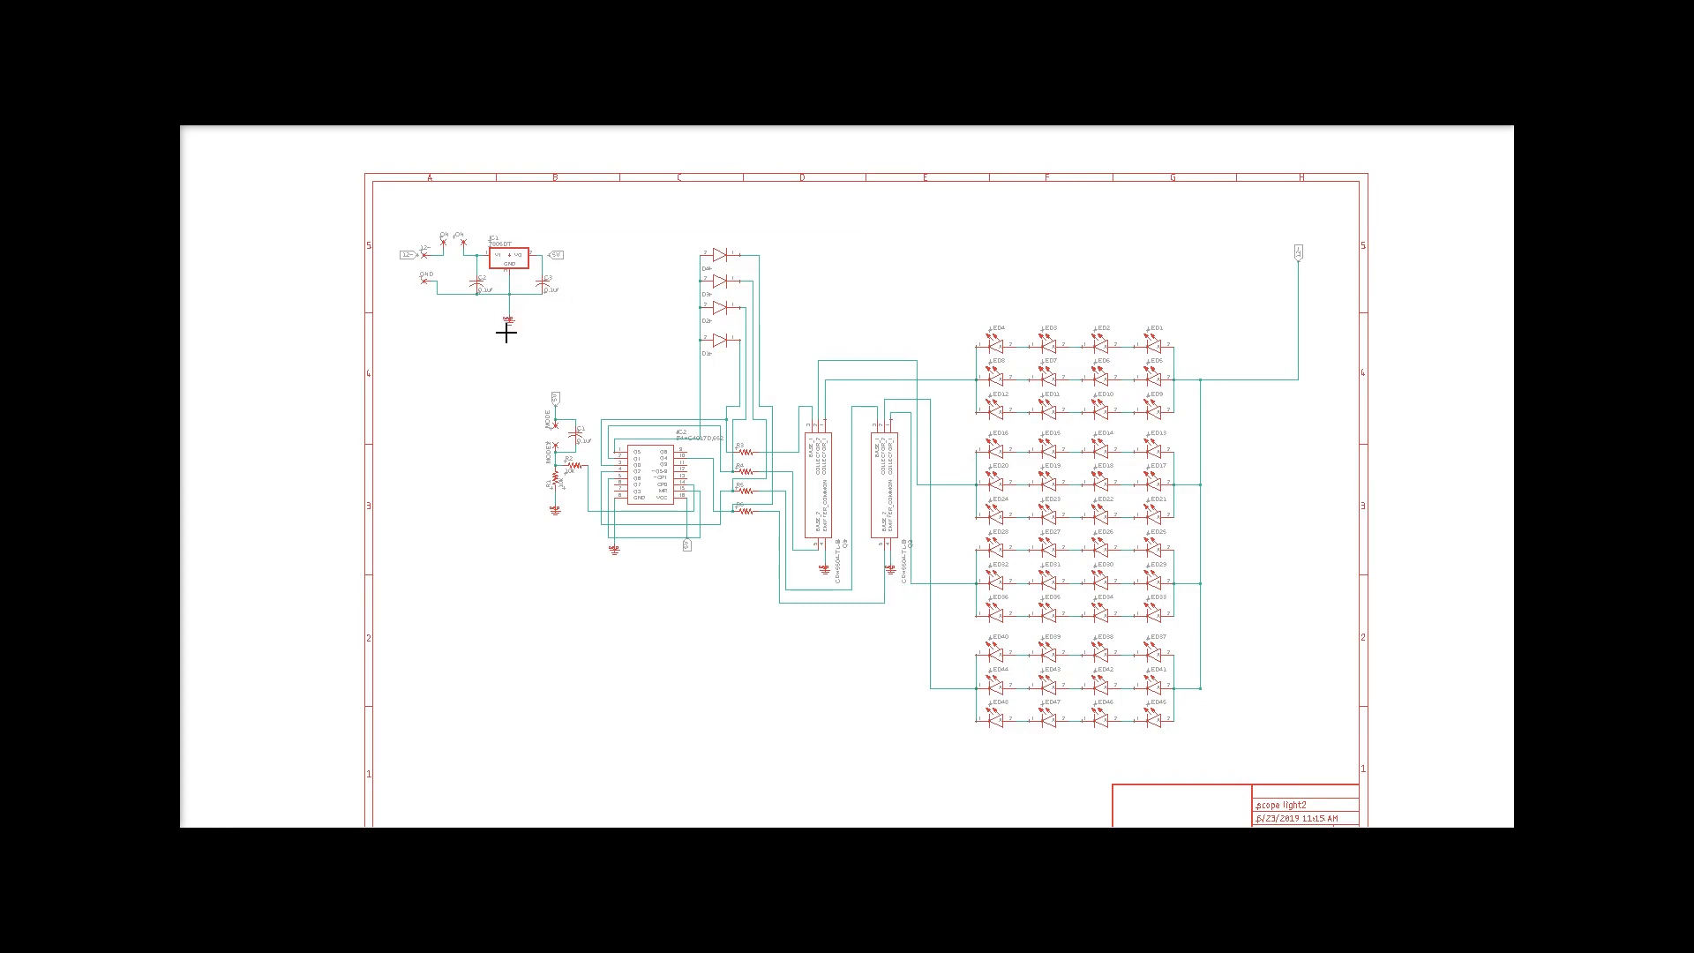
mouse_move(851, 469)
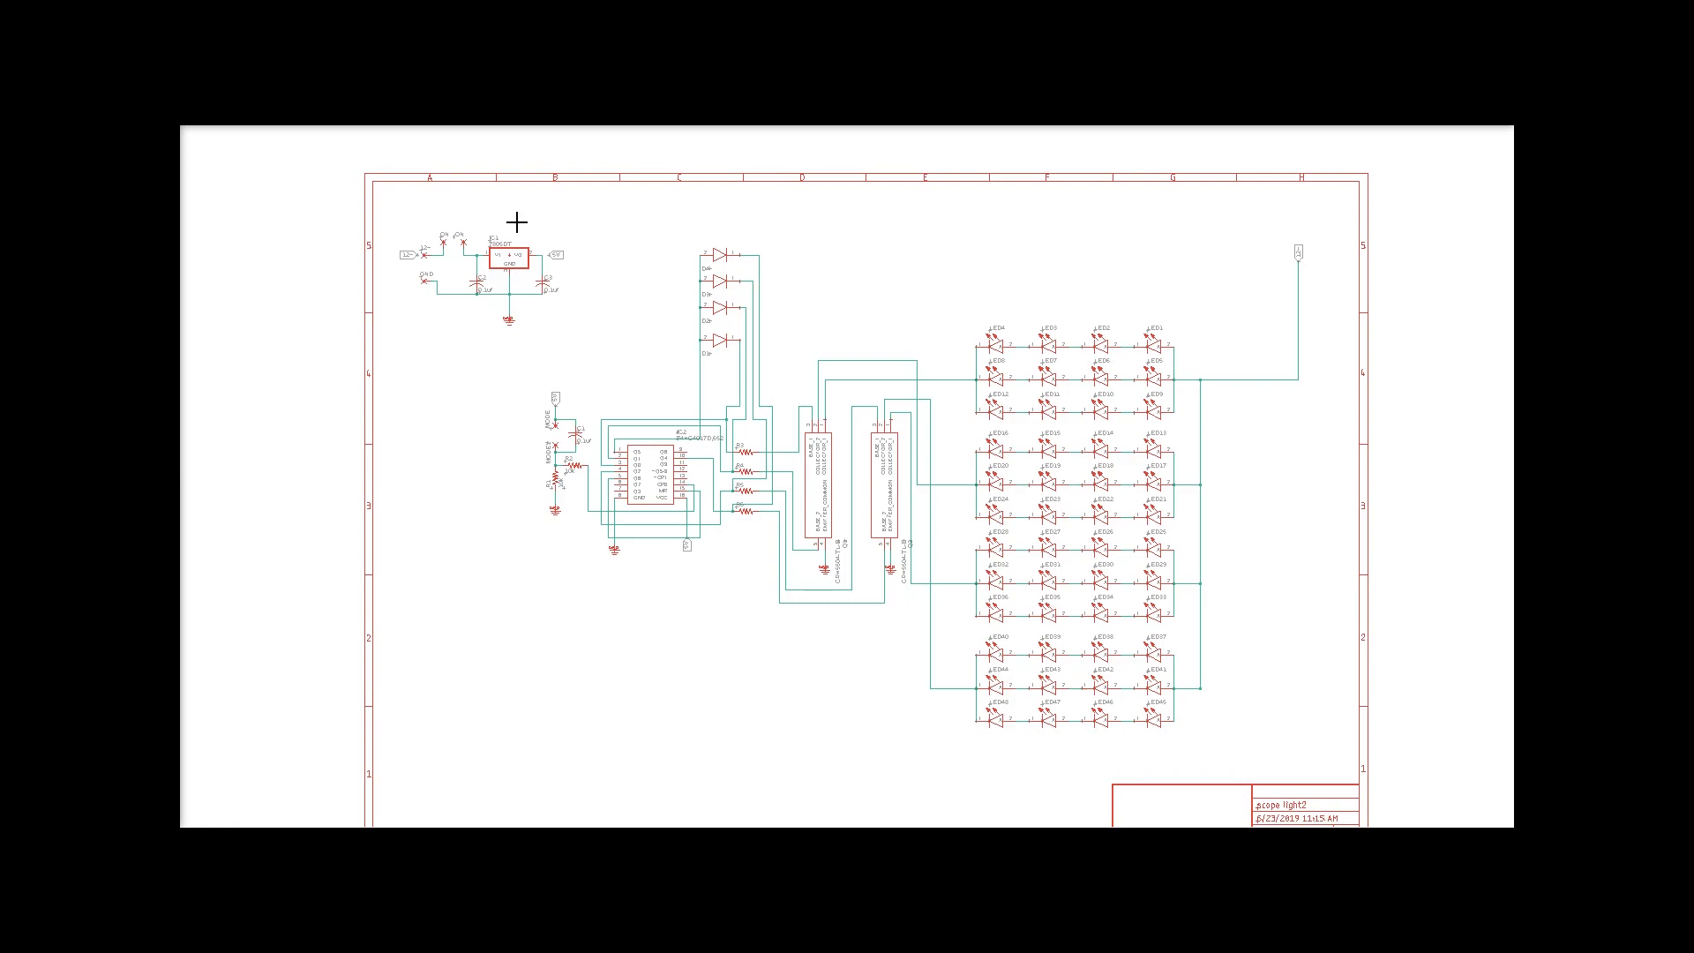
mouse_move(531, 240)
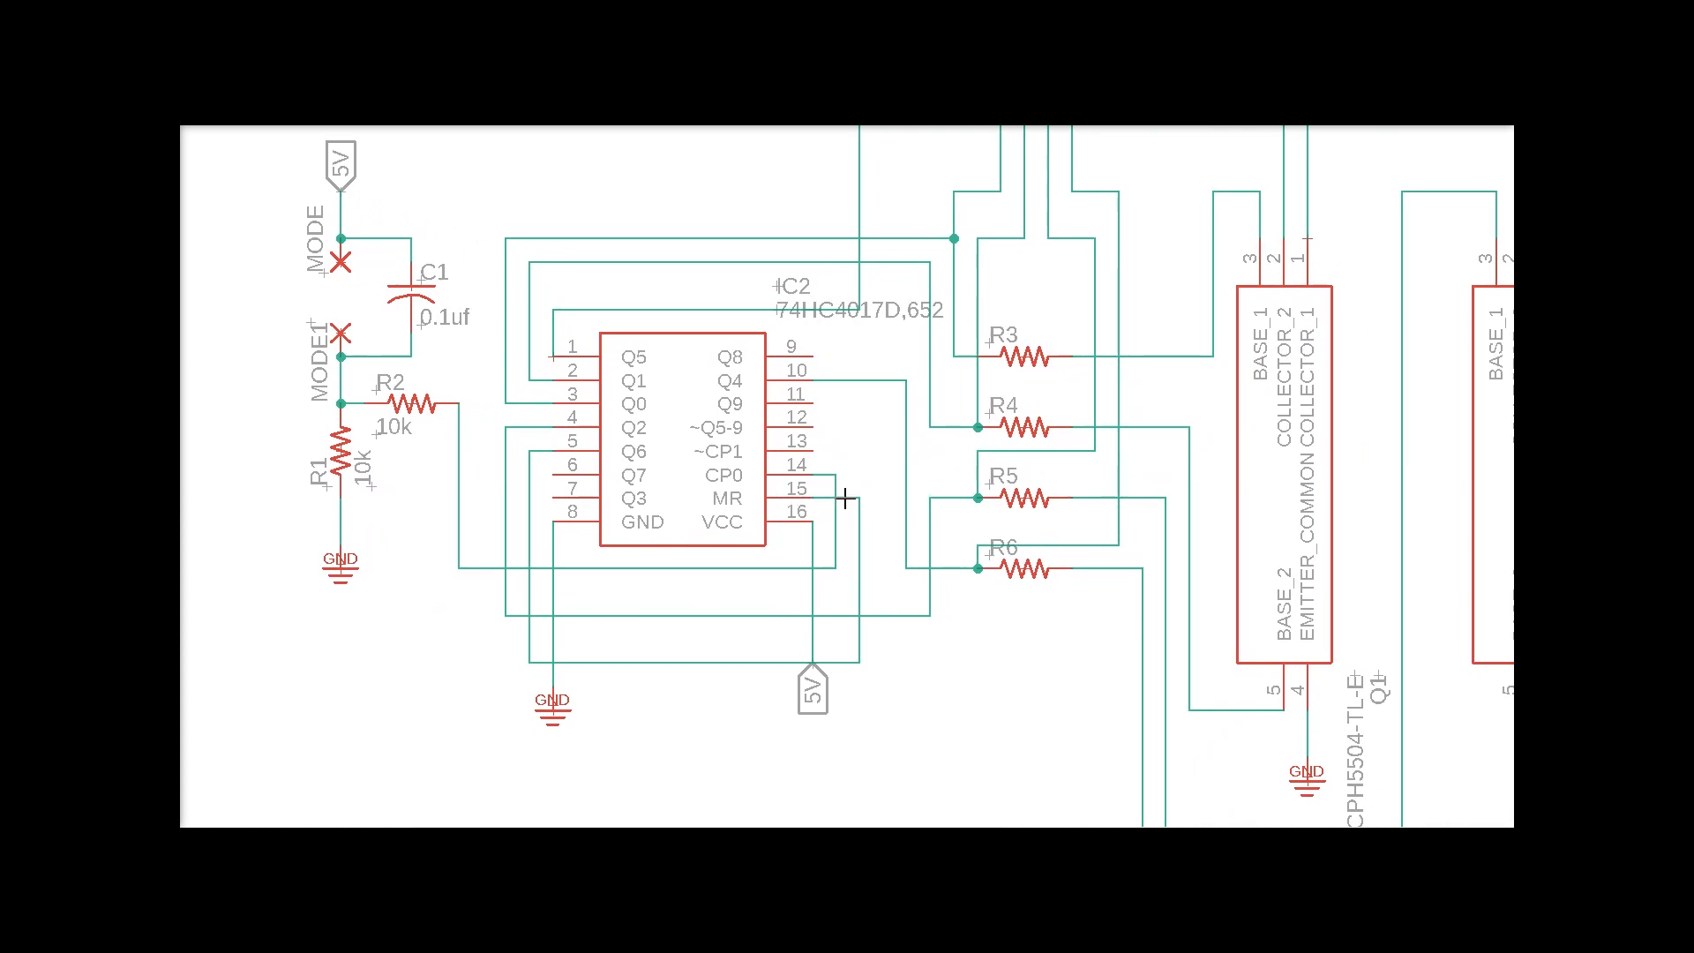
mouse_move(808, 447)
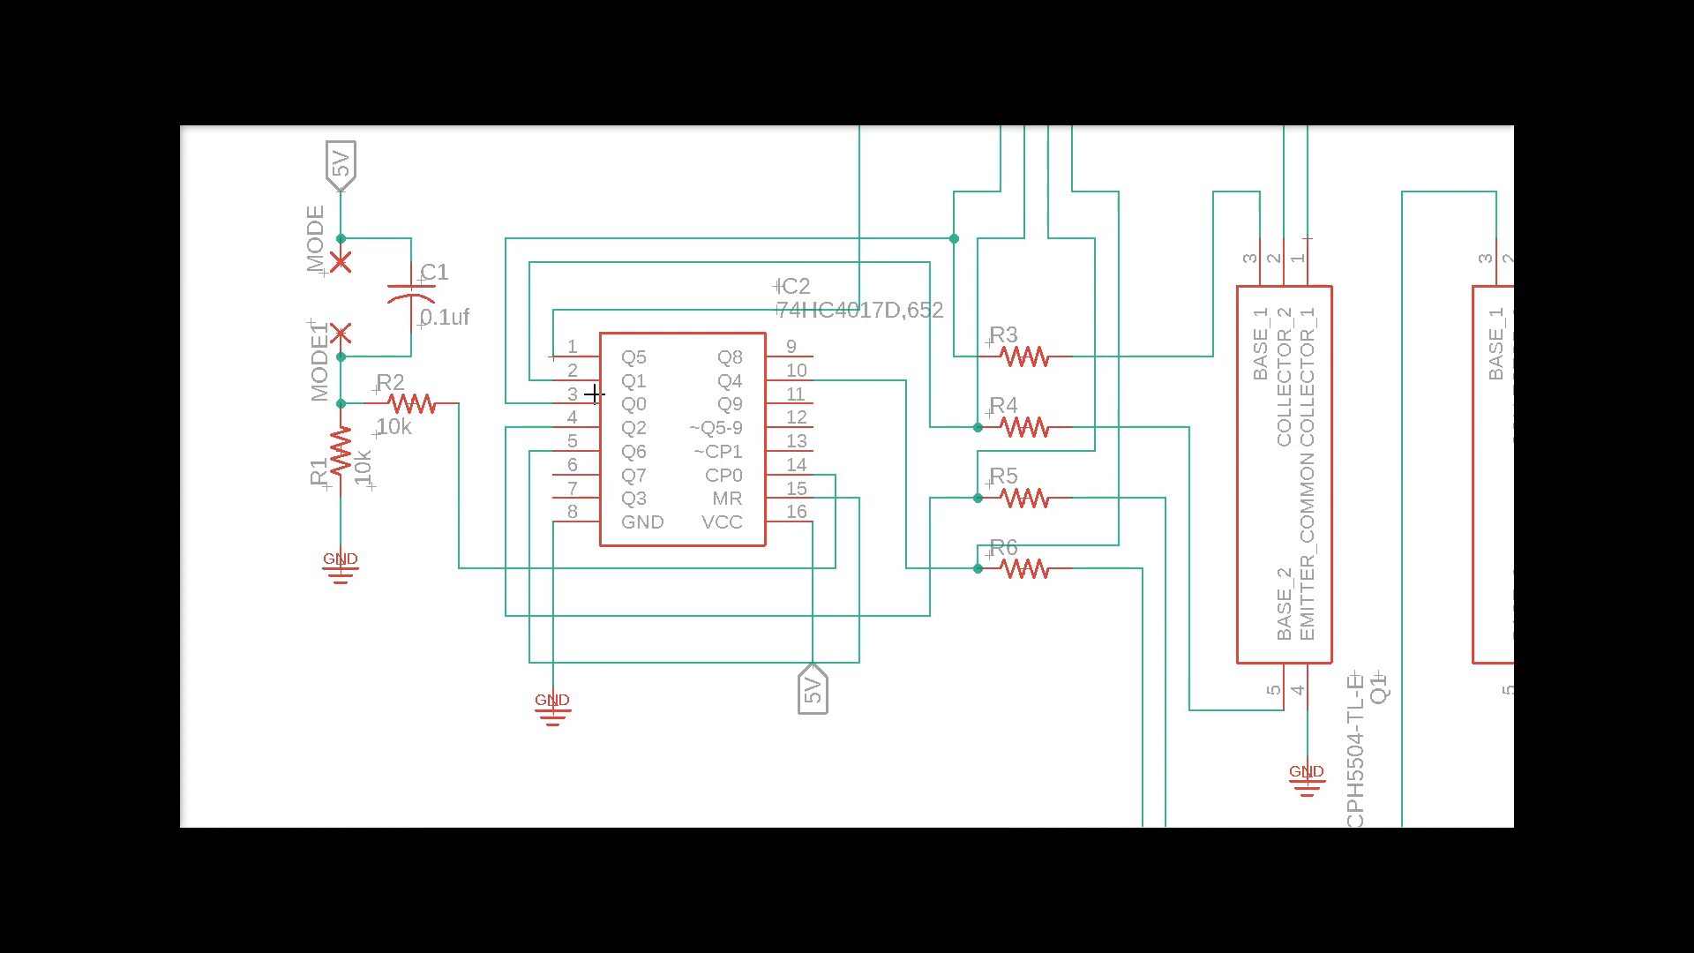
mouse_move(689, 479)
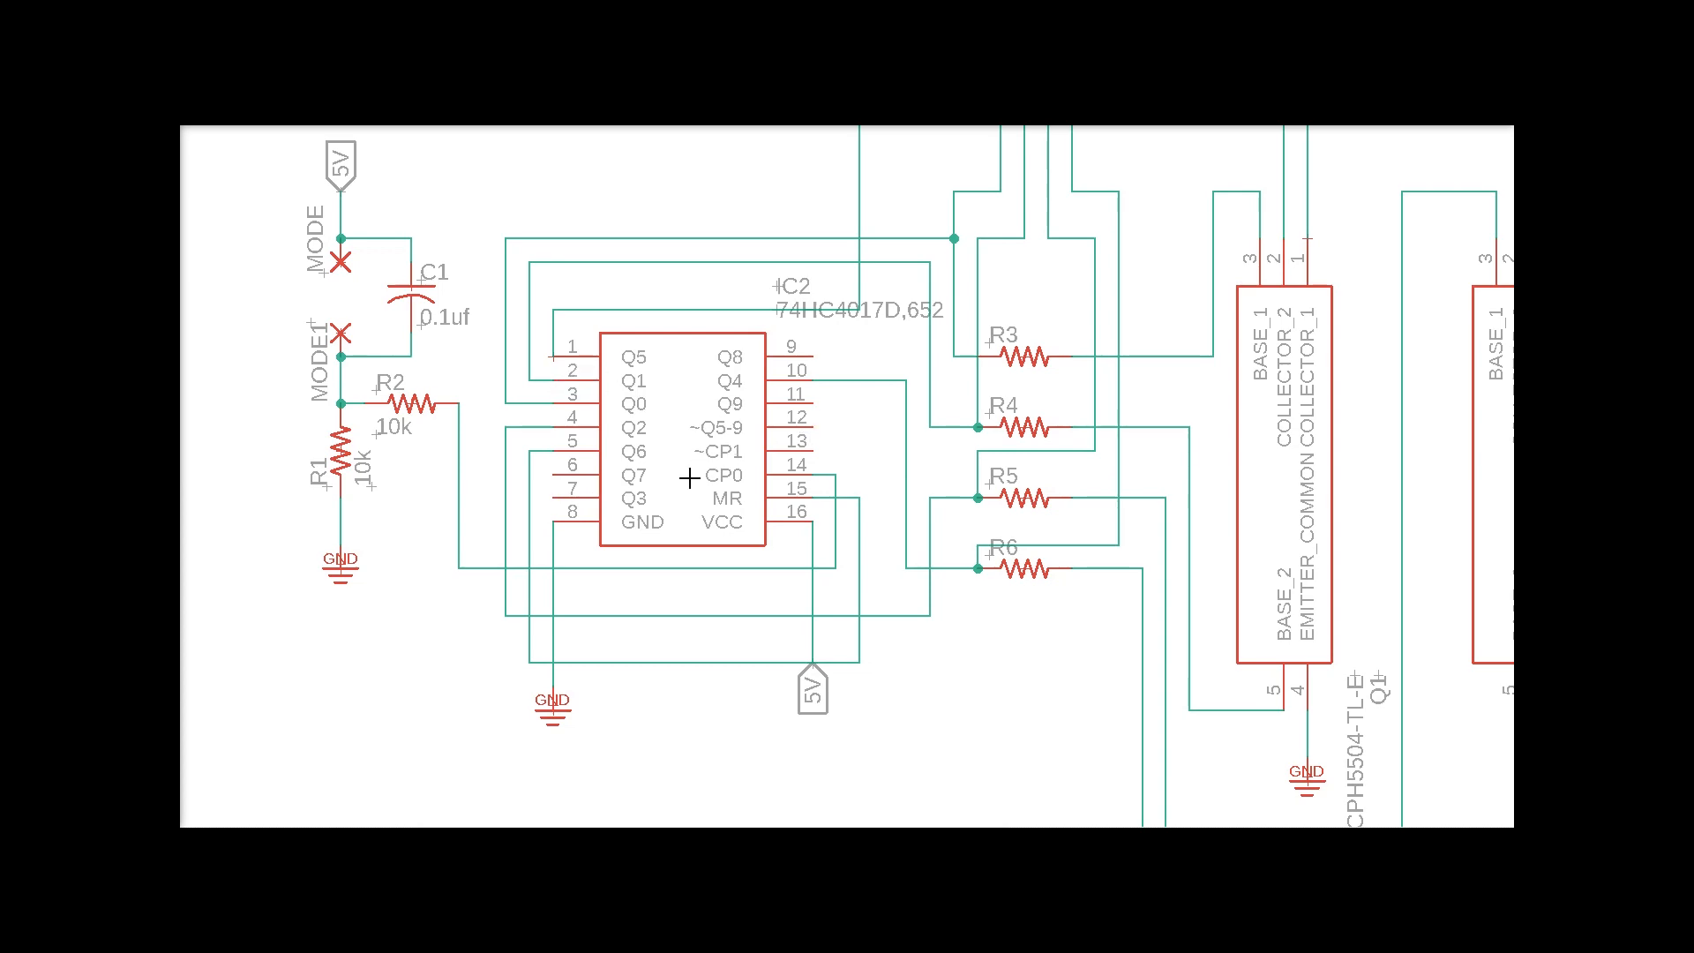
mouse_move(780, 472)
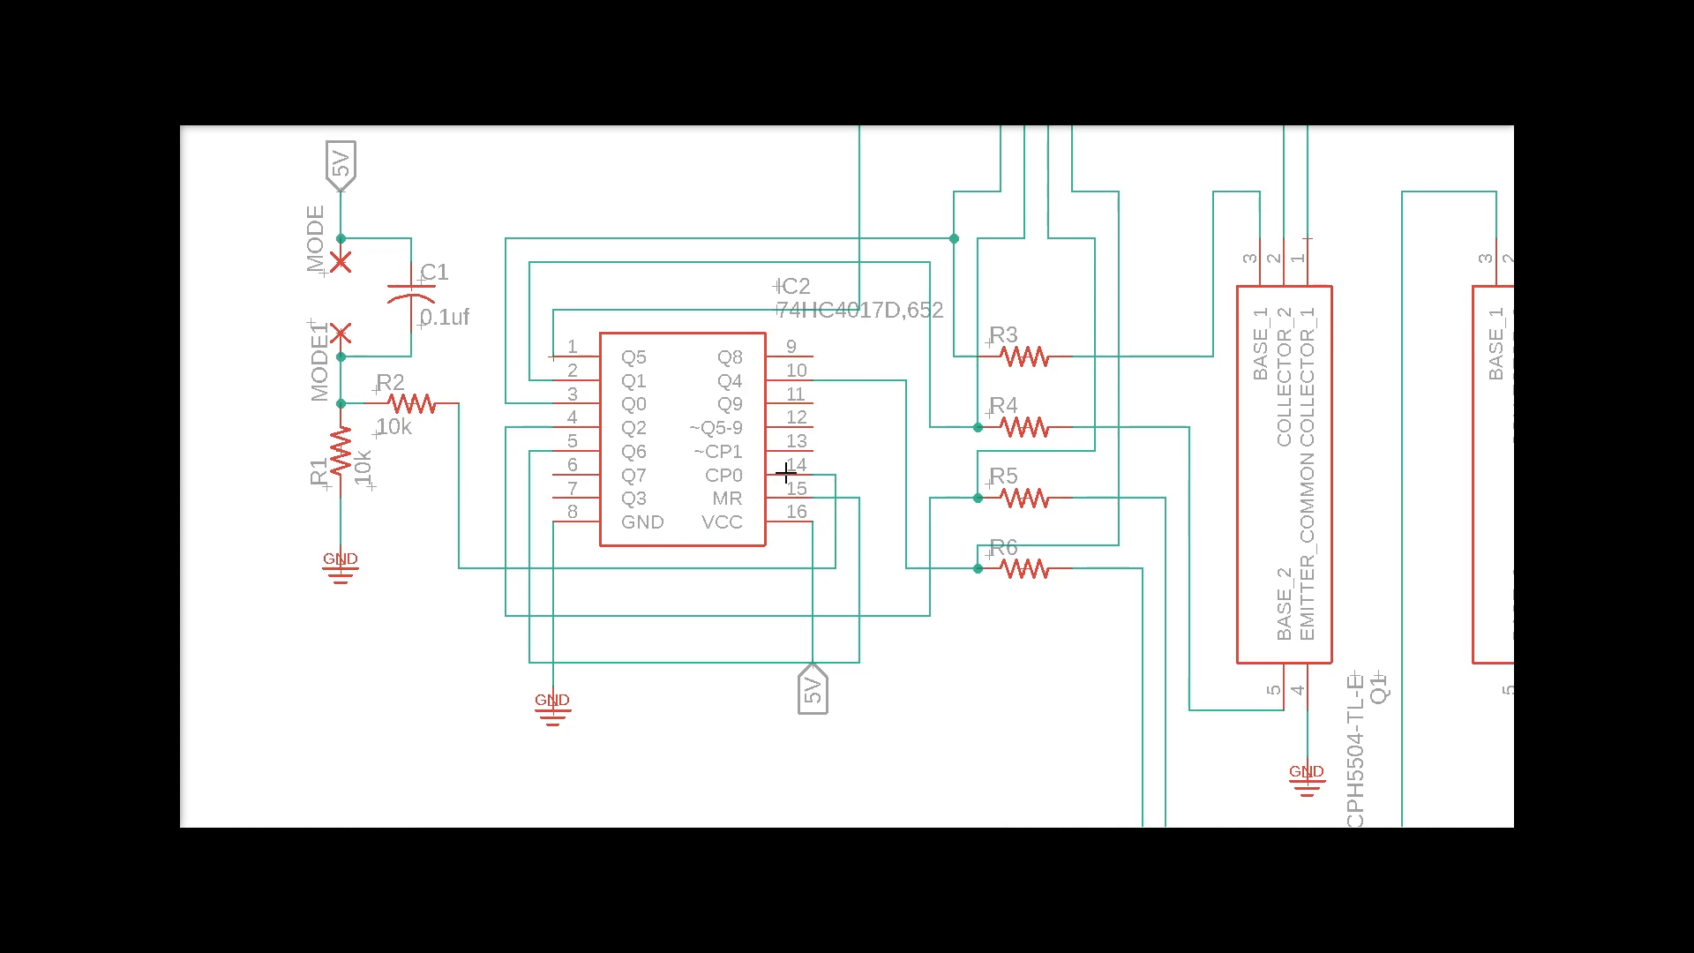
mouse_move(812, 457)
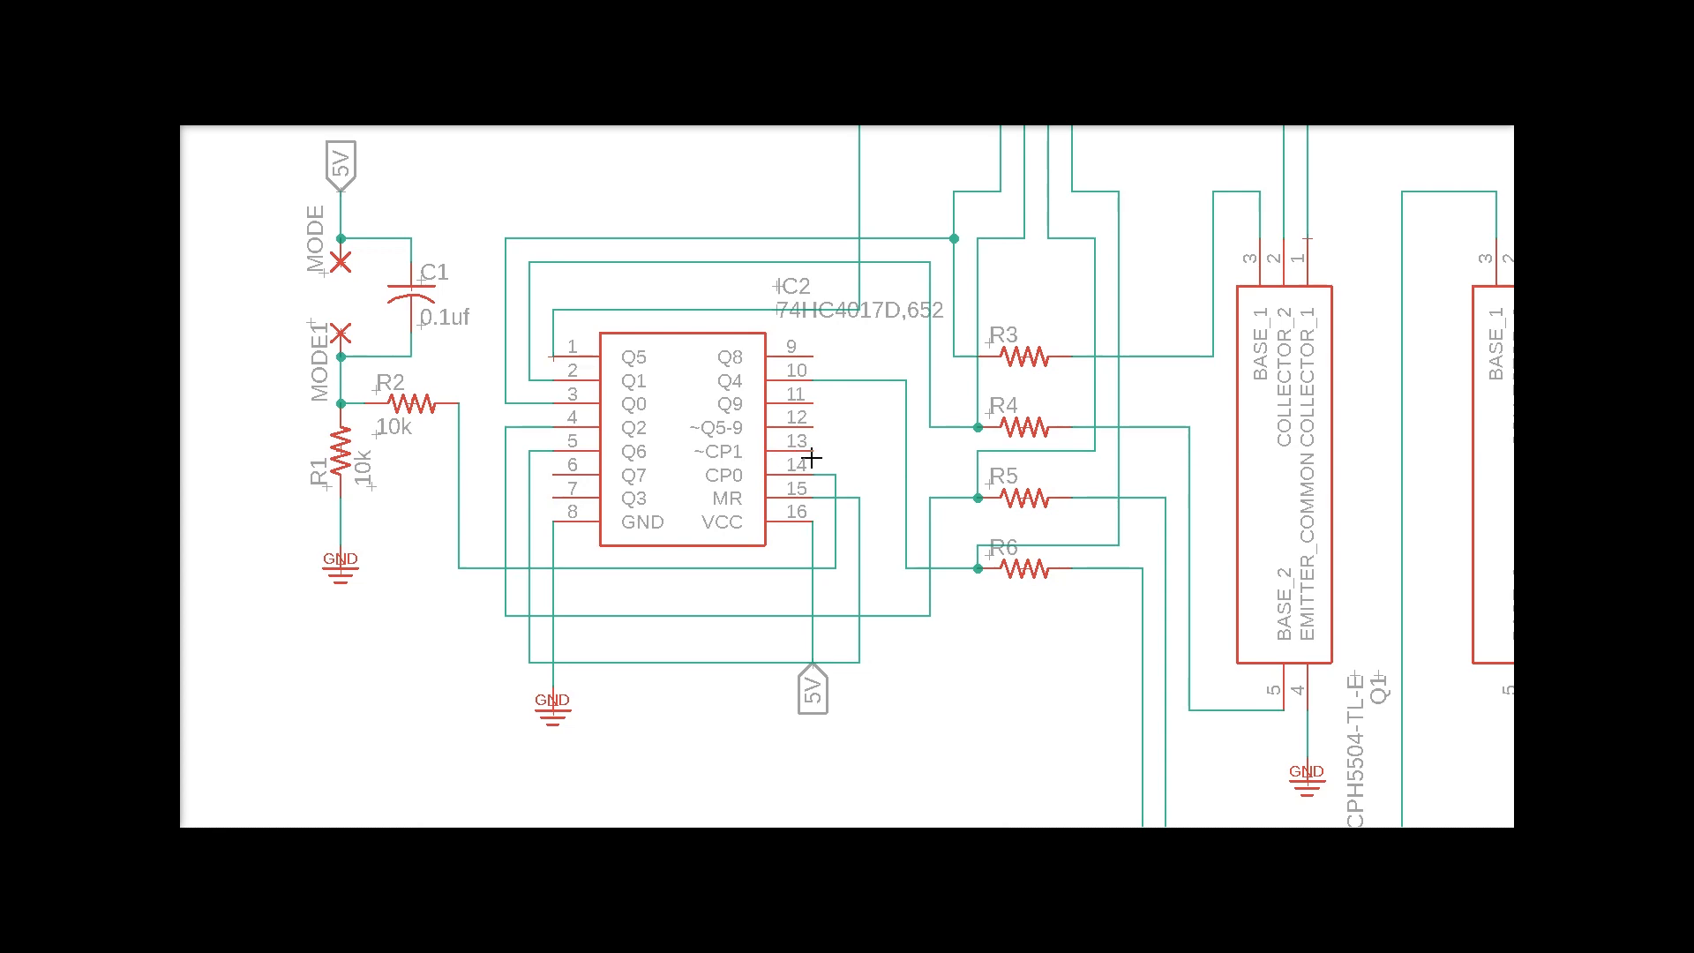
mouse_move(549, 459)
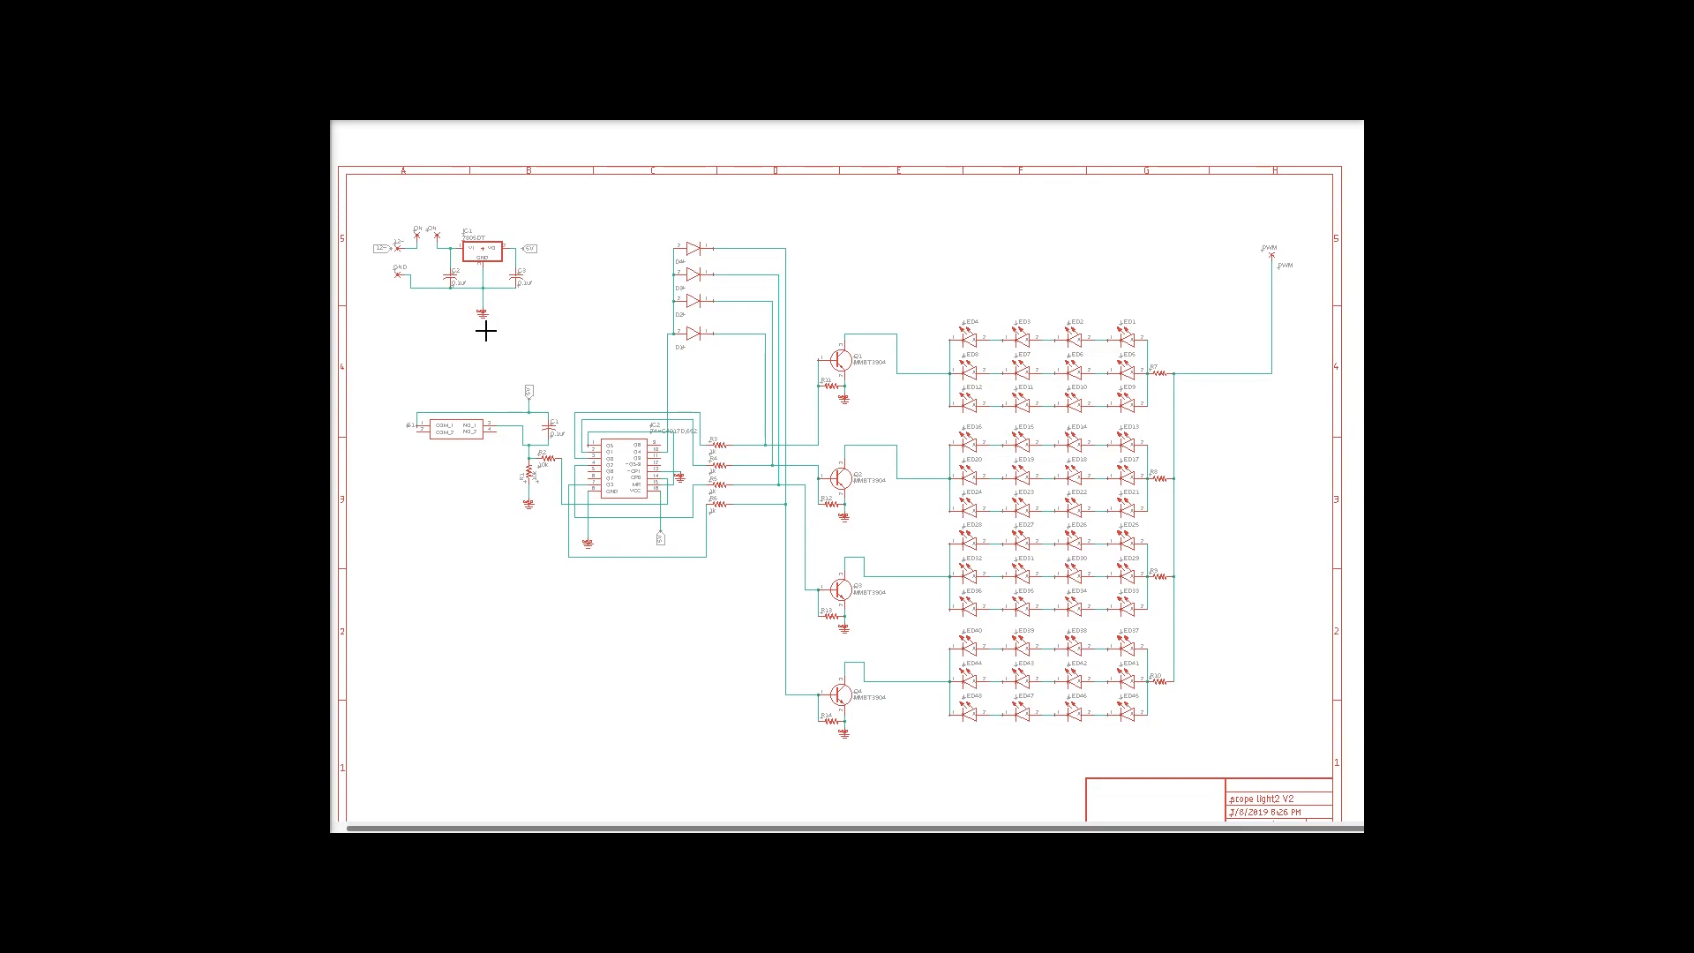
mouse_move(703, 537)
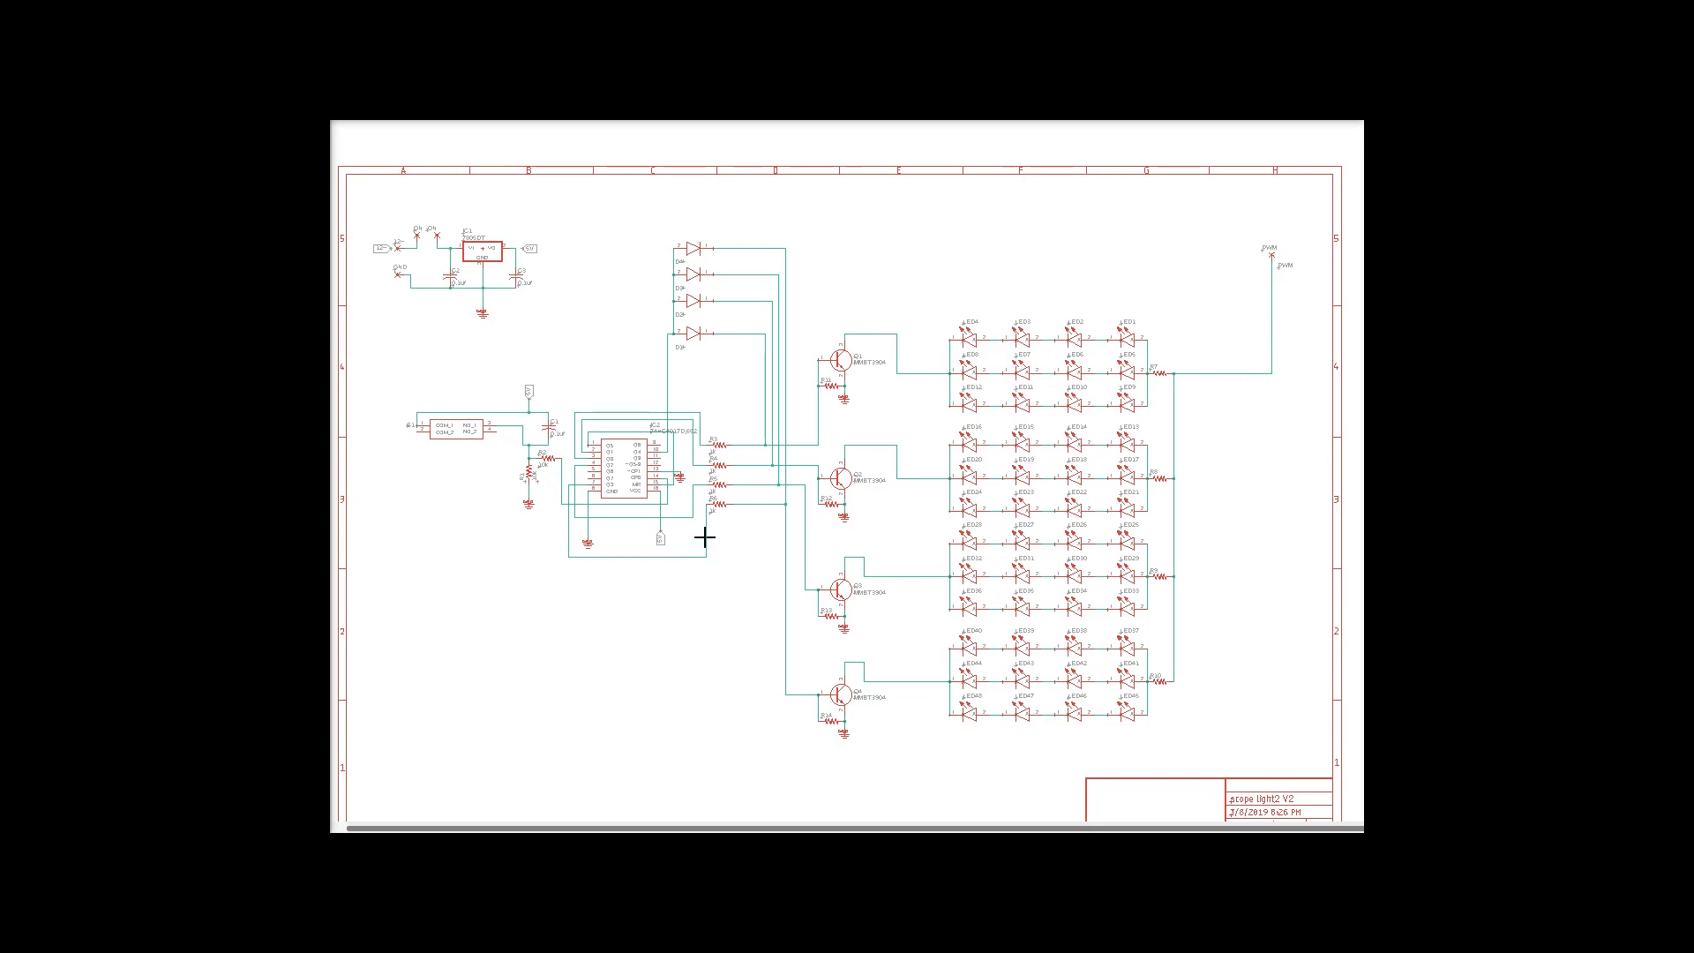
mouse_move(833, 341)
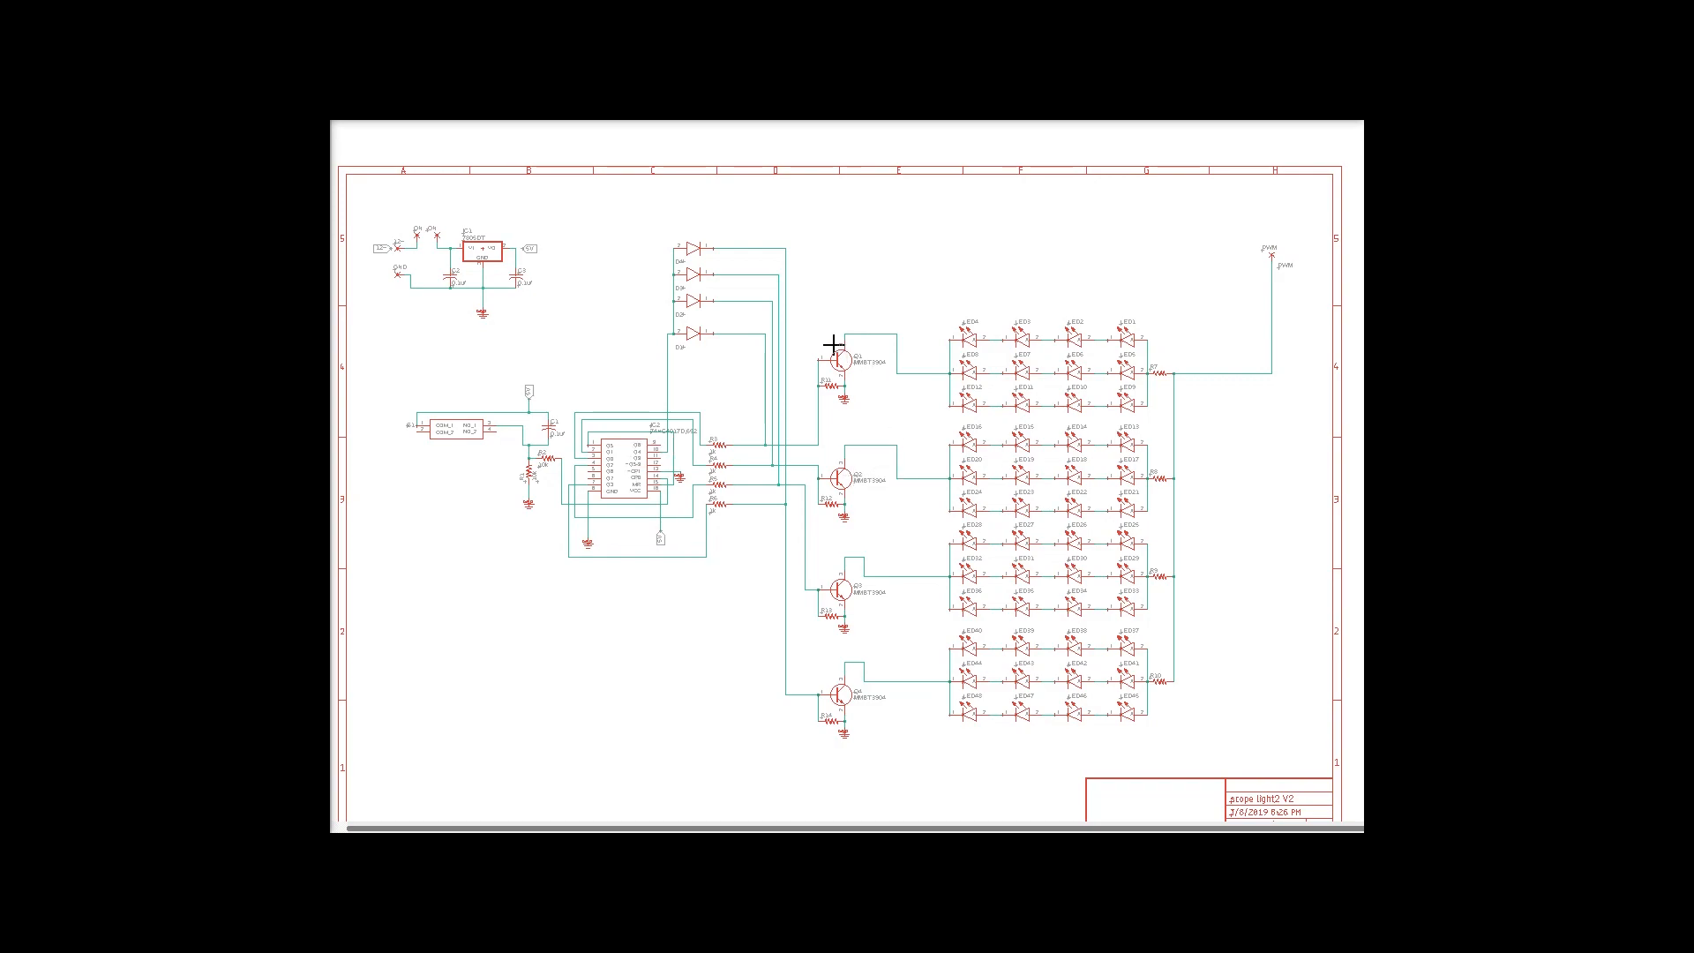
mouse_move(841, 637)
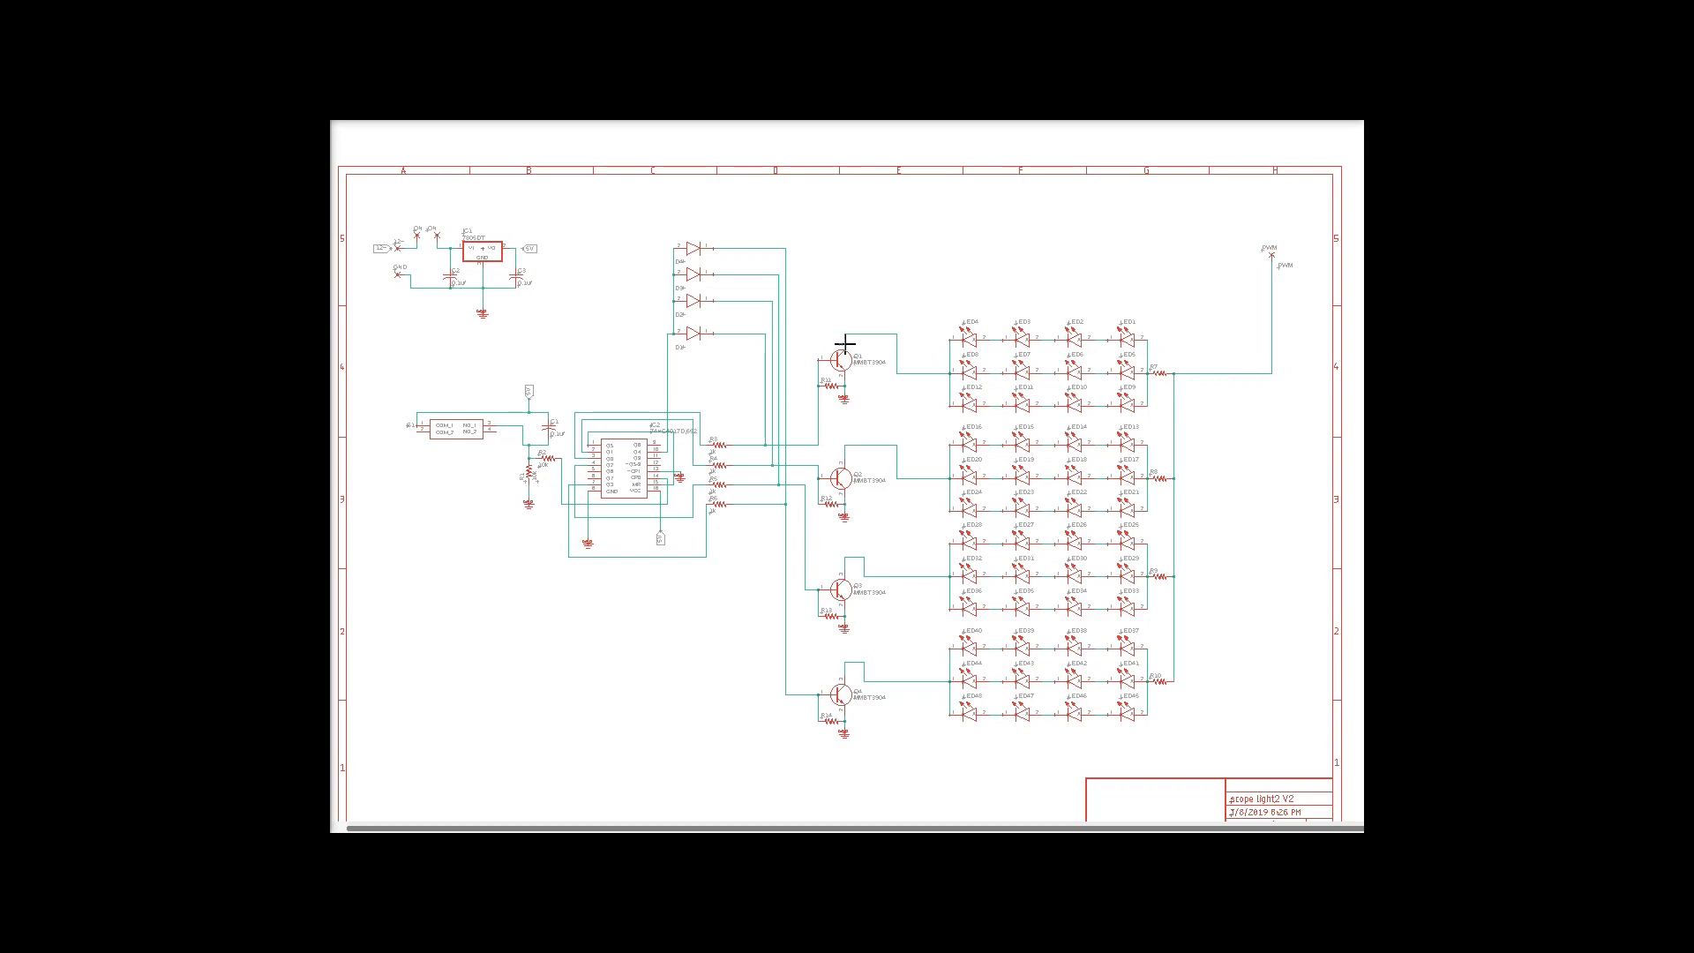
mouse_move(861, 423)
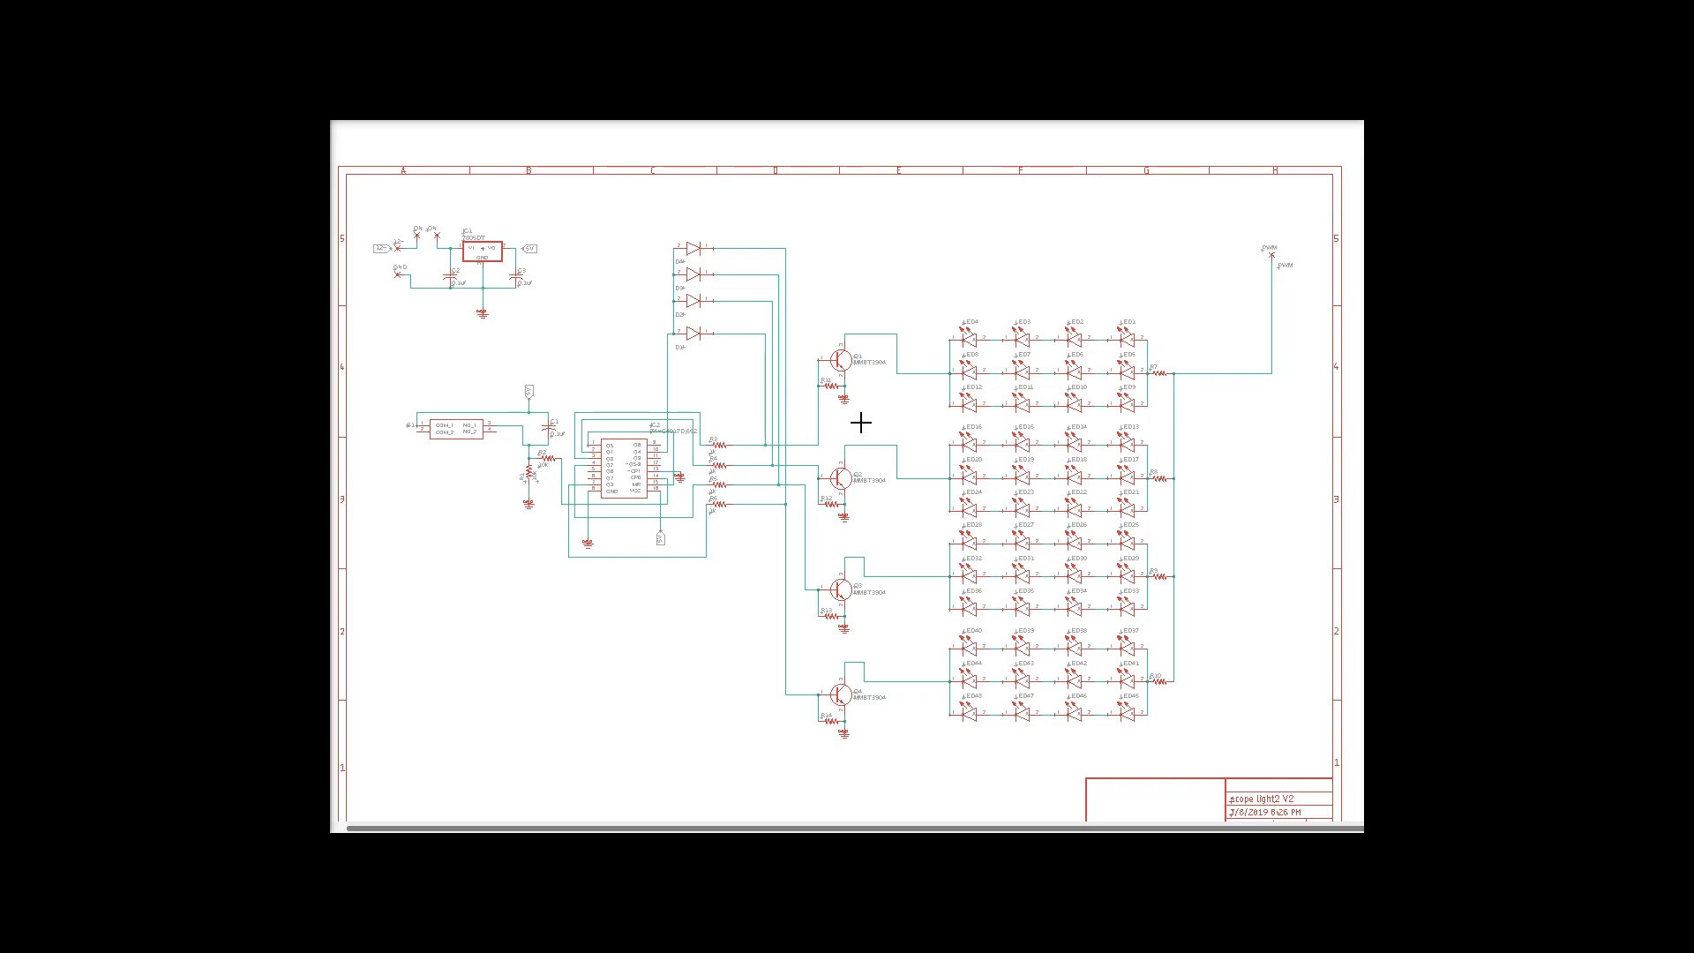
mouse_move(911, 443)
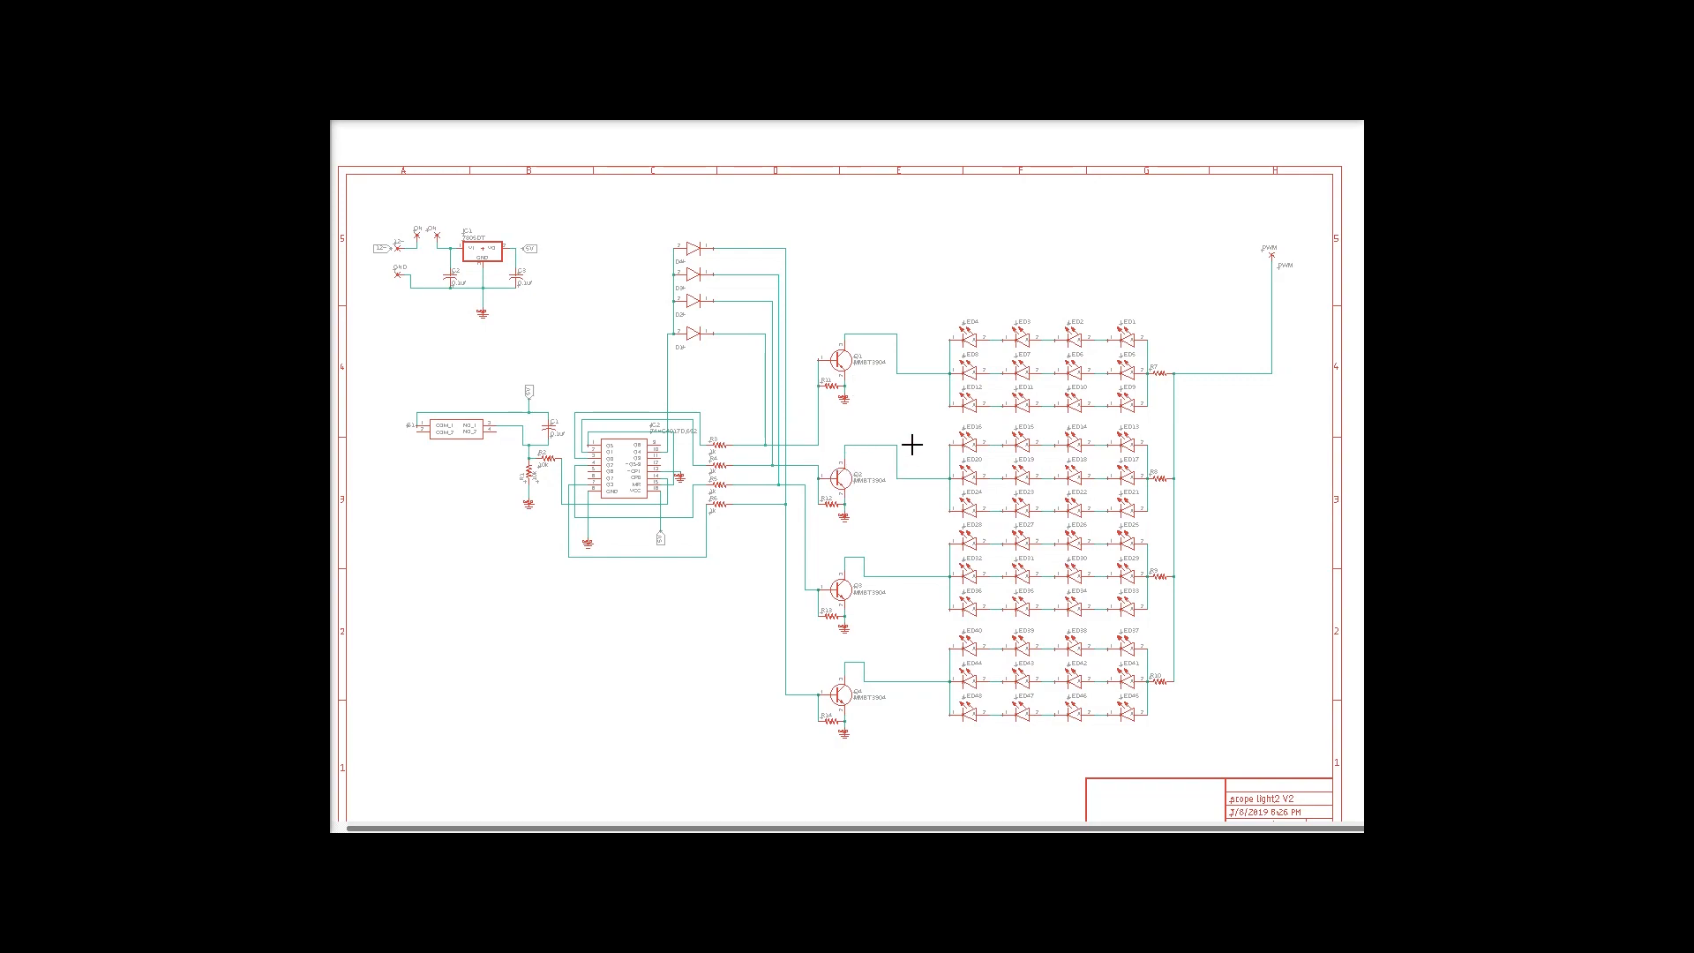
mouse_move(914, 444)
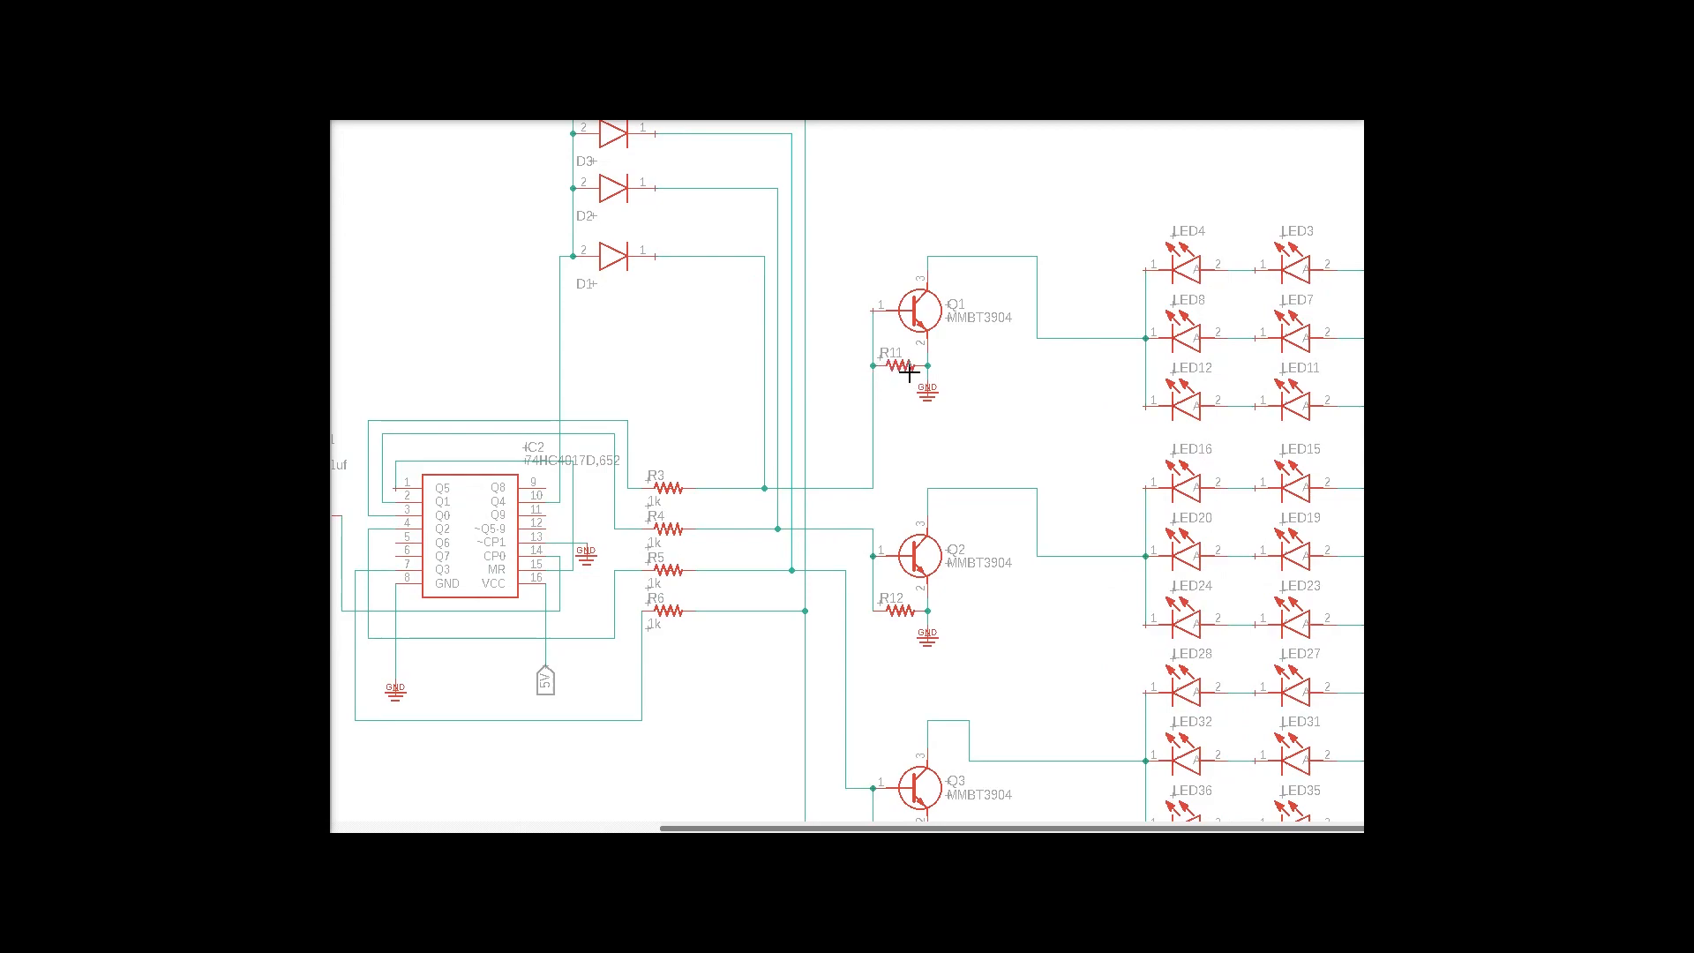
mouse_move(902, 422)
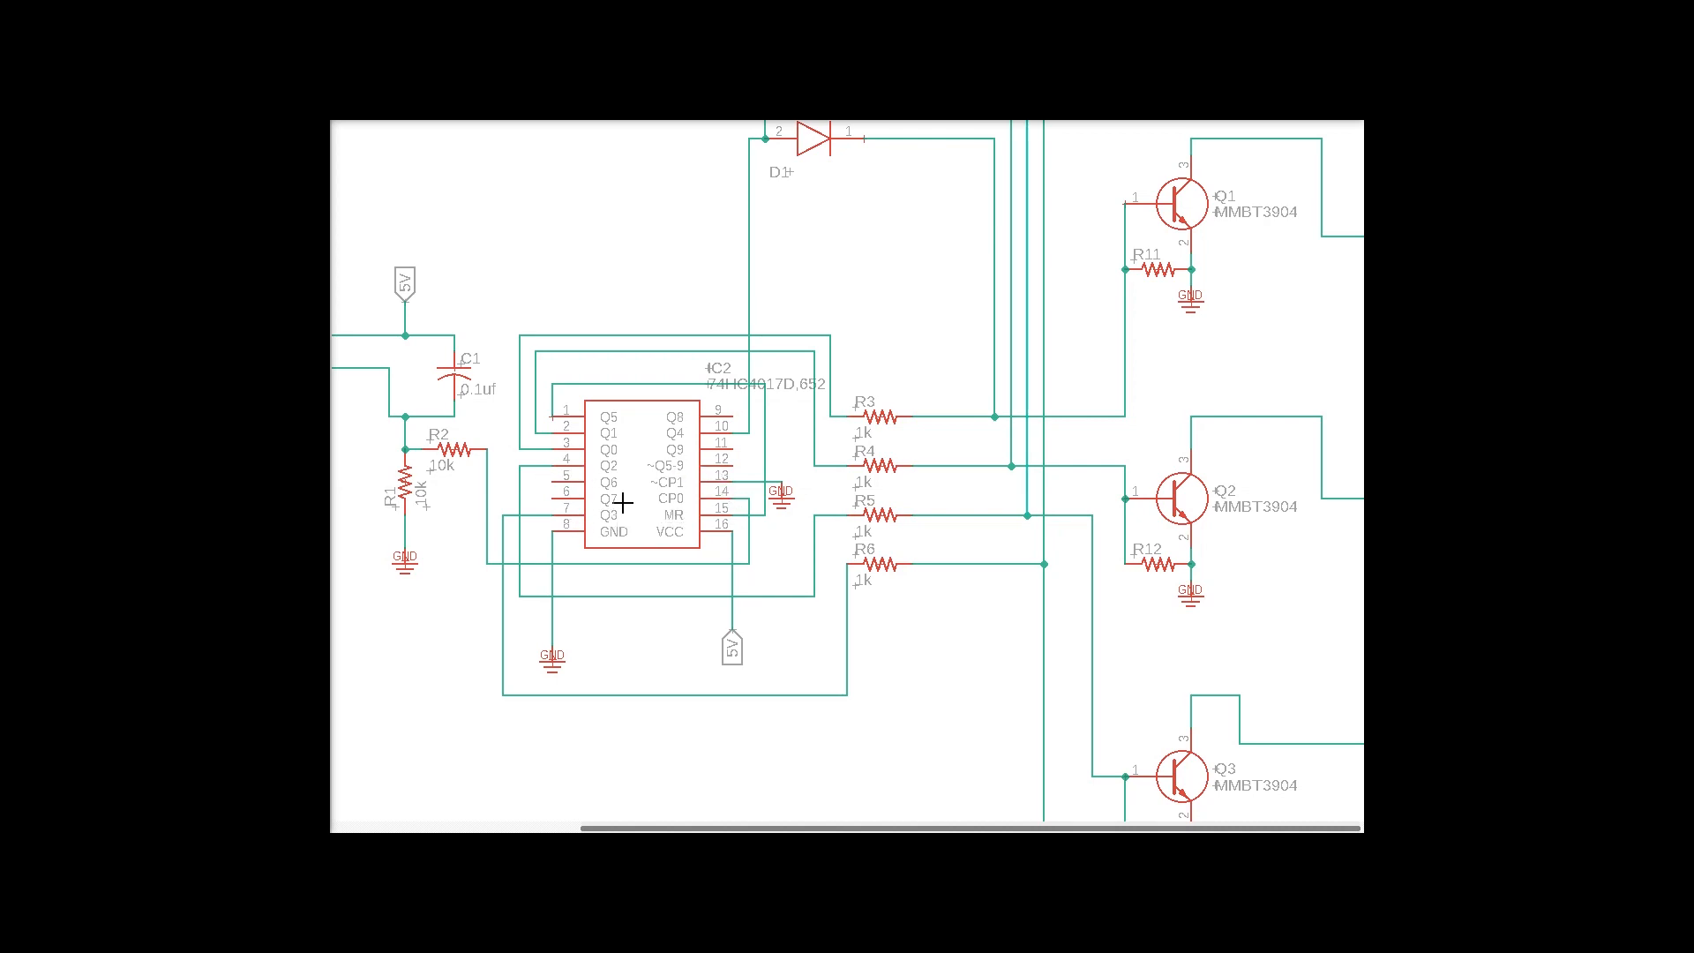
scroll("right", 3)
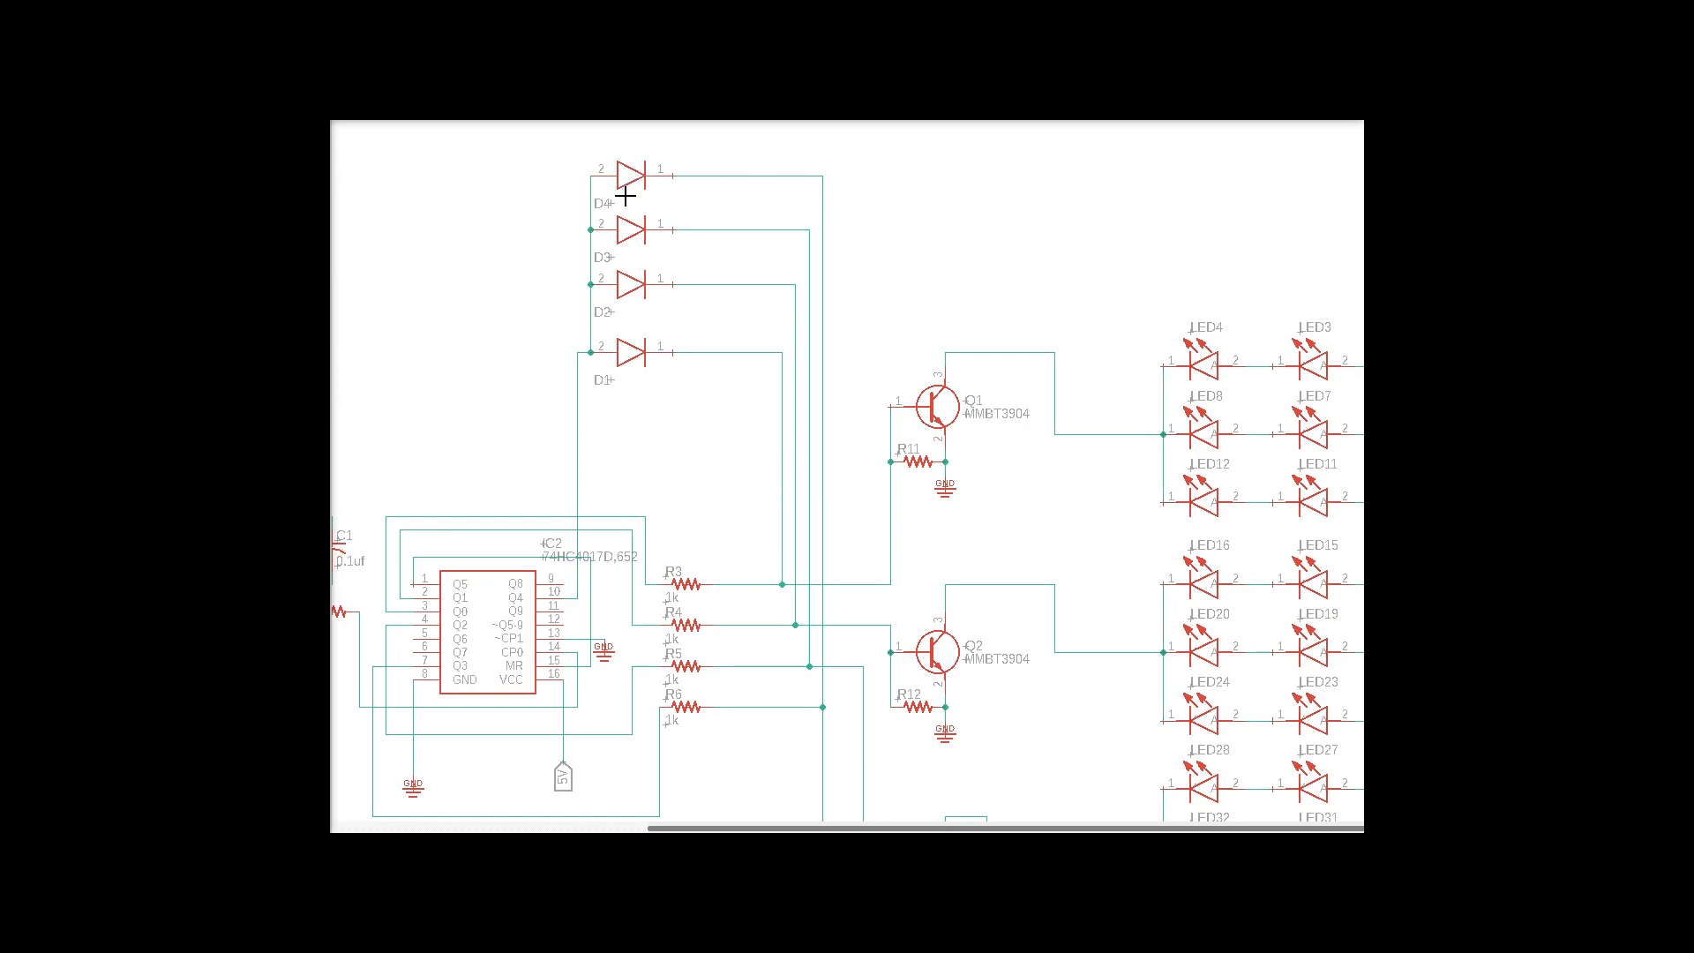
mouse_move(625, 697)
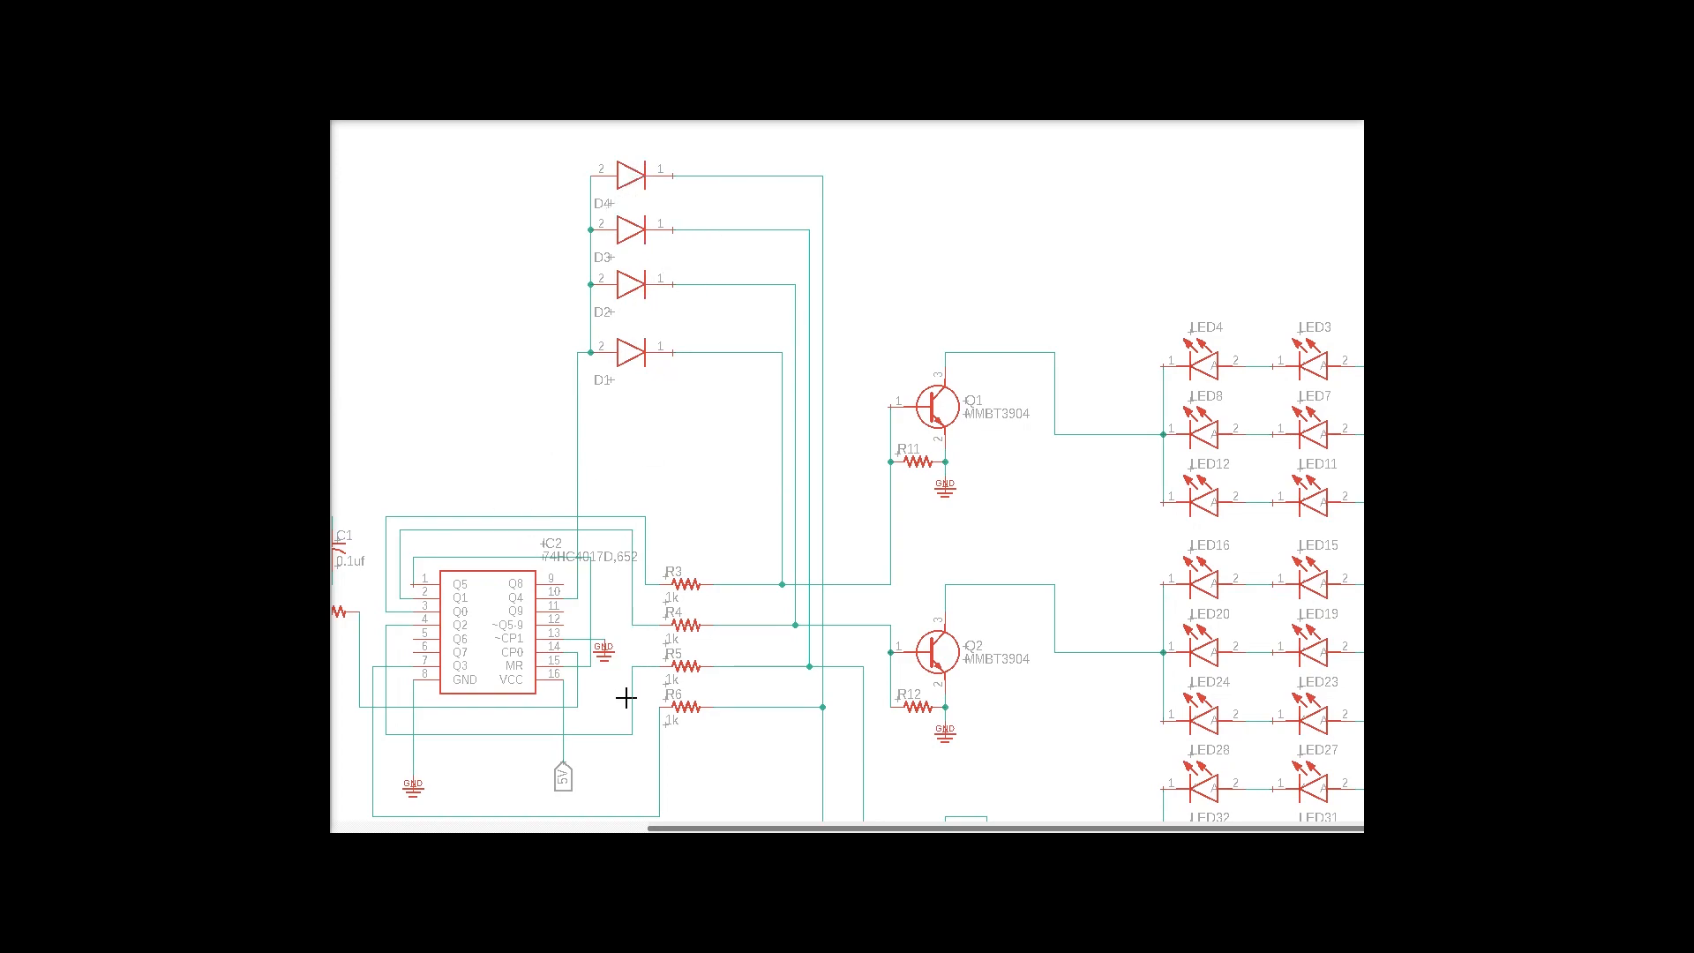
mouse_move(651, 736)
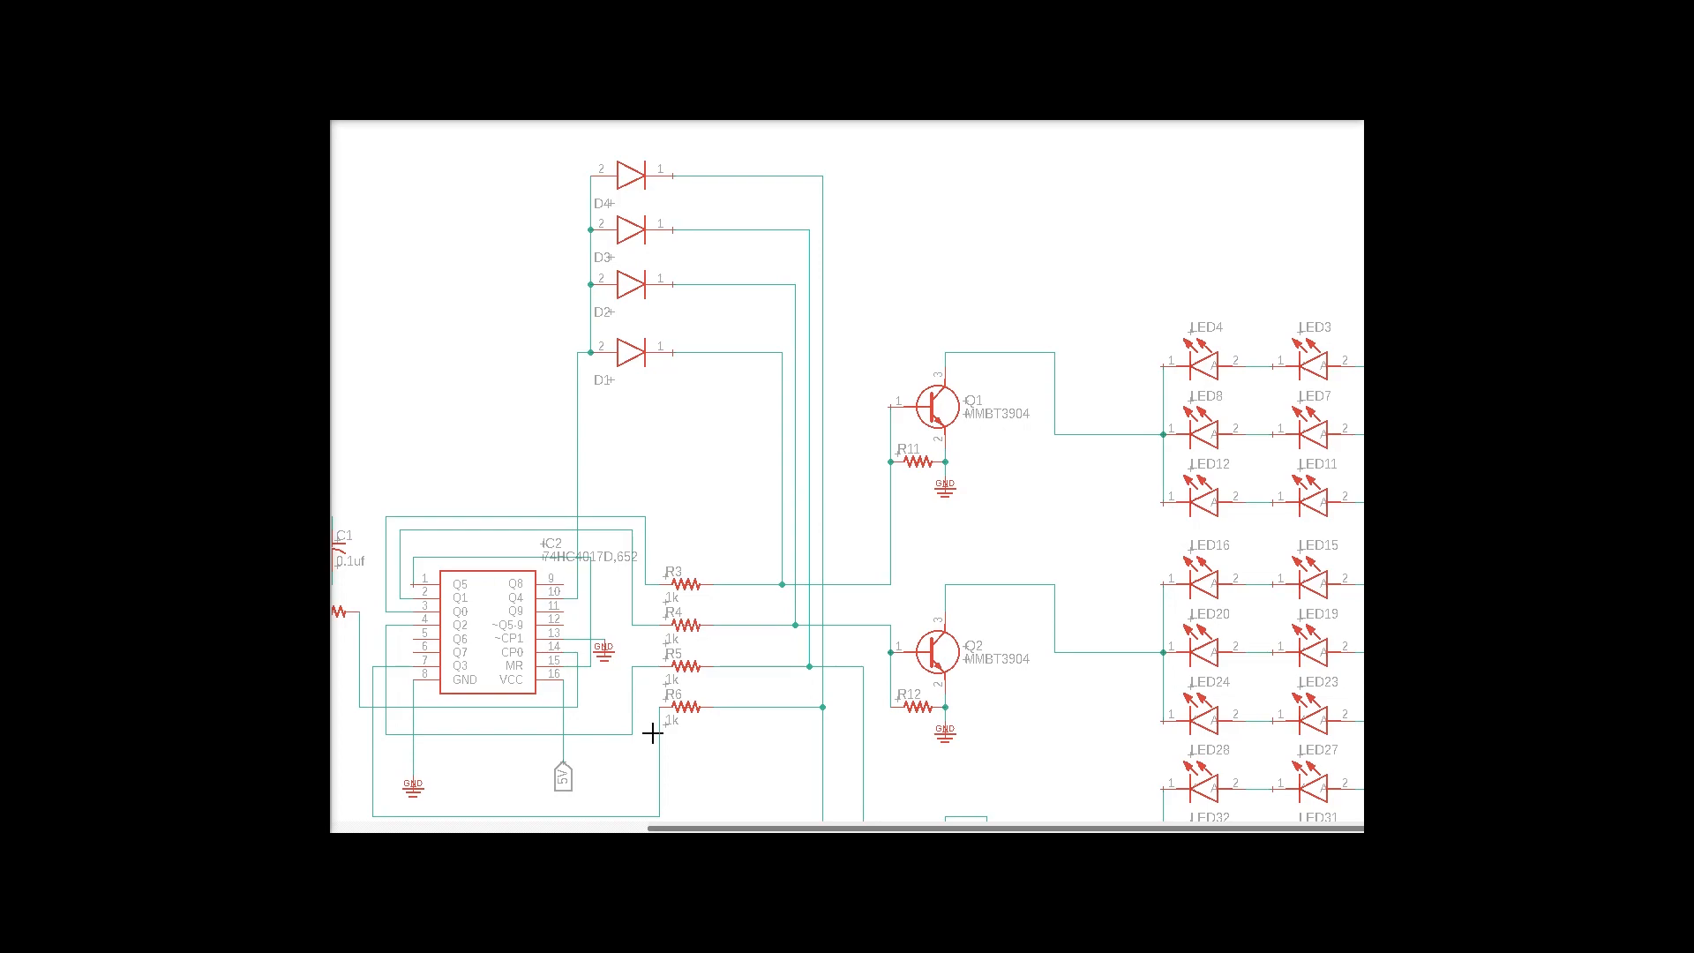
mouse_move(627, 370)
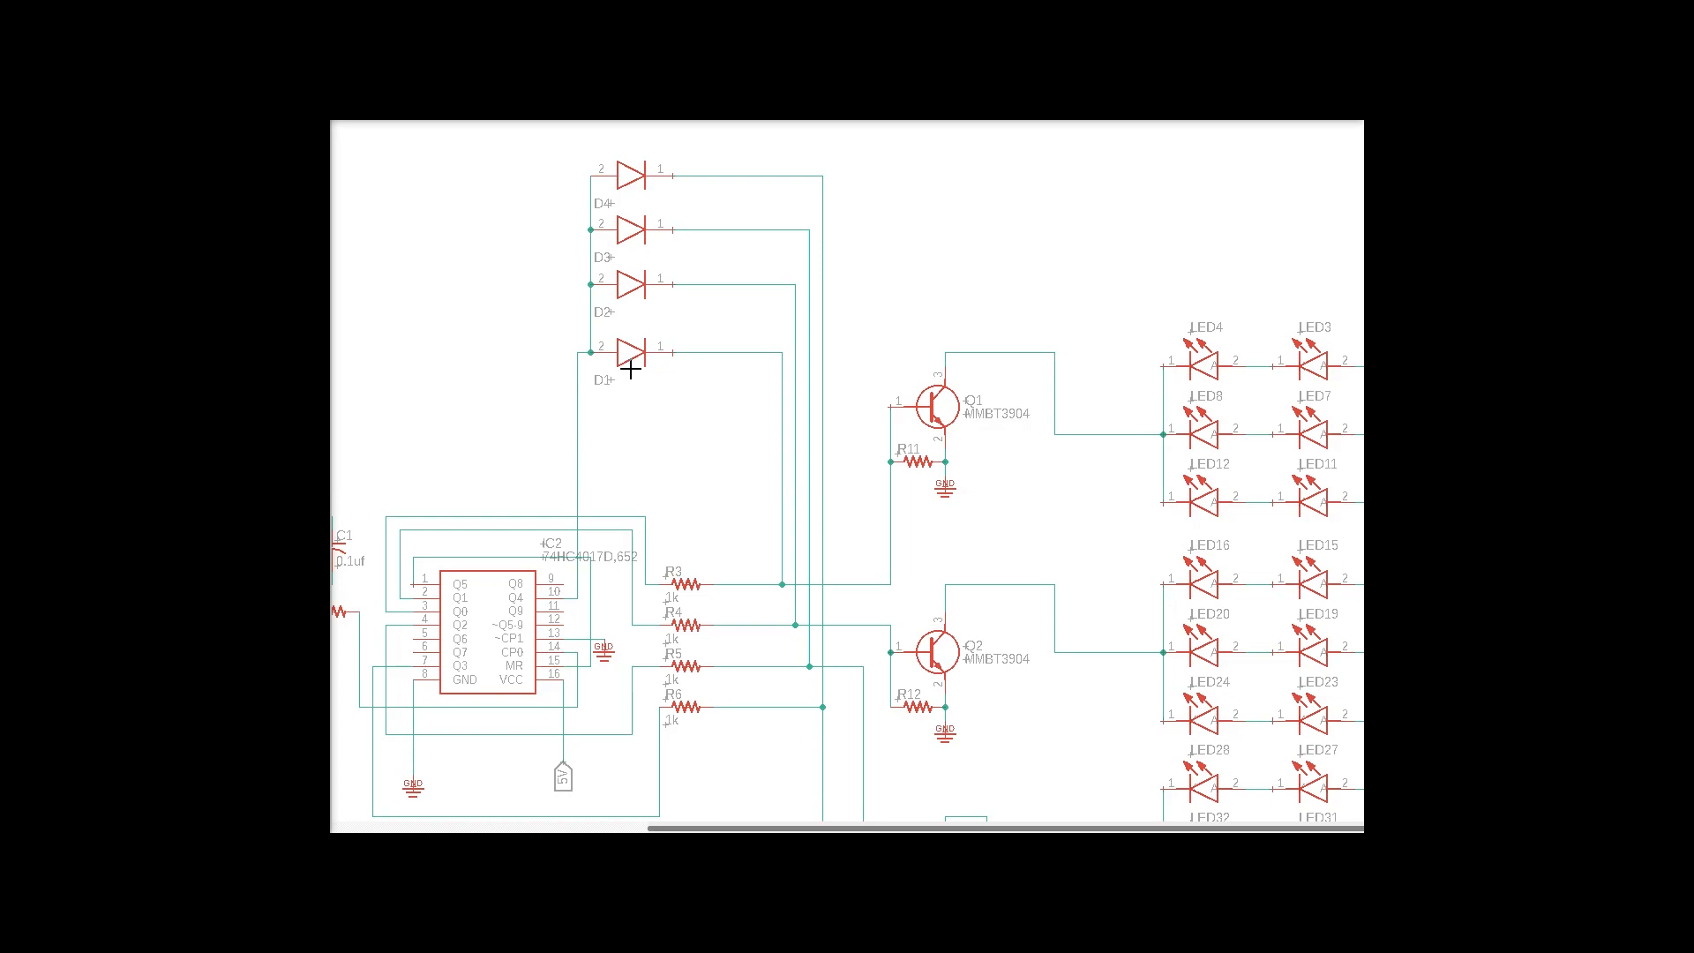
mouse_move(670, 584)
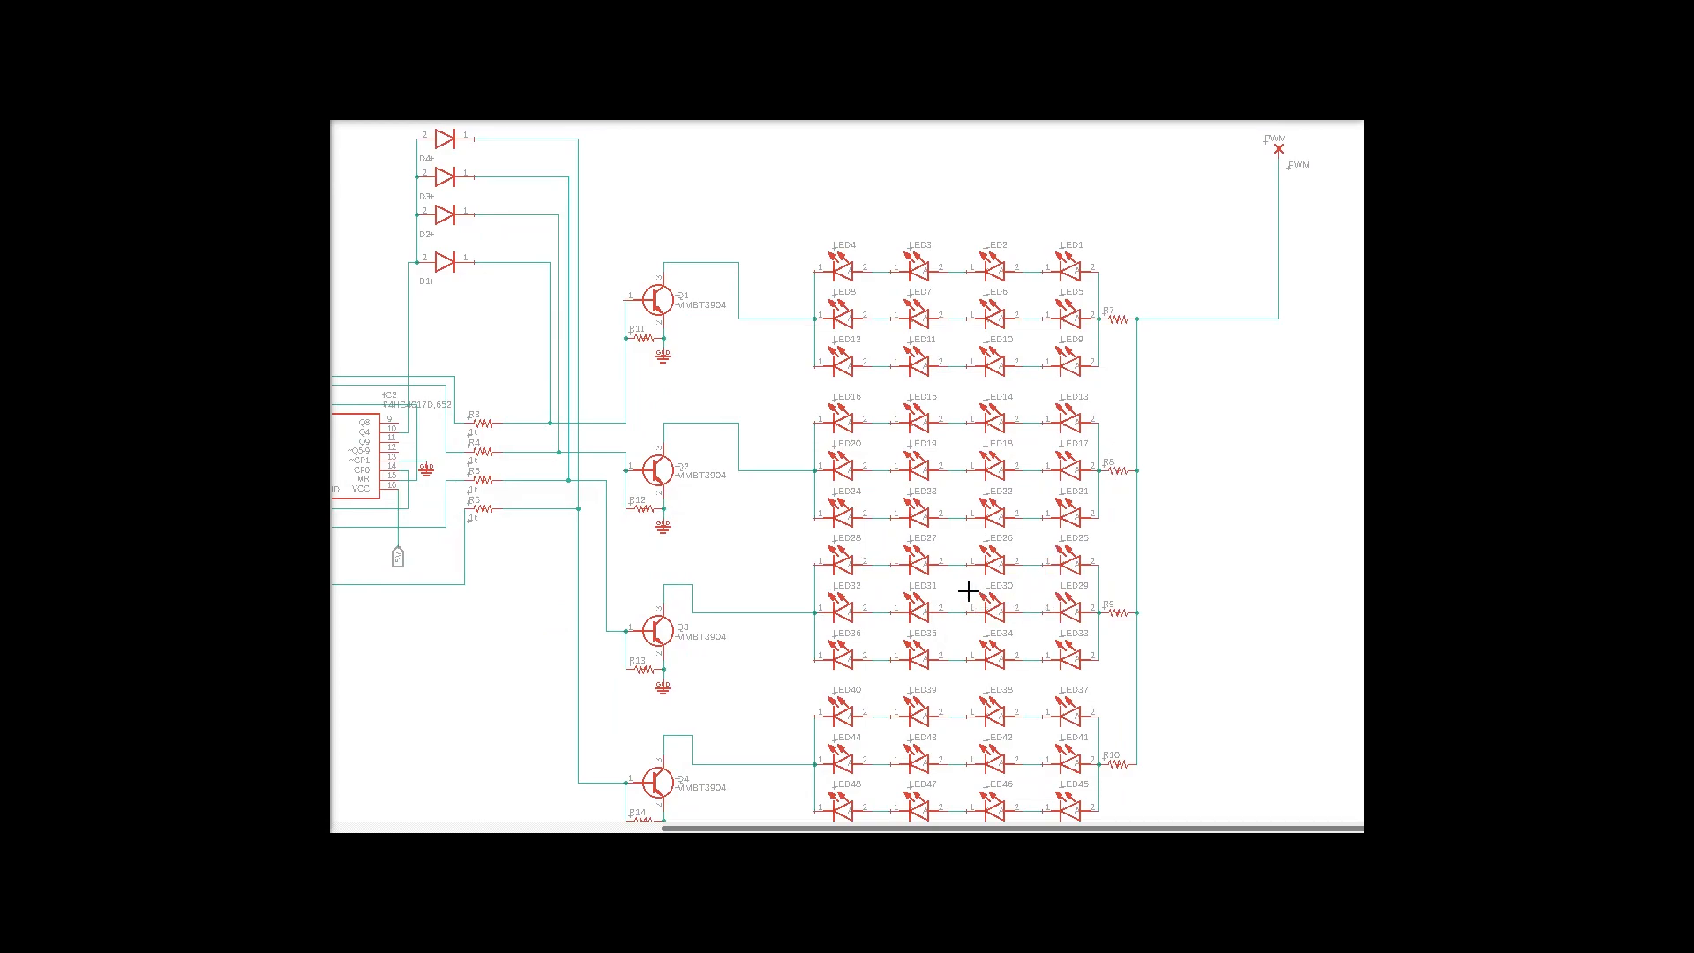
mouse_move(1107, 391)
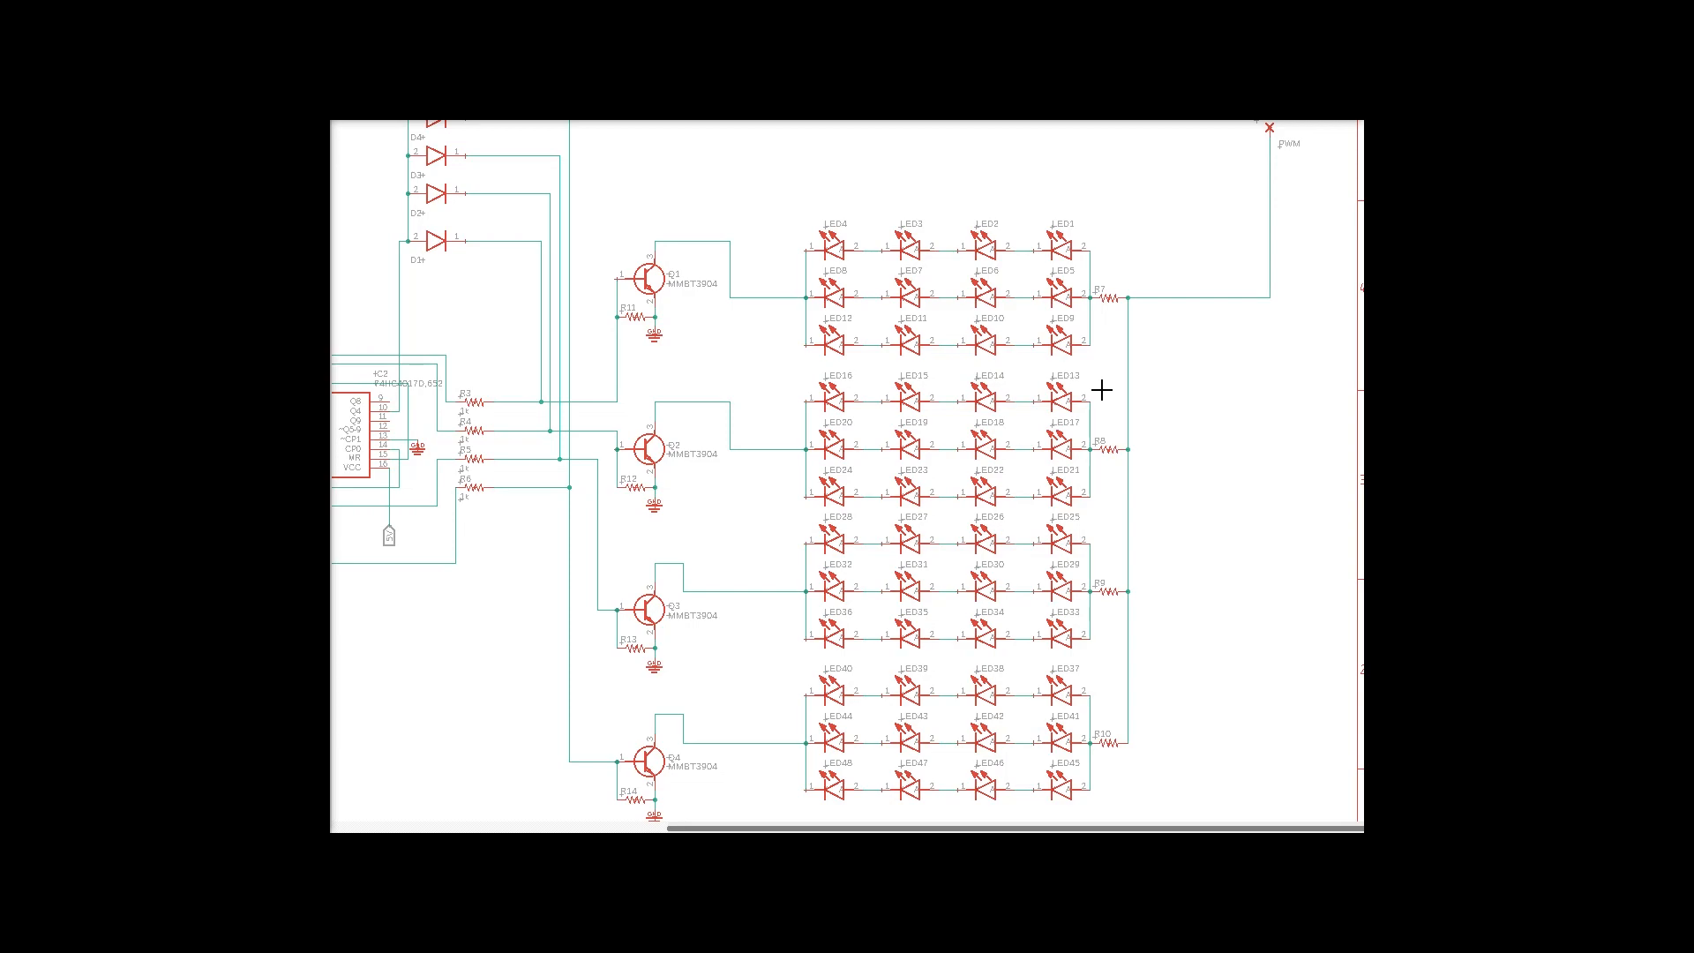
mouse_move(1099, 356)
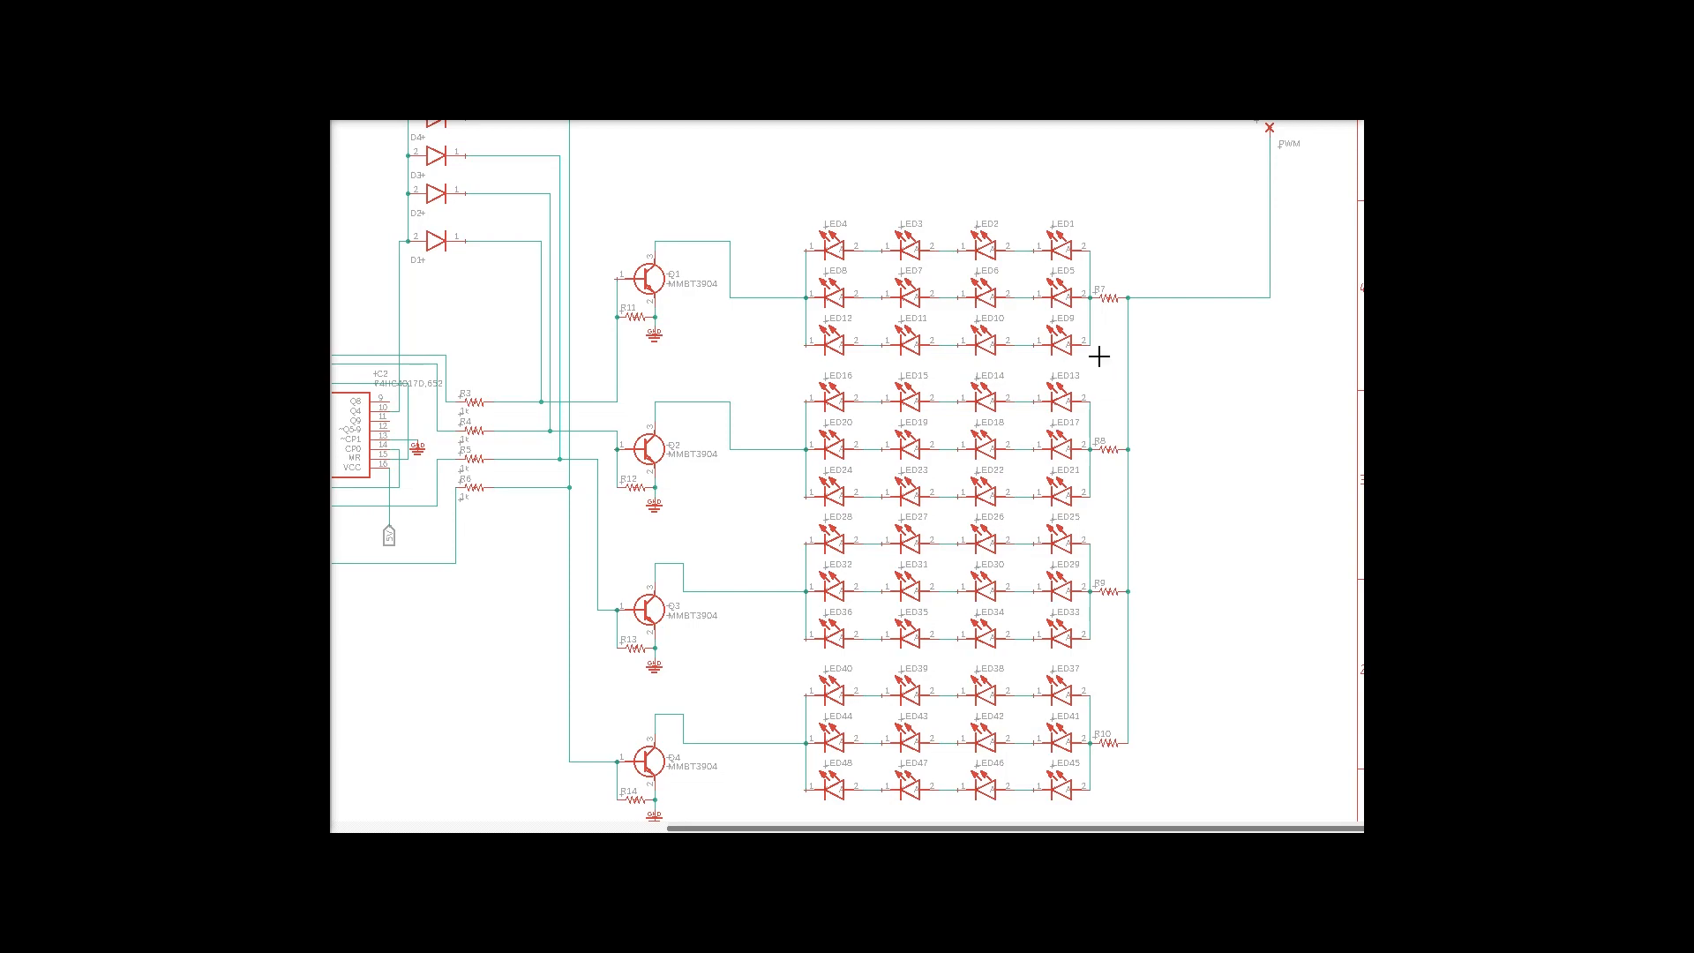
mouse_move(1173, 285)
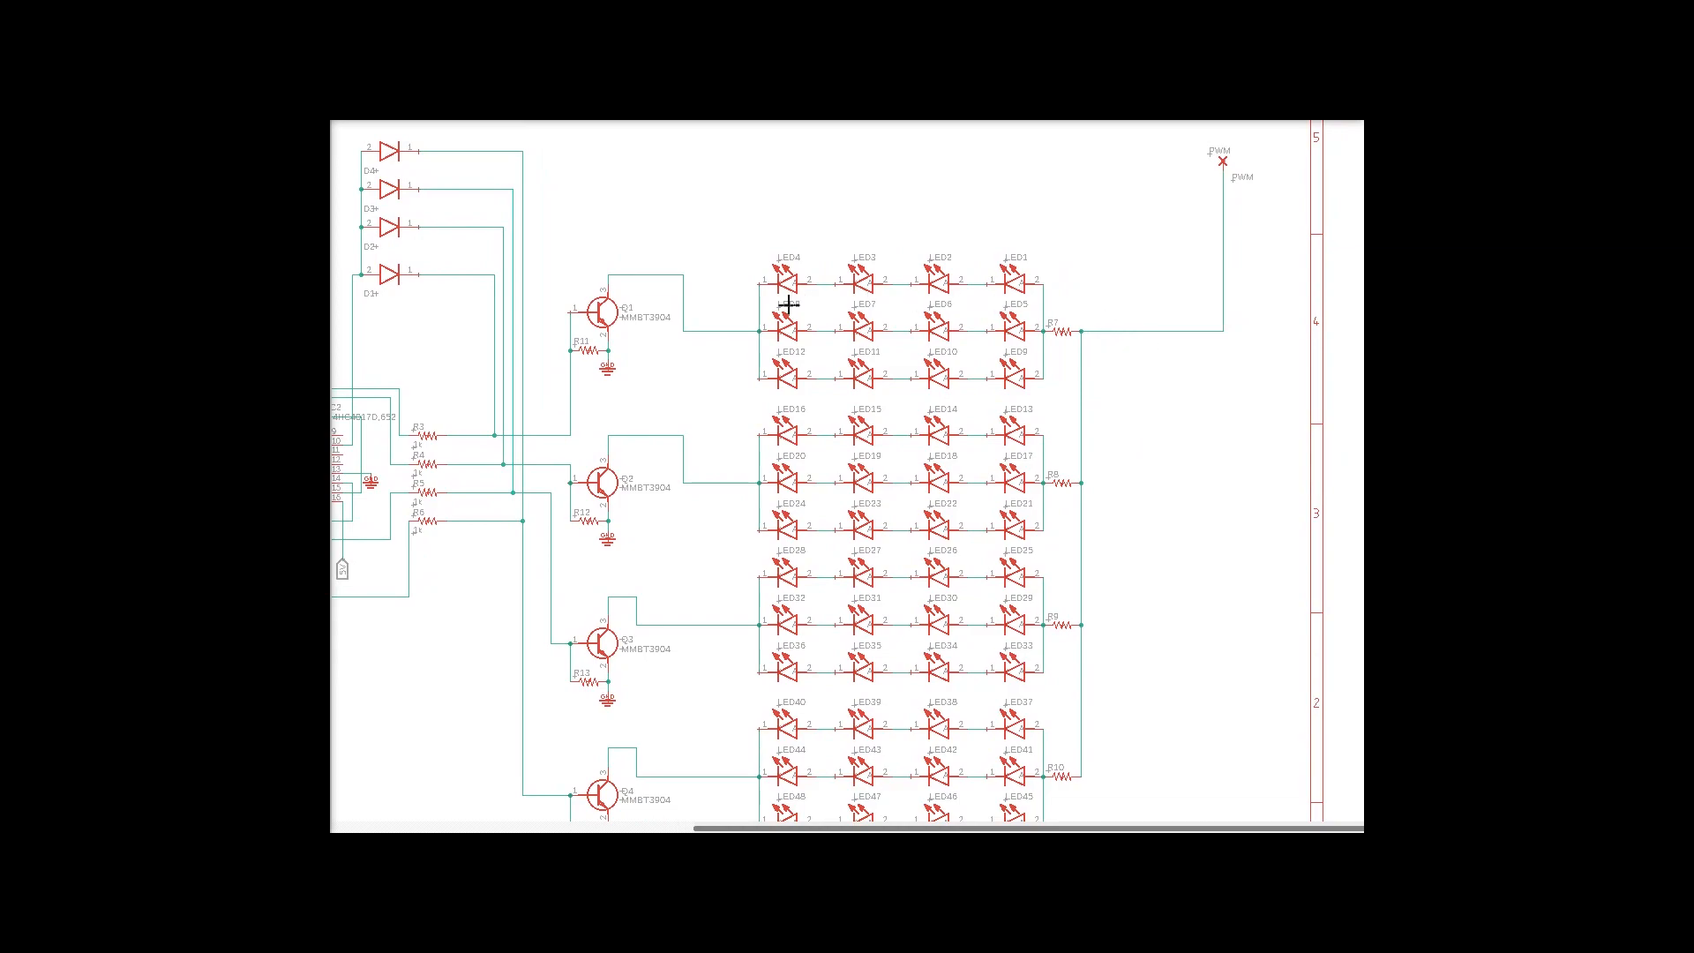
mouse_move(1071, 331)
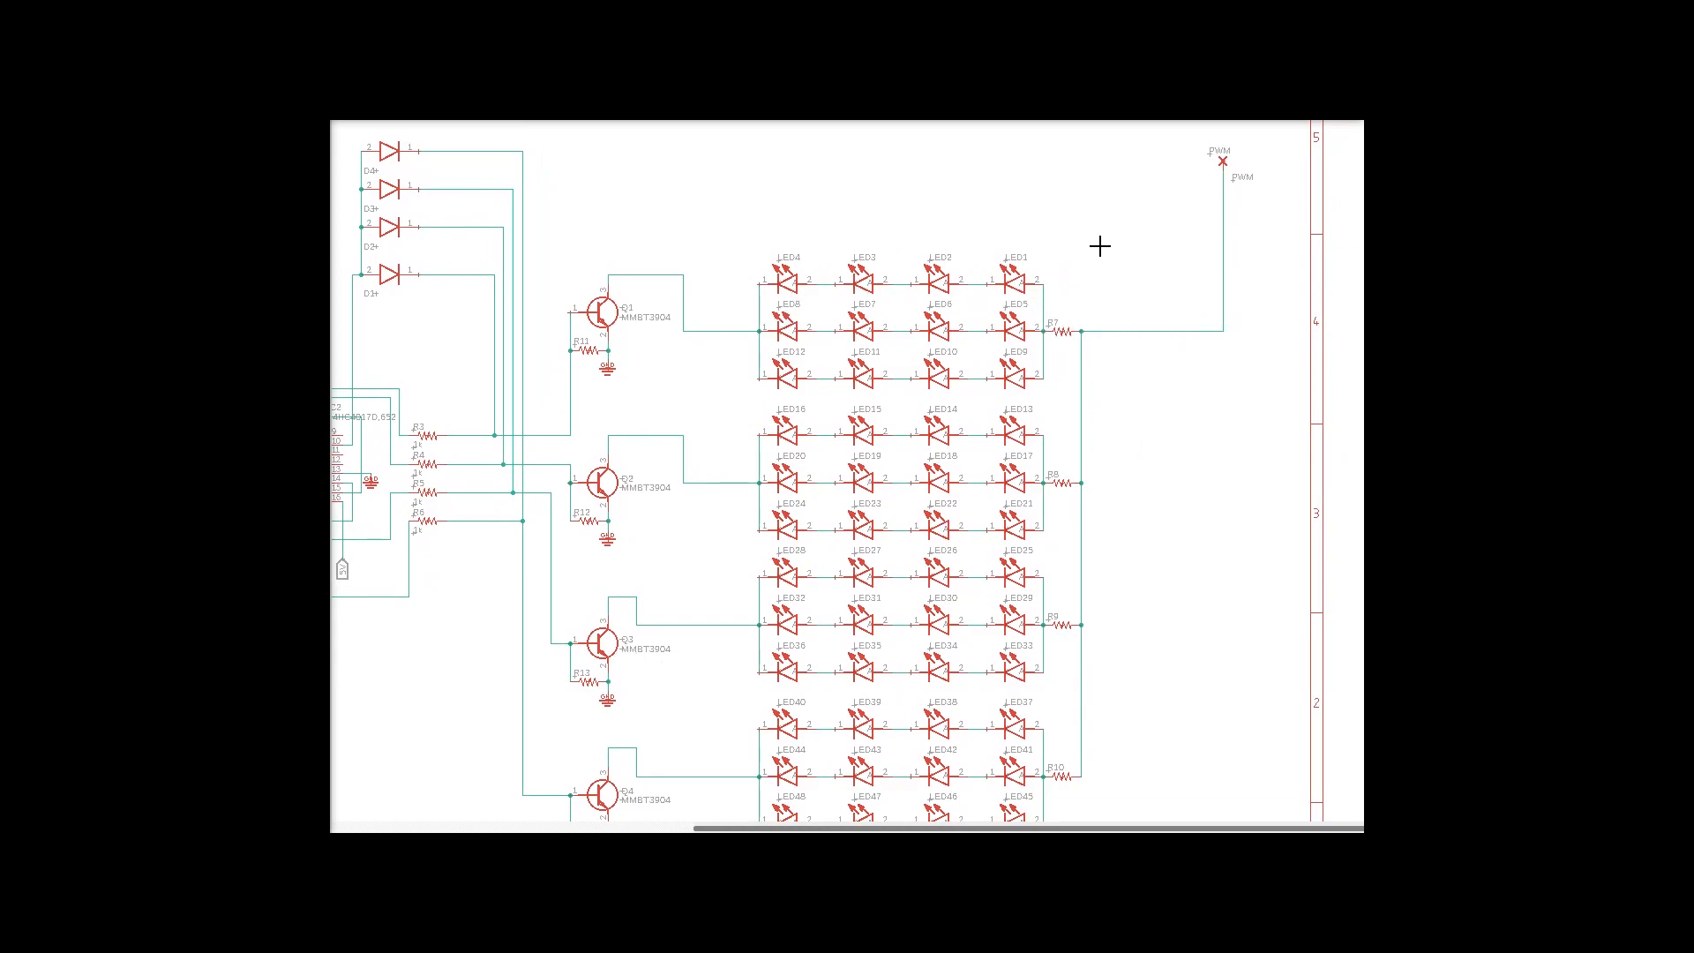
mouse_move(1146, 175)
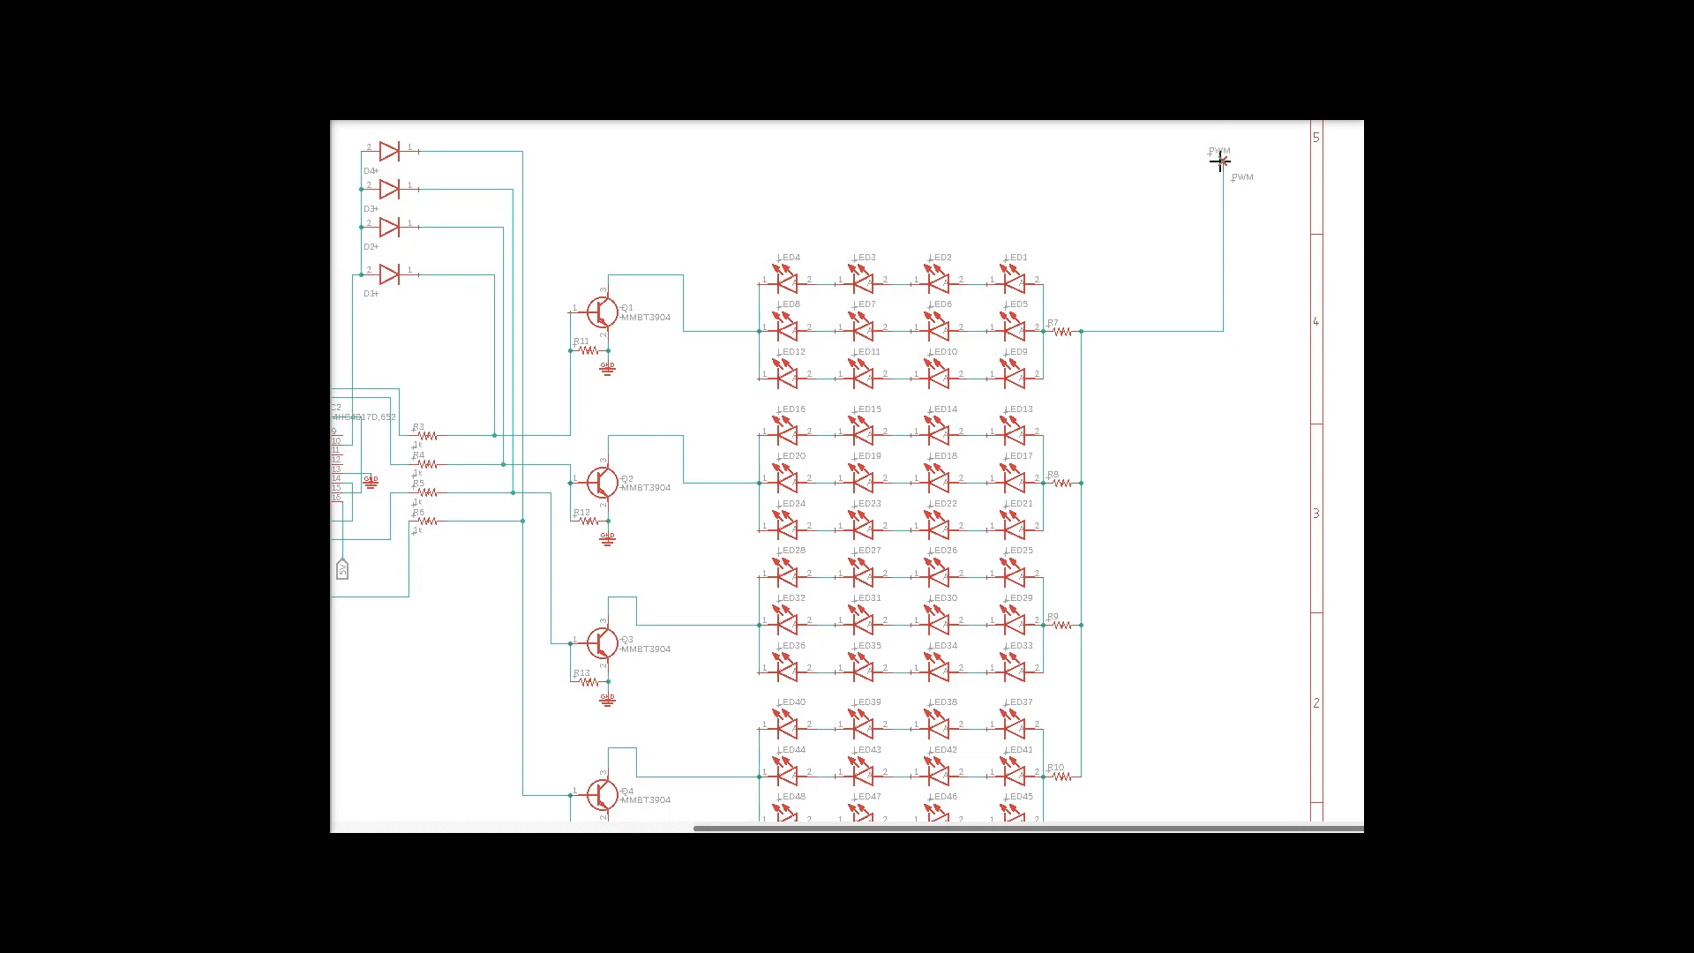
mouse_move(1098, 242)
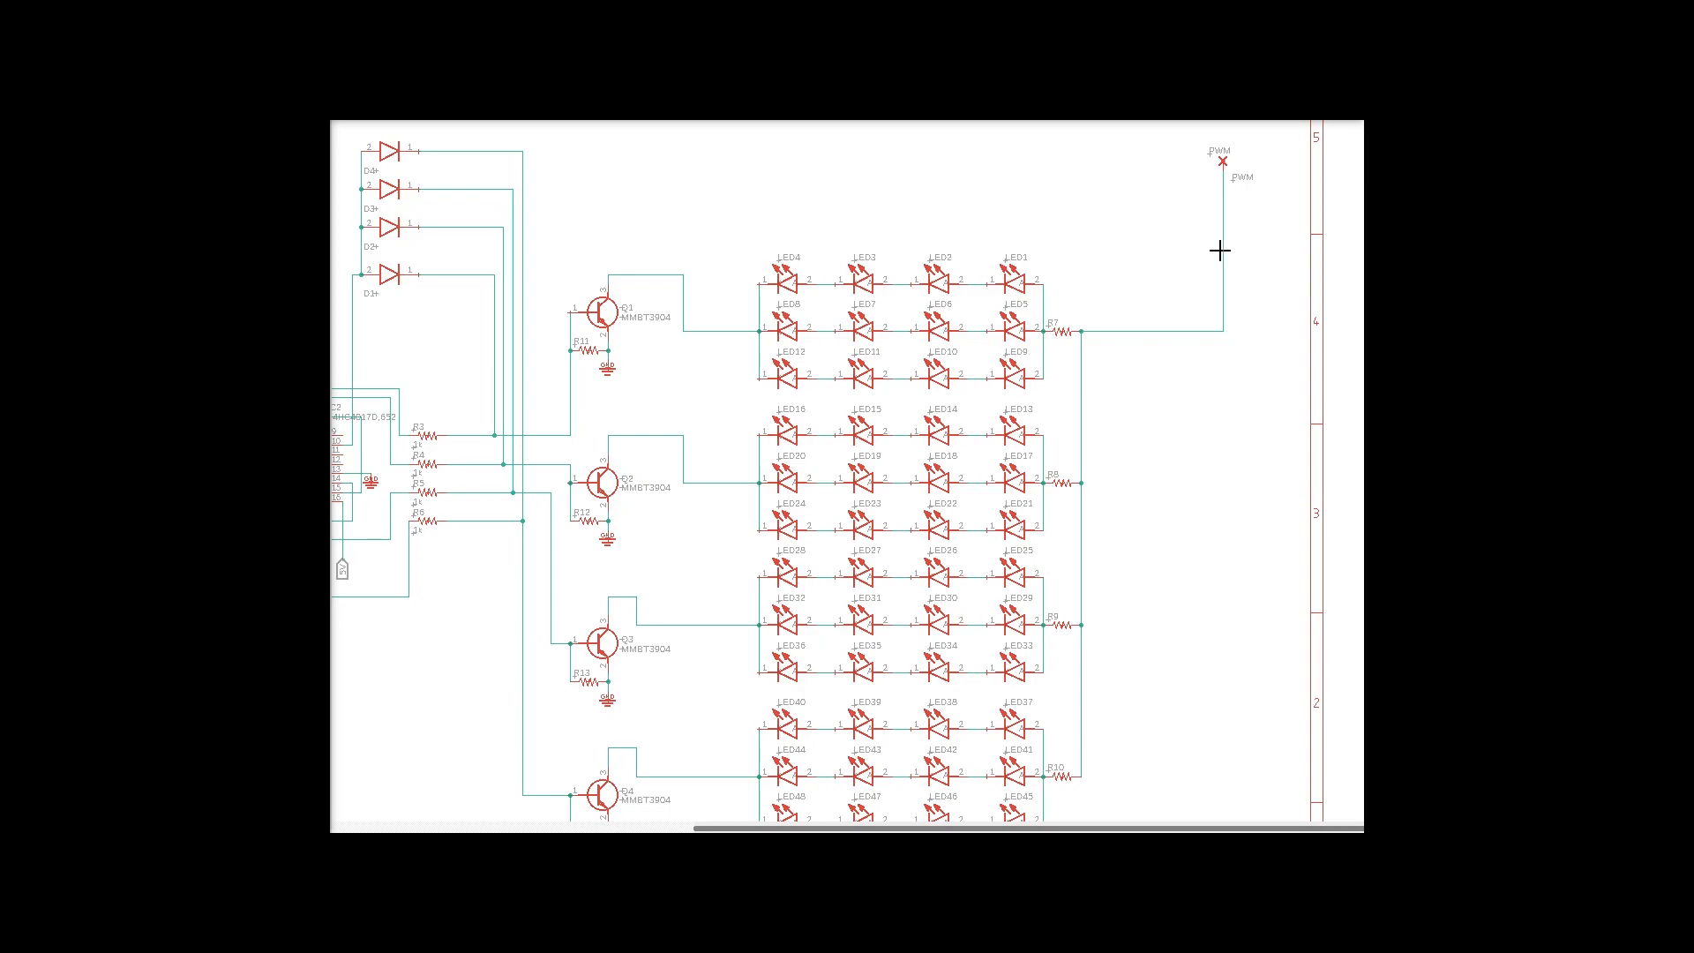
mouse_move(1132, 254)
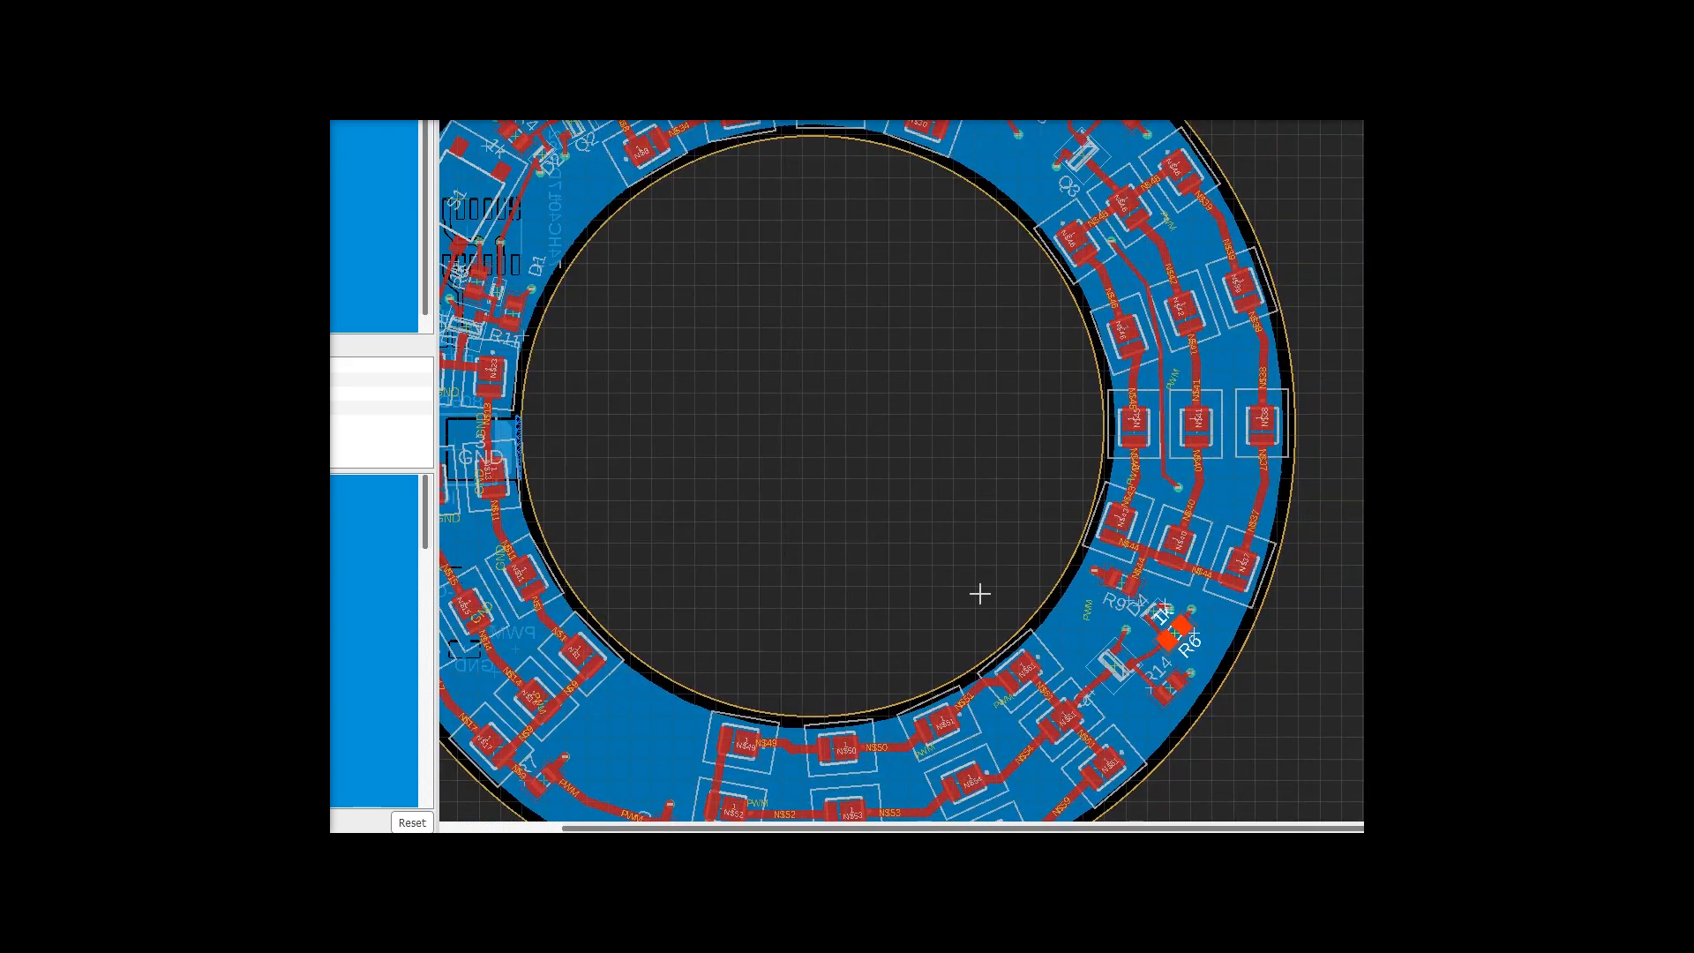
scroll("down", 3)
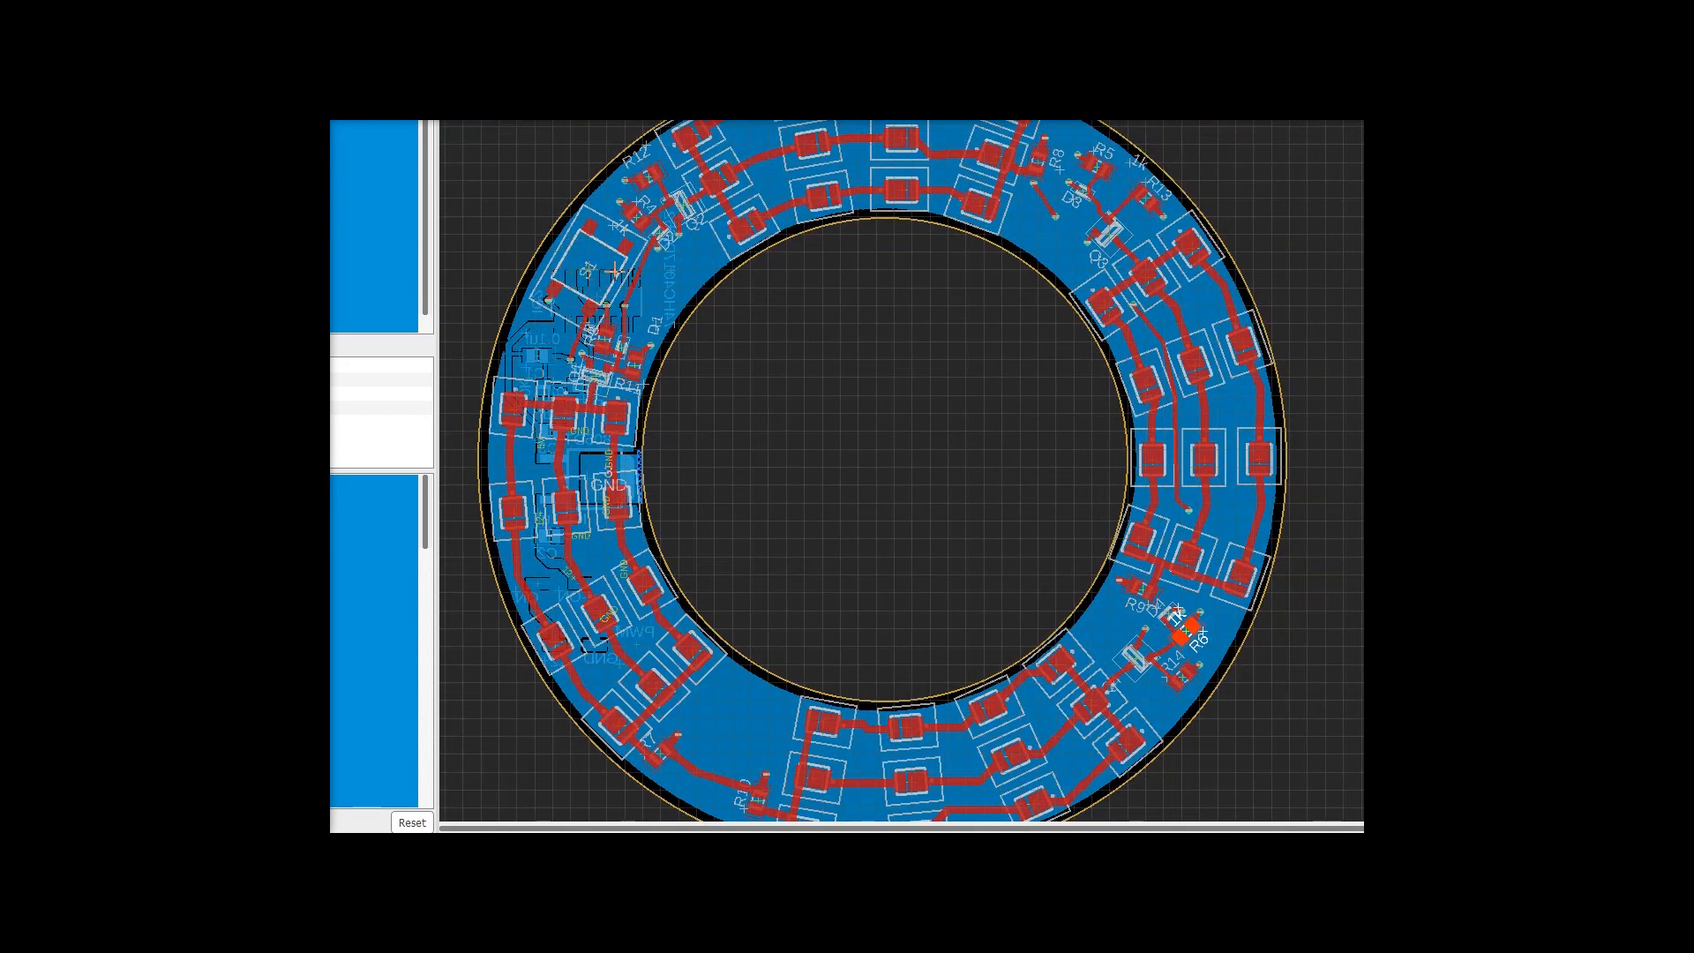
mouse_move(491, 222)
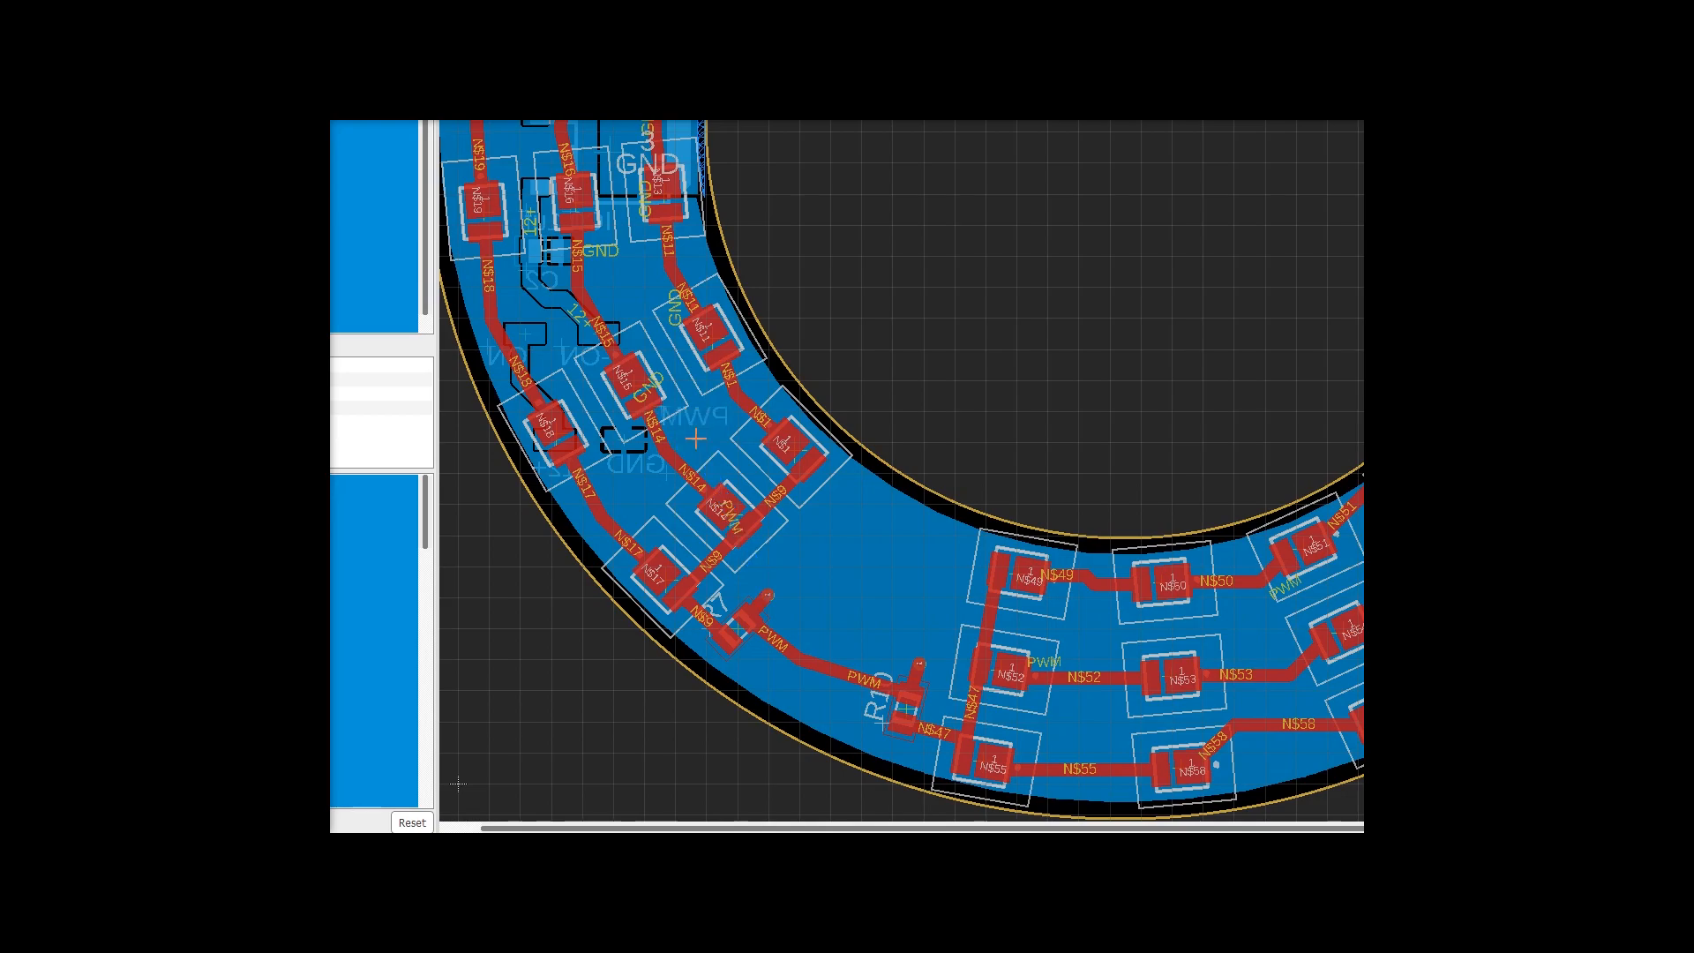
scroll("down", 3)
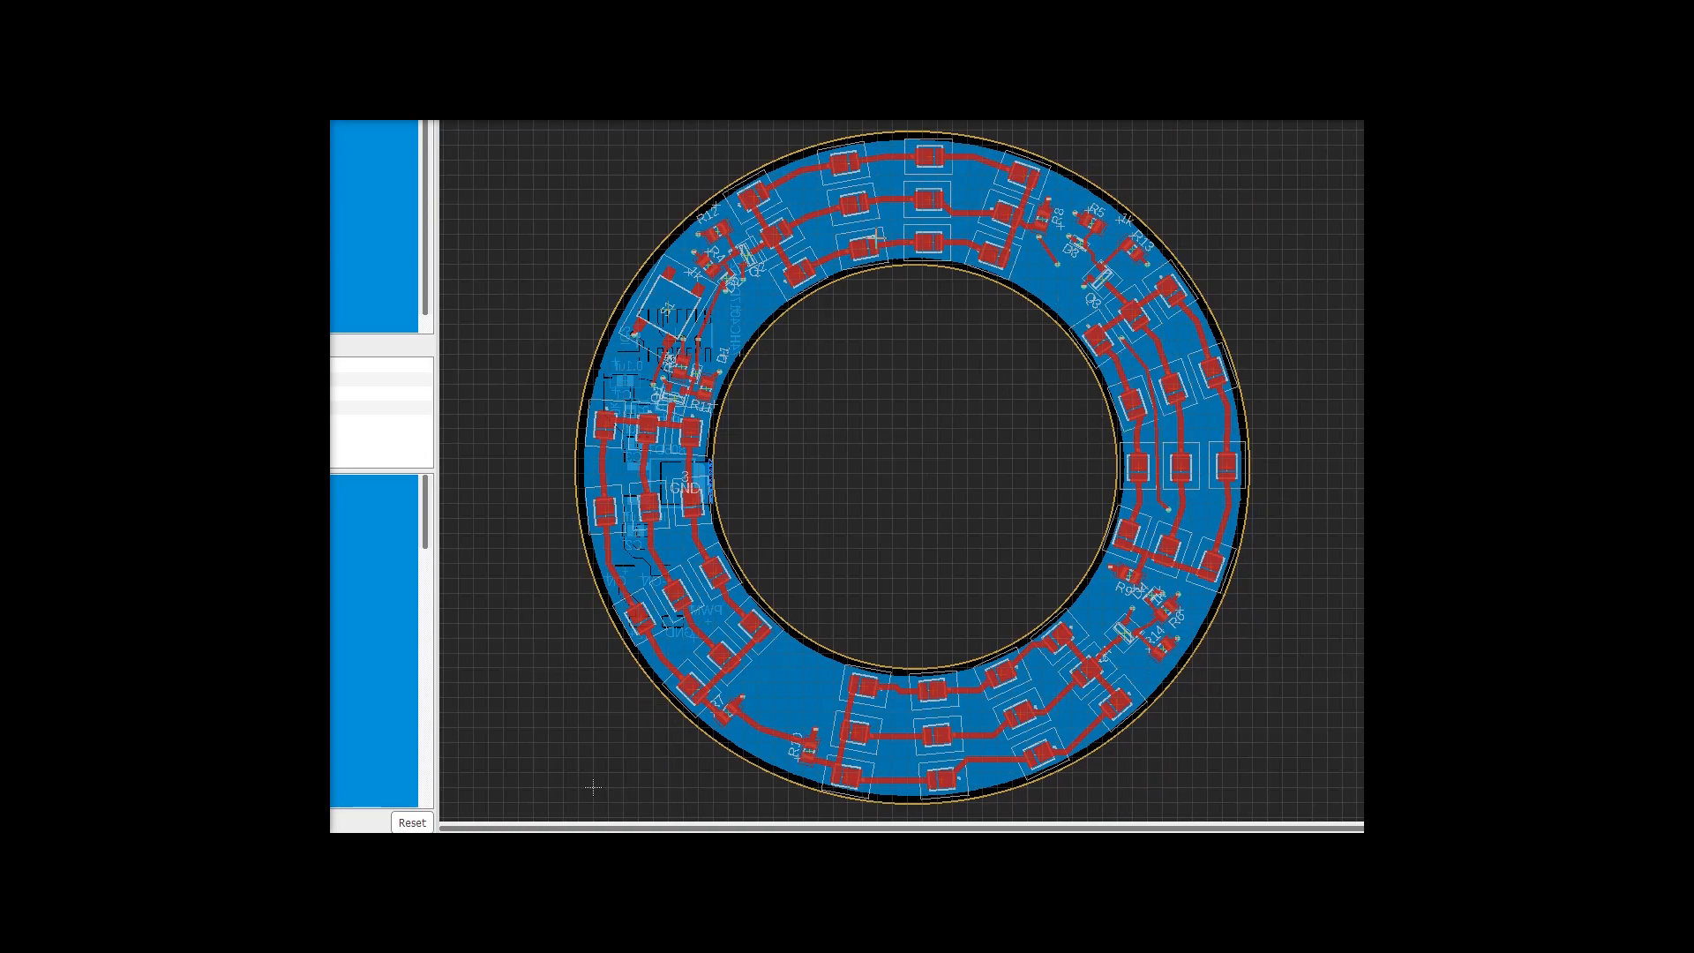
mouse_move(1005, 624)
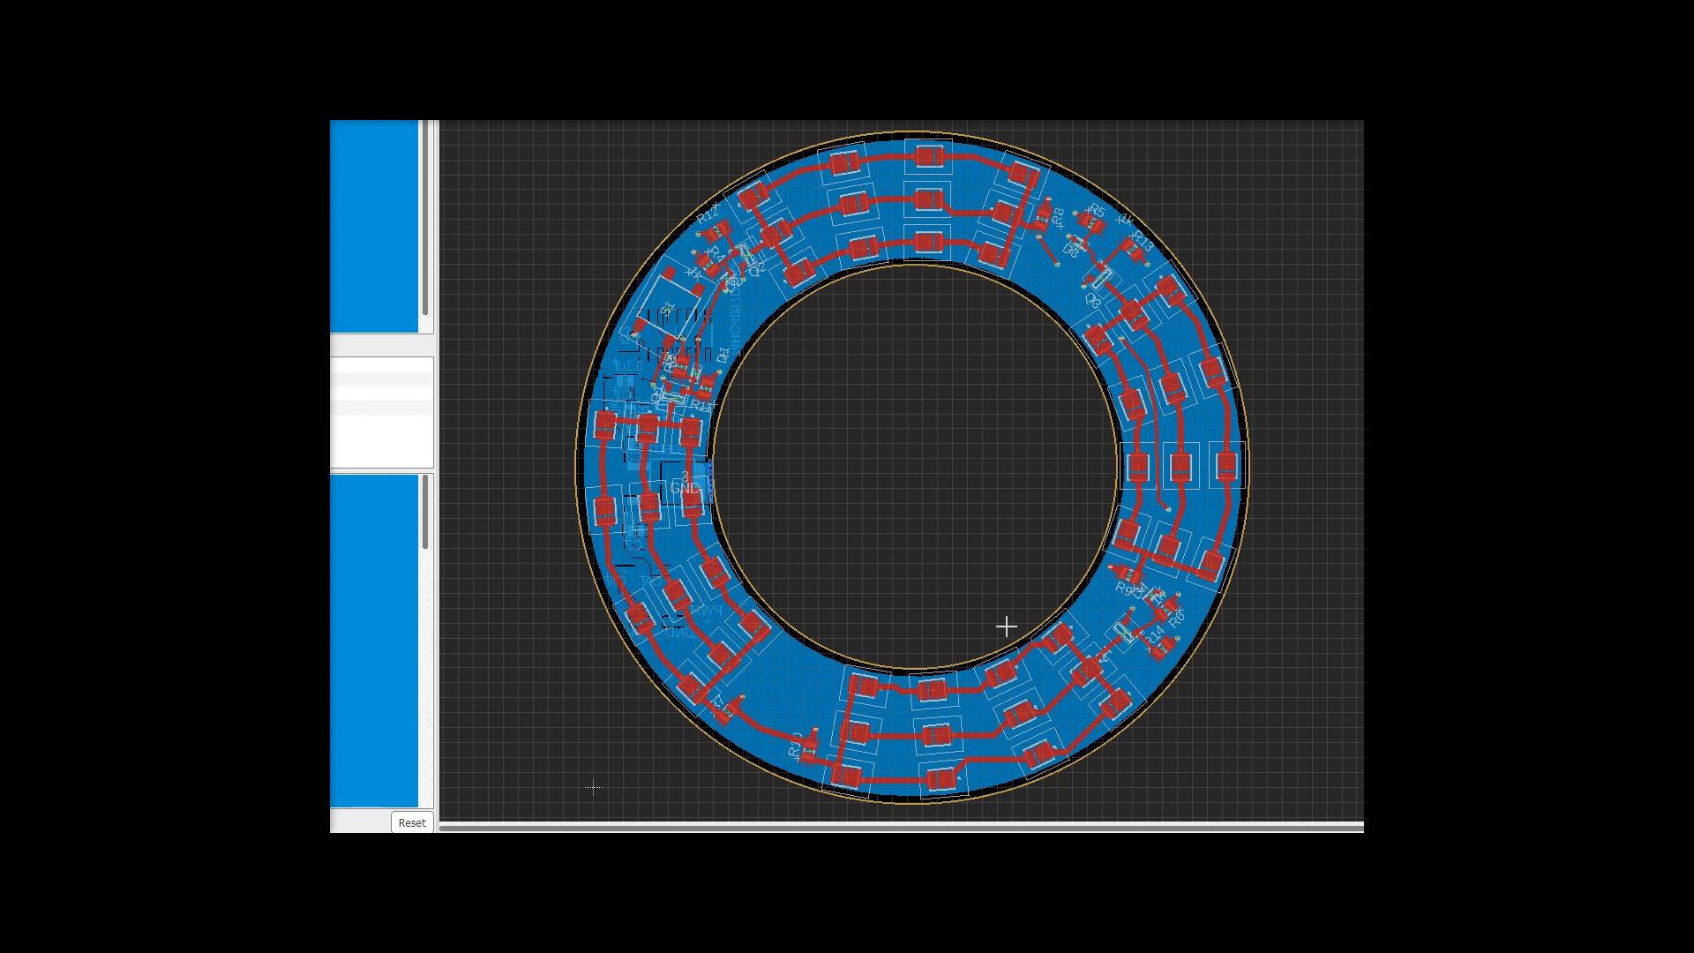